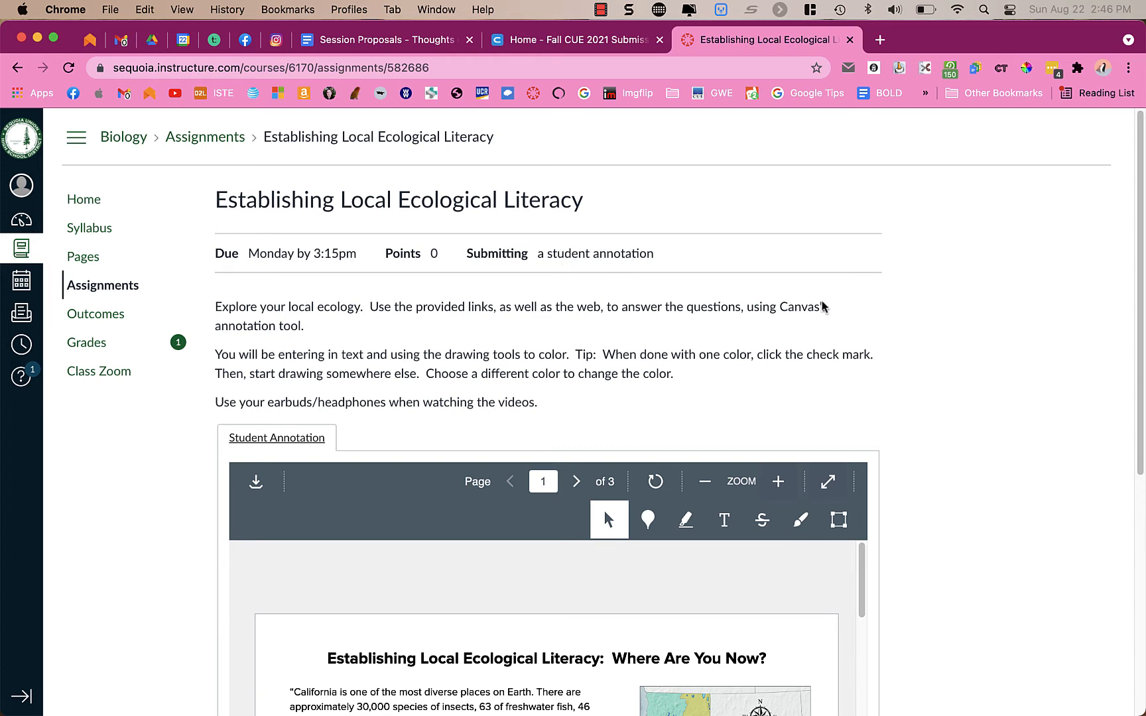
pyautogui.moveTo(959, 363)
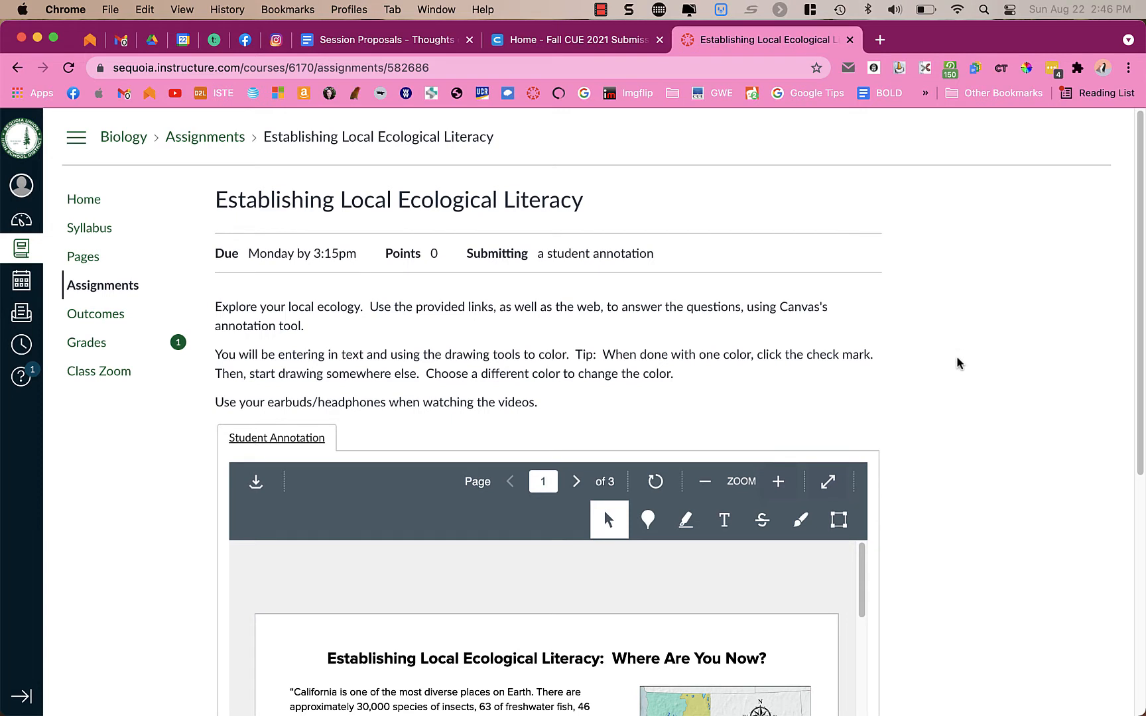
pyautogui.moveTo(986, 467)
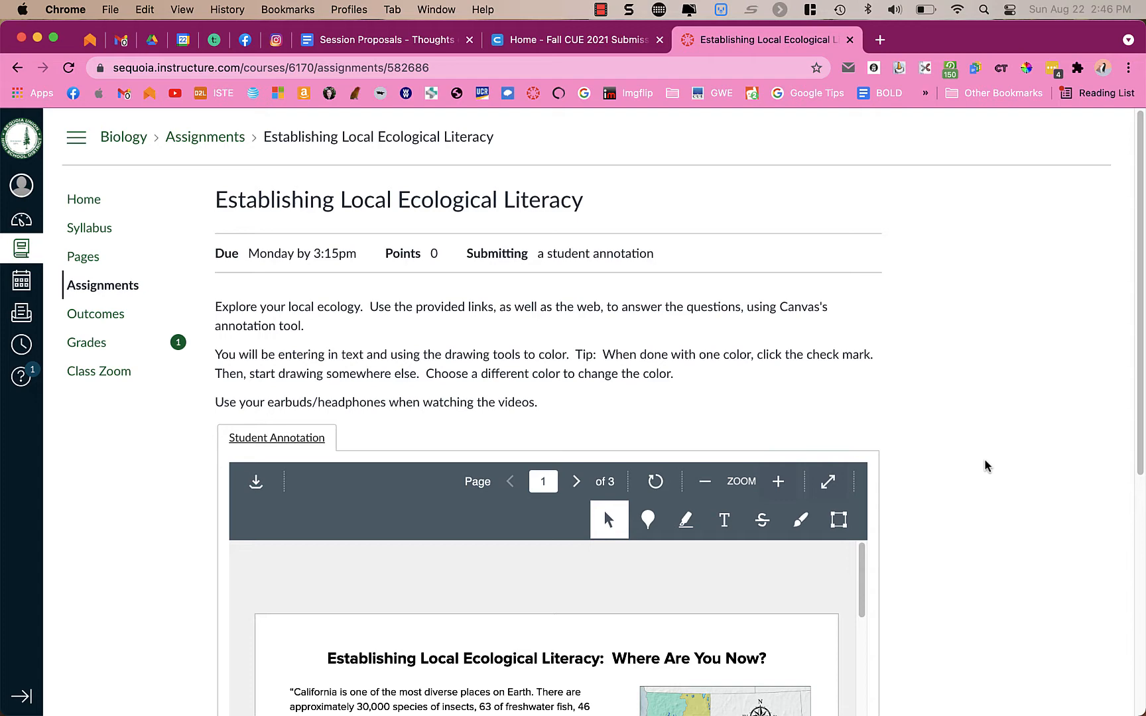
pyautogui.moveTo(986, 456)
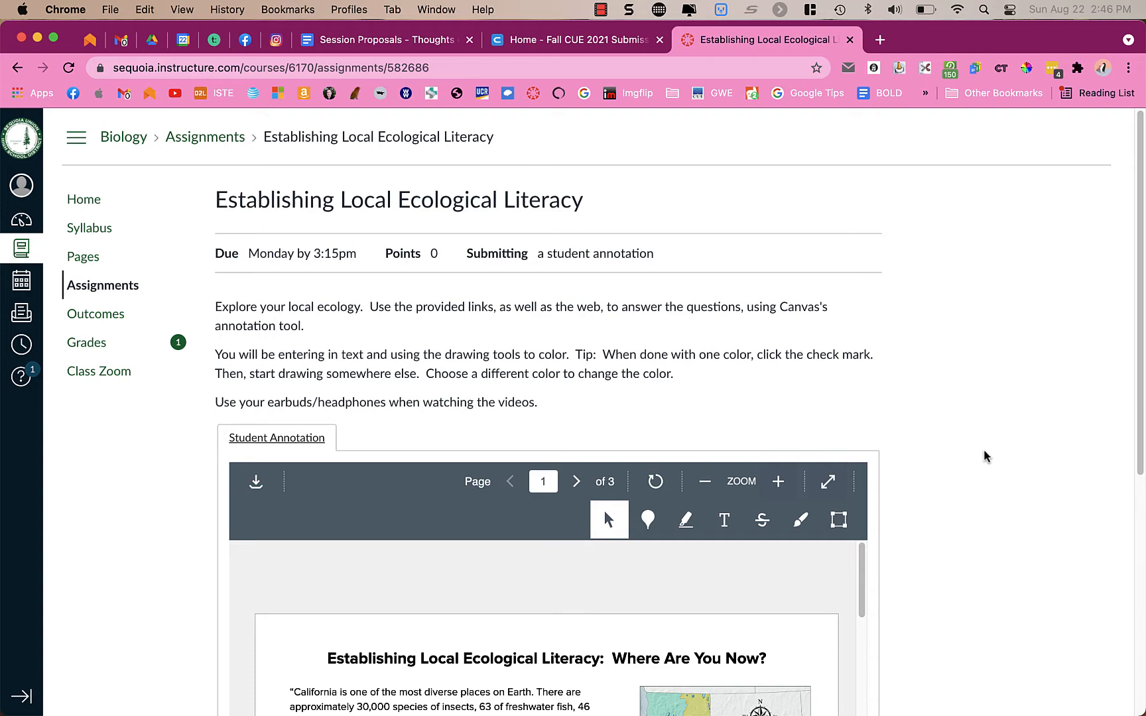
# Place an orange comment pin beside the opening quote reading 'comment'.
pyautogui.scroll(-3)
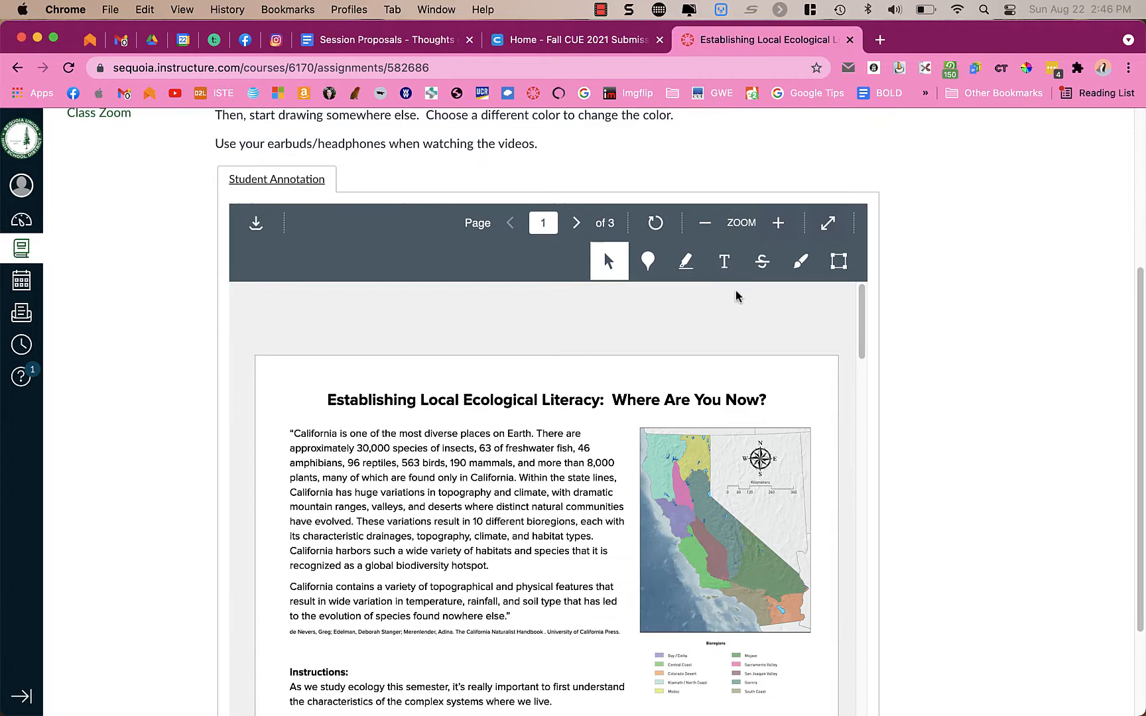
pyautogui.scroll(3)
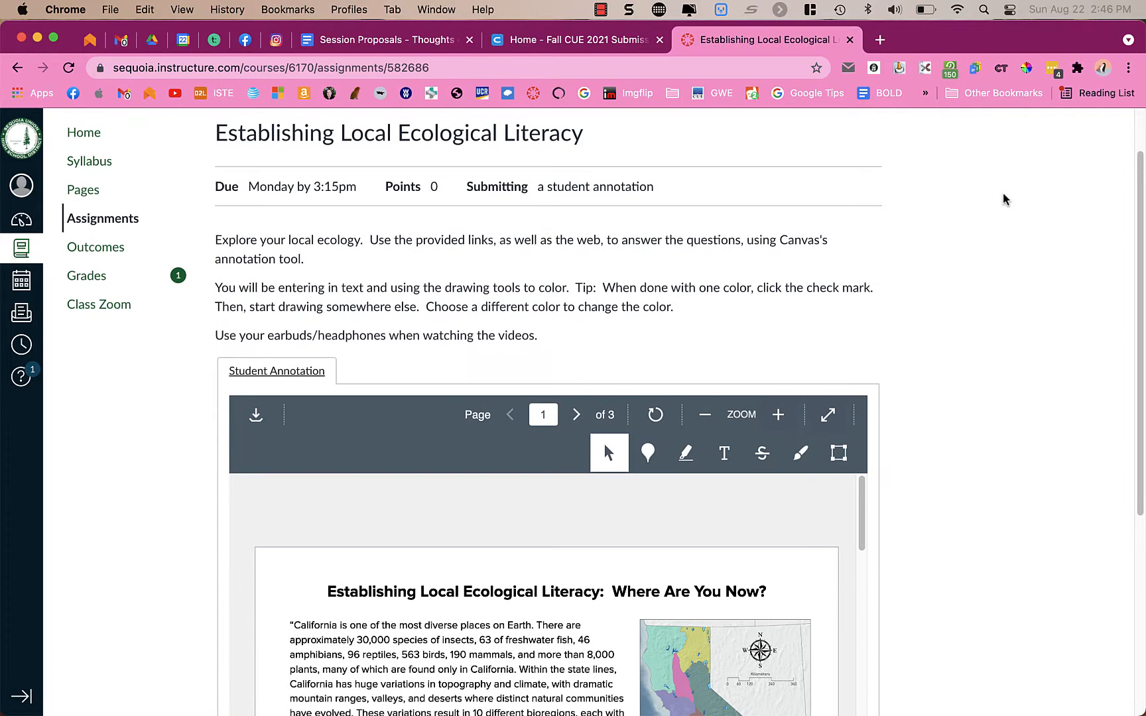
pyautogui.scroll(-3)
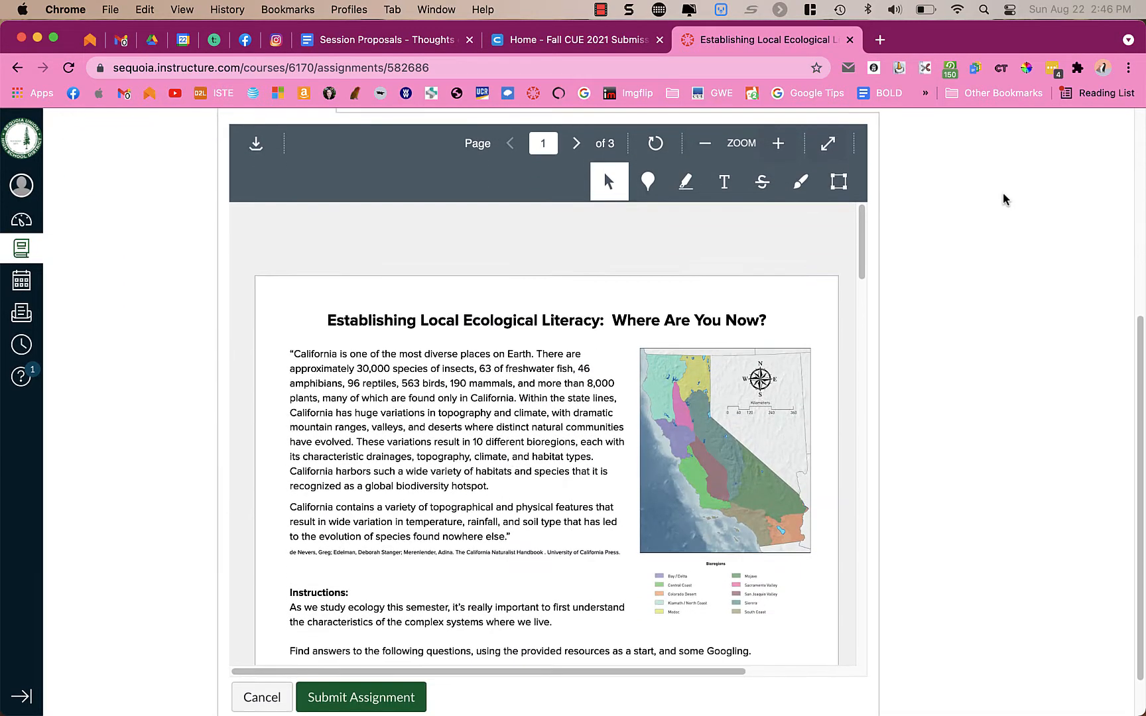
pyautogui.moveTo(987, 198)
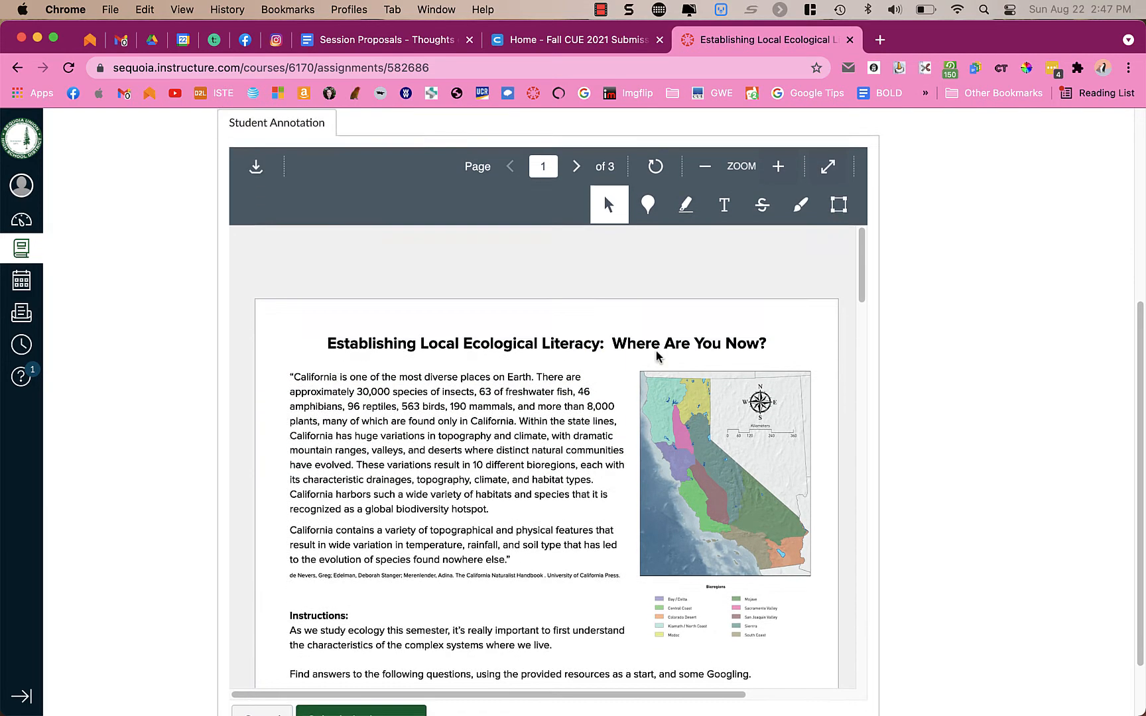
pyautogui.scroll(-3)
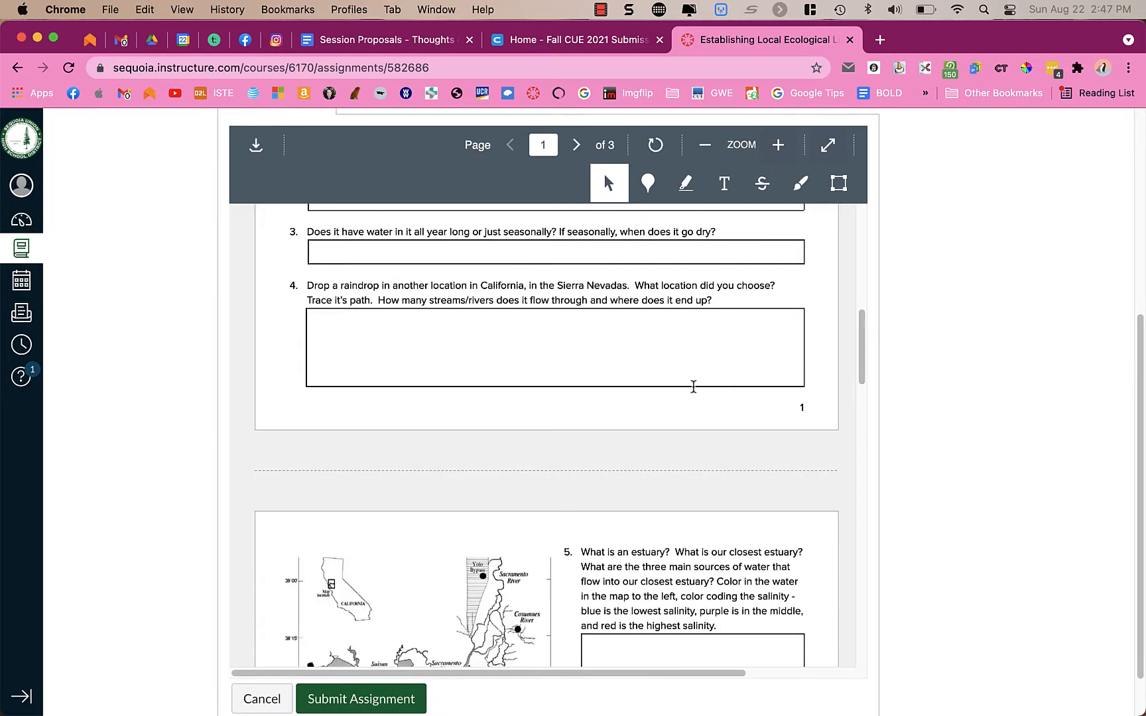
pyautogui.moveTo(827, 345)
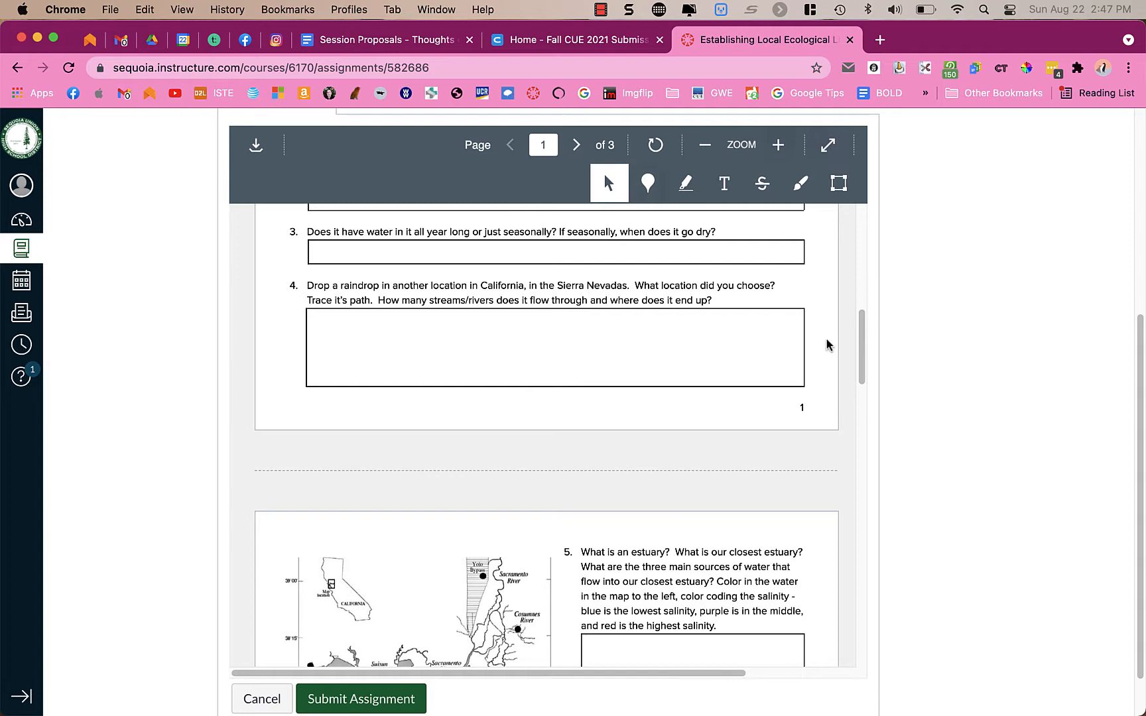
pyautogui.scroll(3)
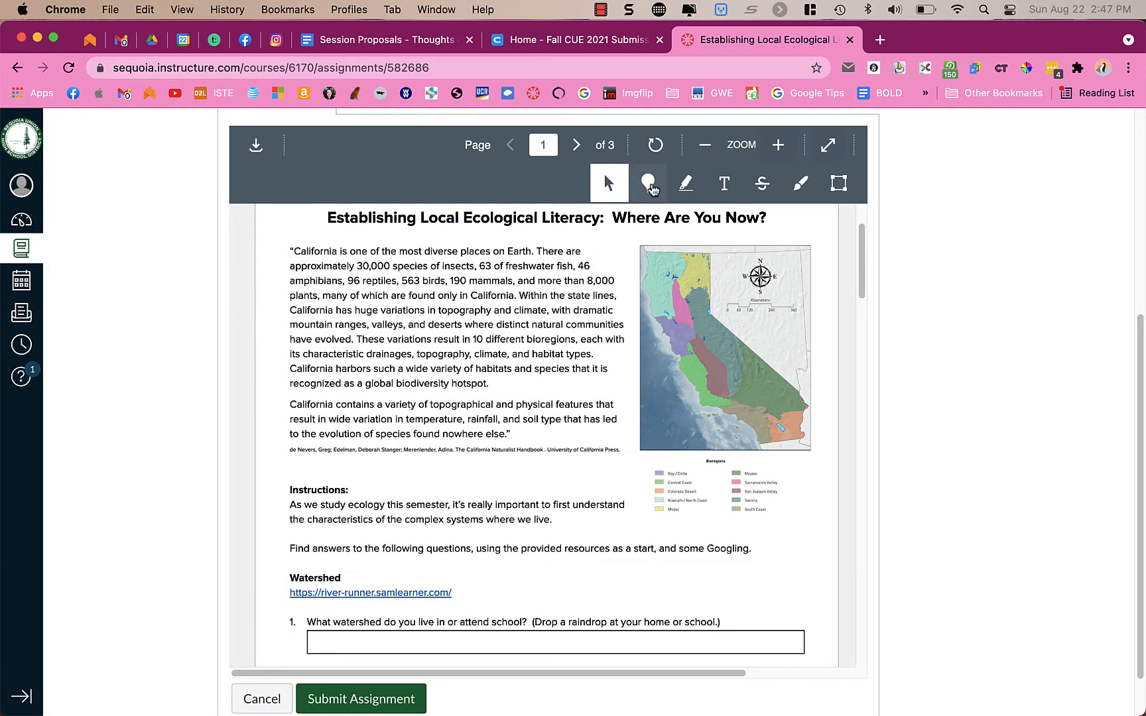
pyautogui.click(647, 183)
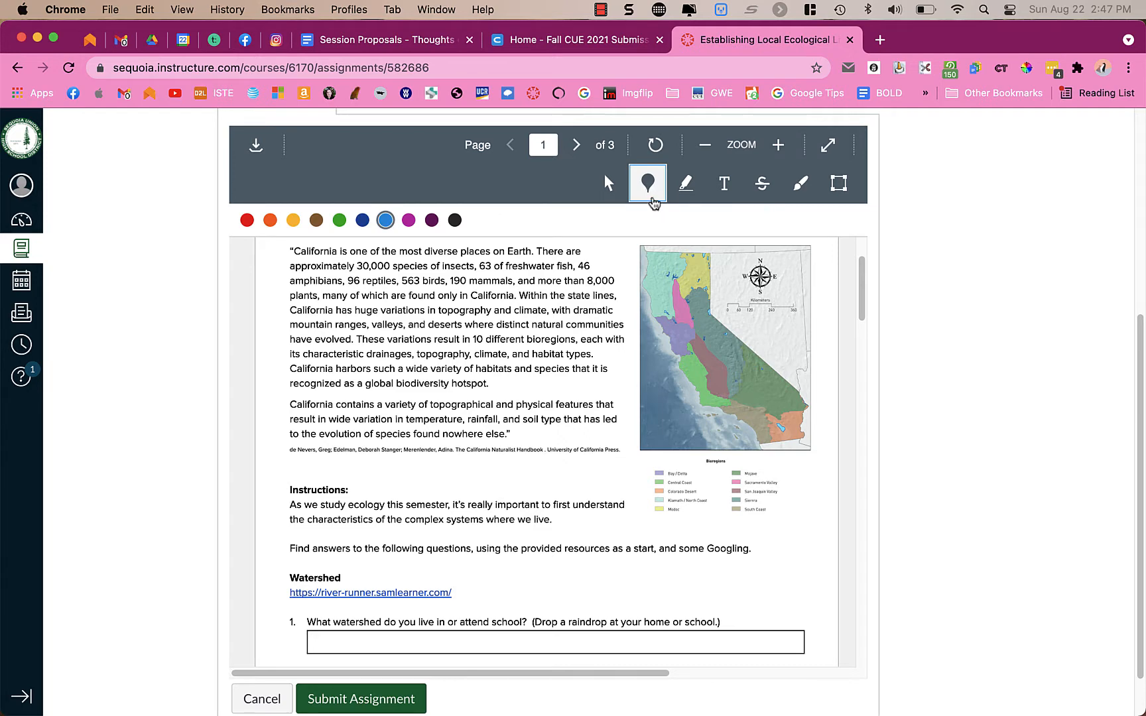
pyautogui.click(274, 300)
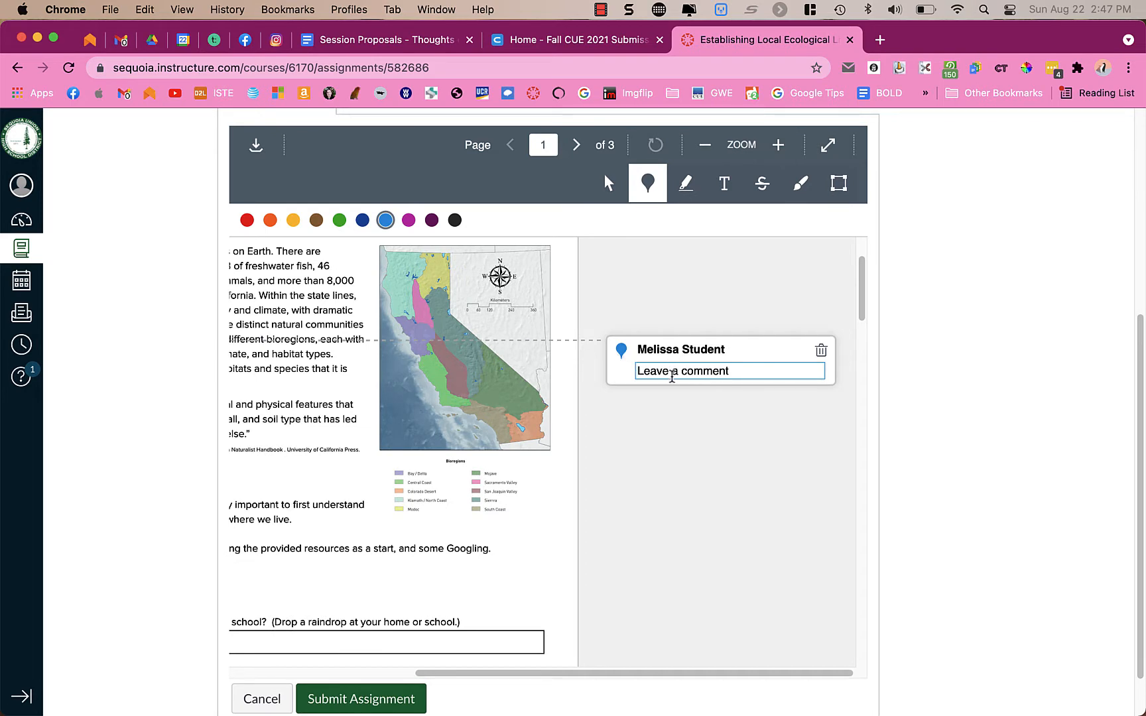
pyautogui.write('co')
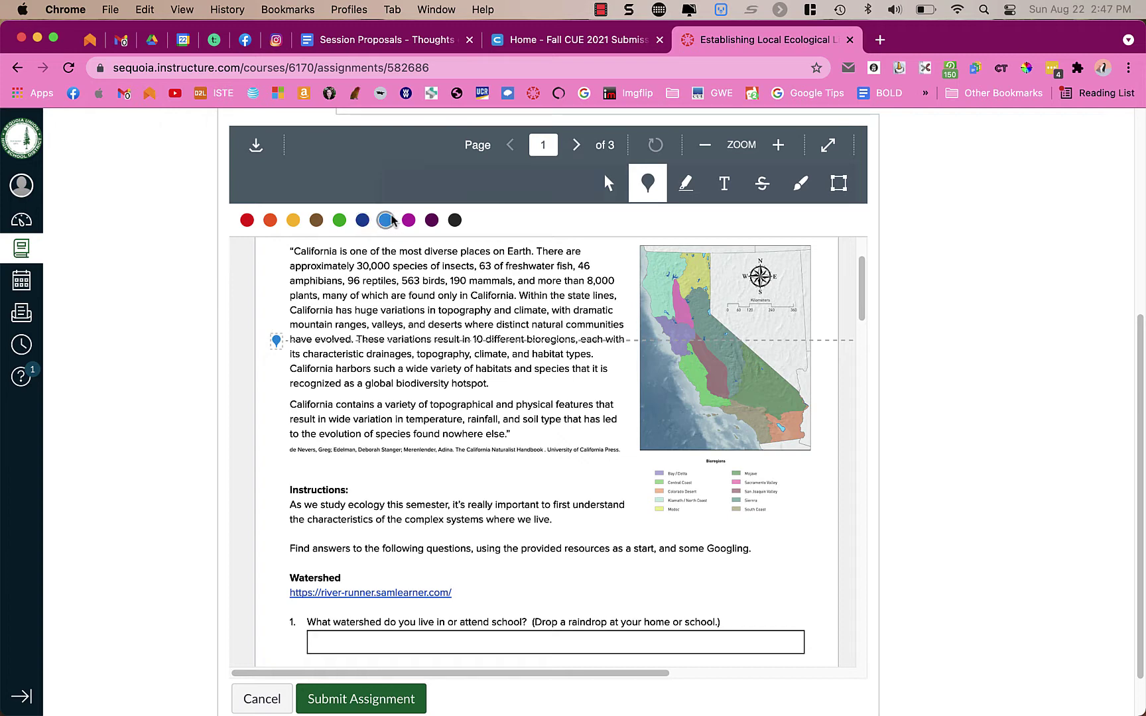
pyautogui.click(269, 220)
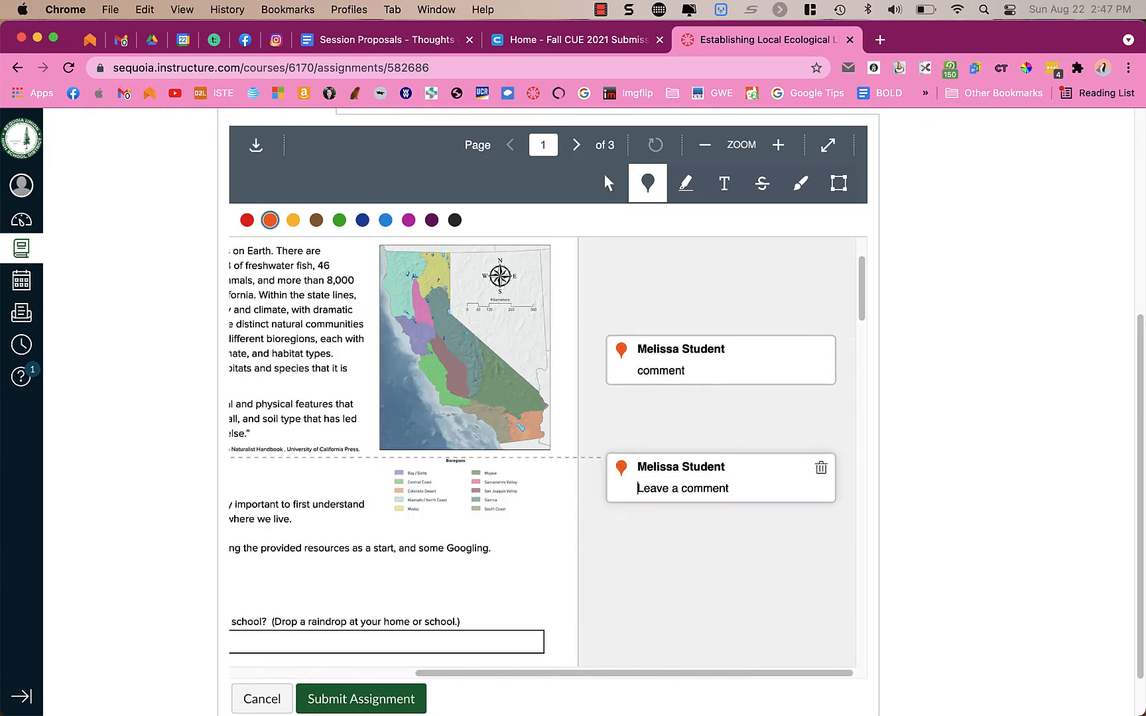
# Add a second pin reading '2nd comment' and recolour it yellow.
pyautogui.click(720, 488)
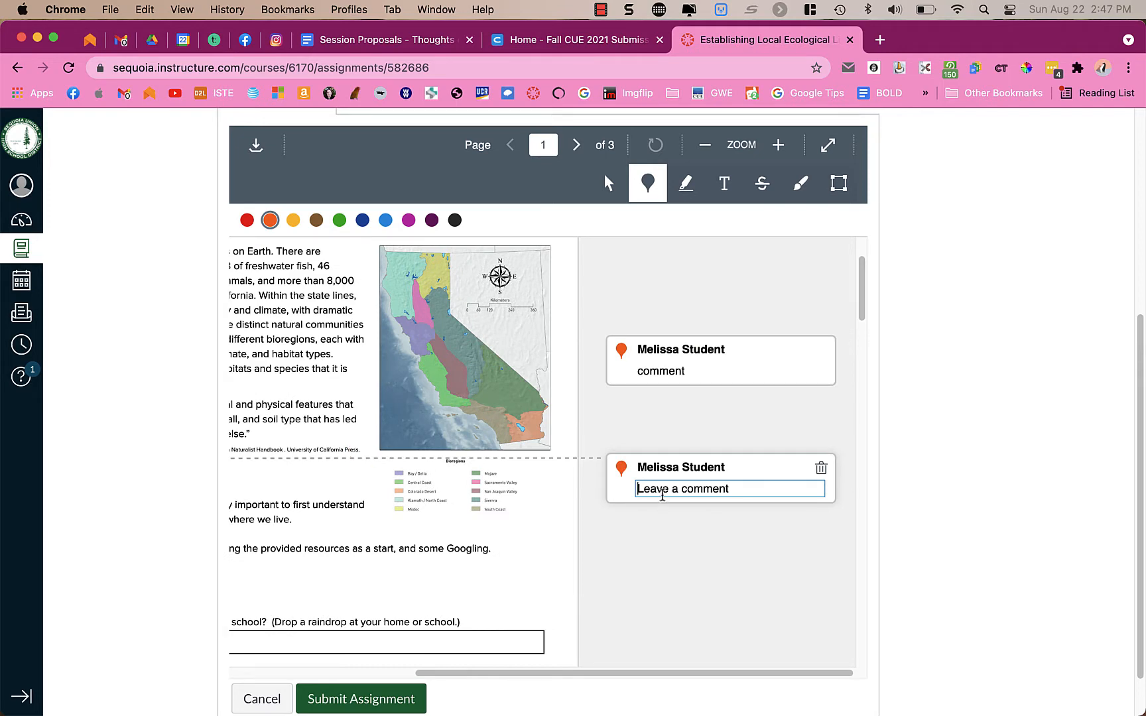
pyautogui.write('2nd comment')
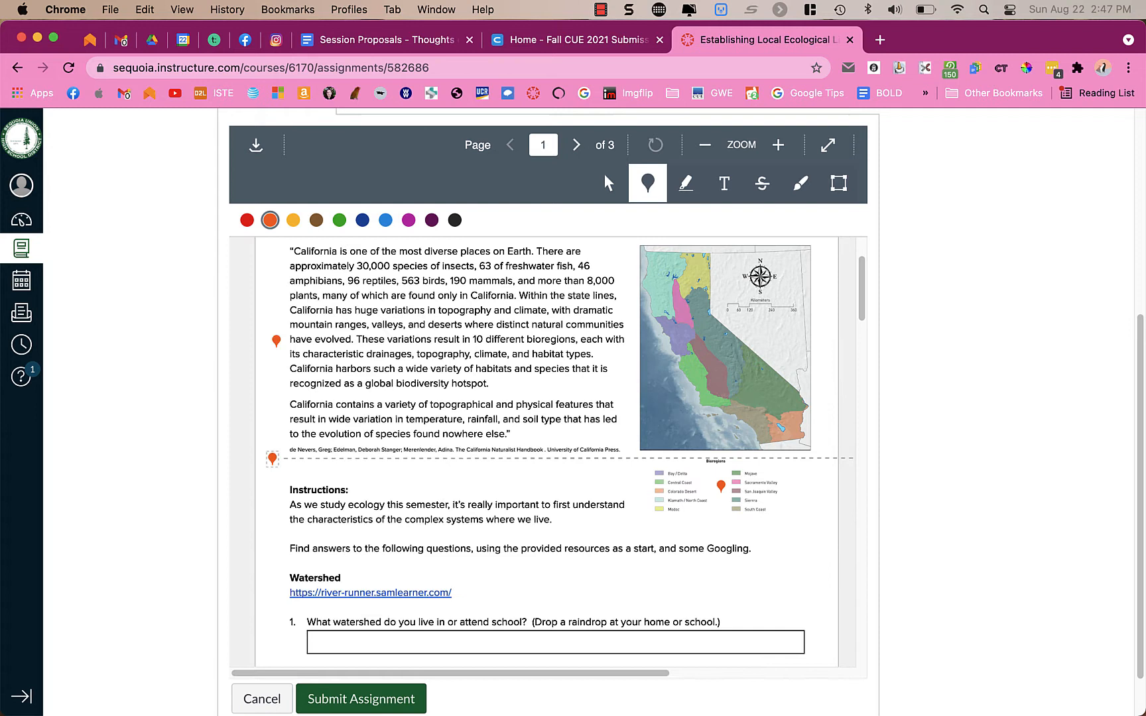
pyautogui.click(292, 220)
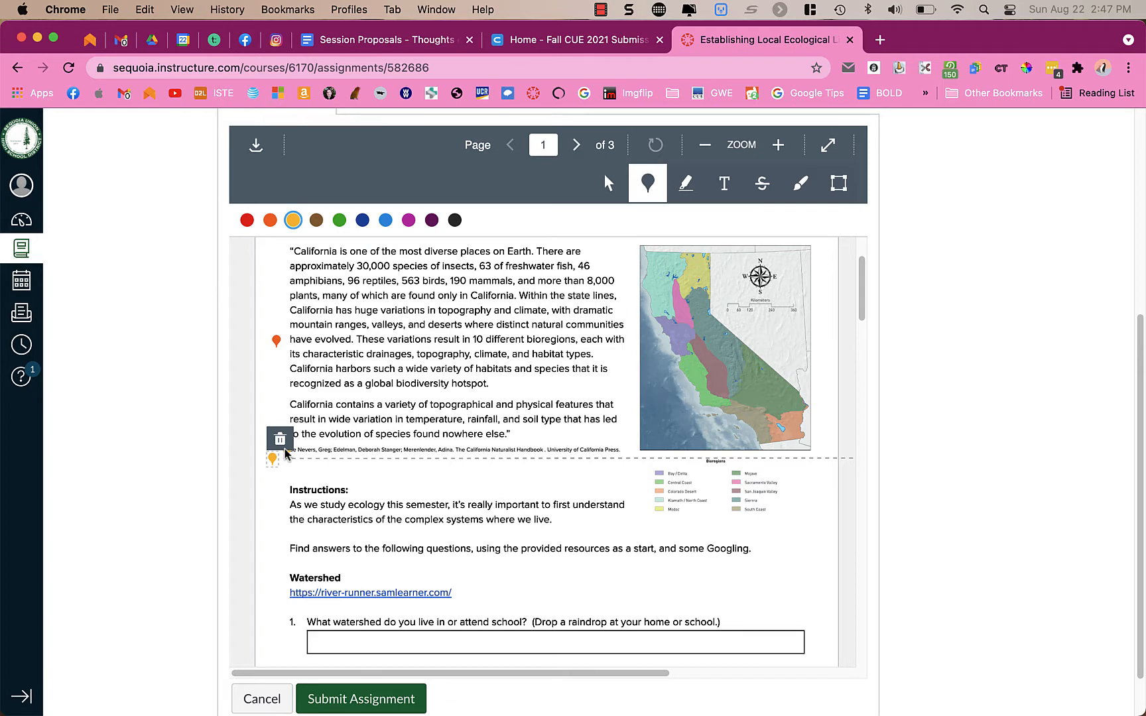
pyautogui.click(686, 183)
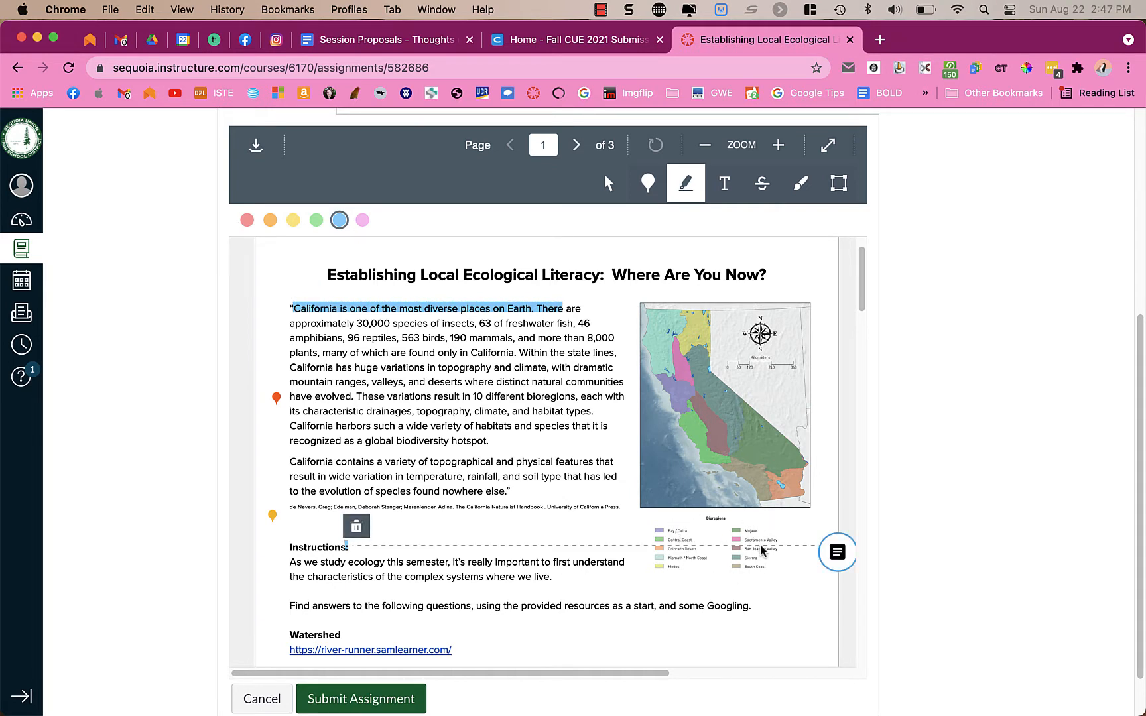
pyautogui.moveTo(577, 473)
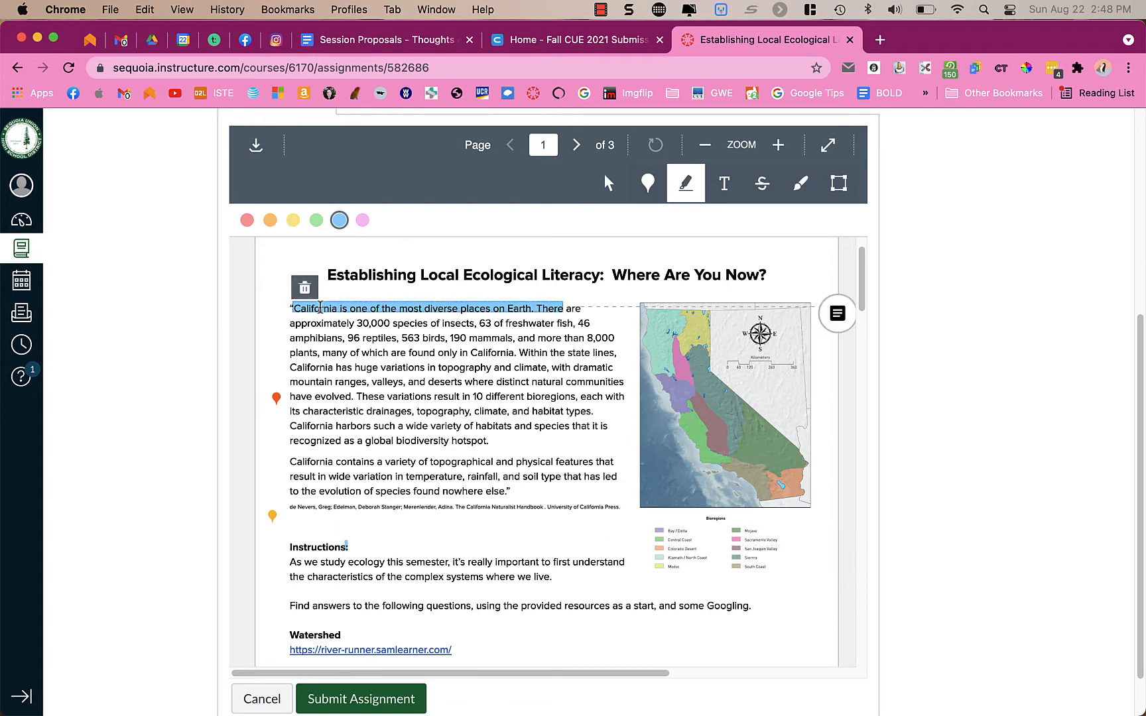
# Recolour the opening sentence's highlight yellow and add a 'highligthed comment' note on the counts highlight.
pyautogui.click(292, 220)
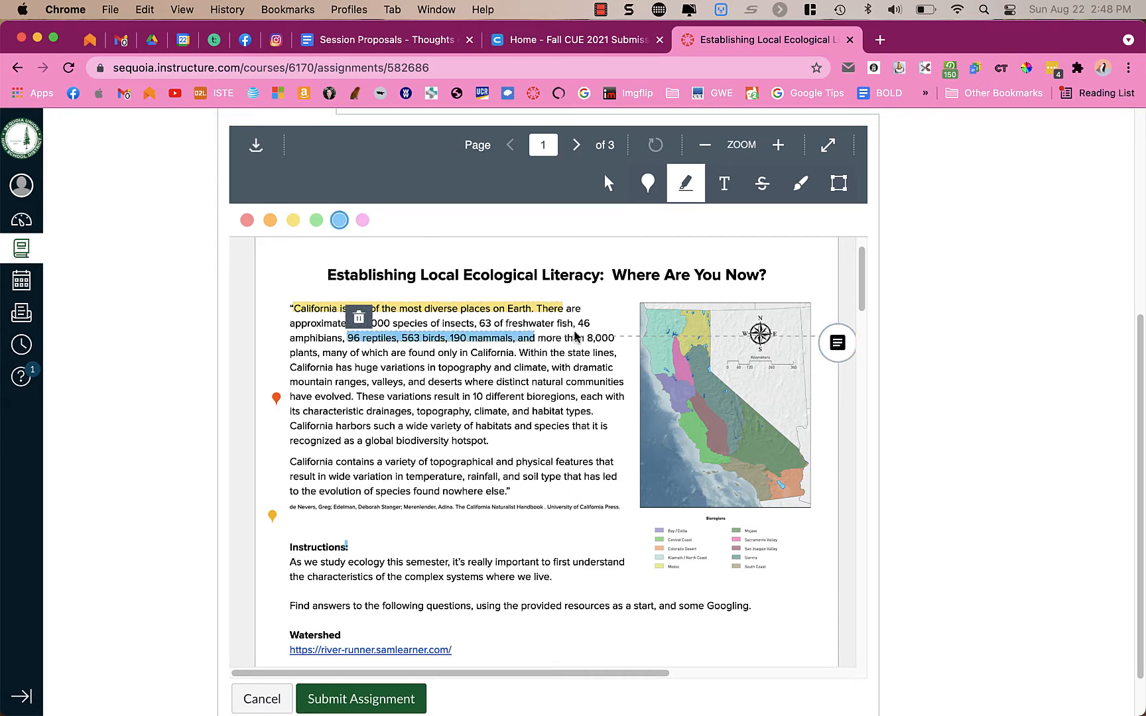
pyautogui.click(836, 343)
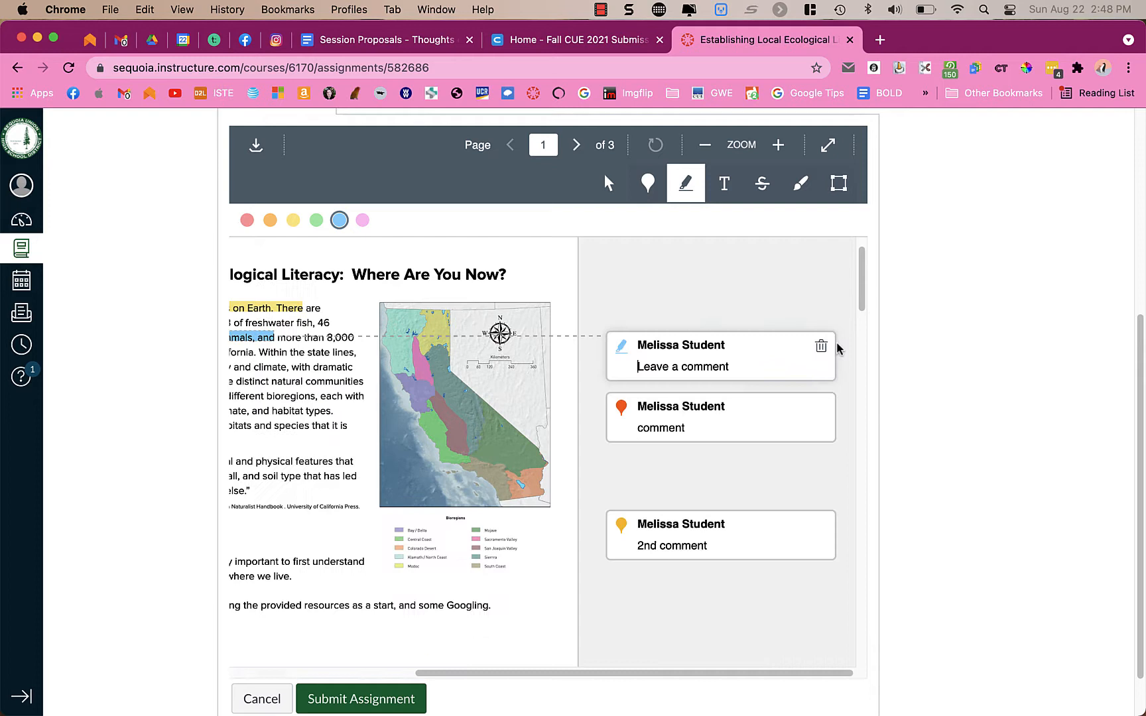
pyautogui.click(720, 366)
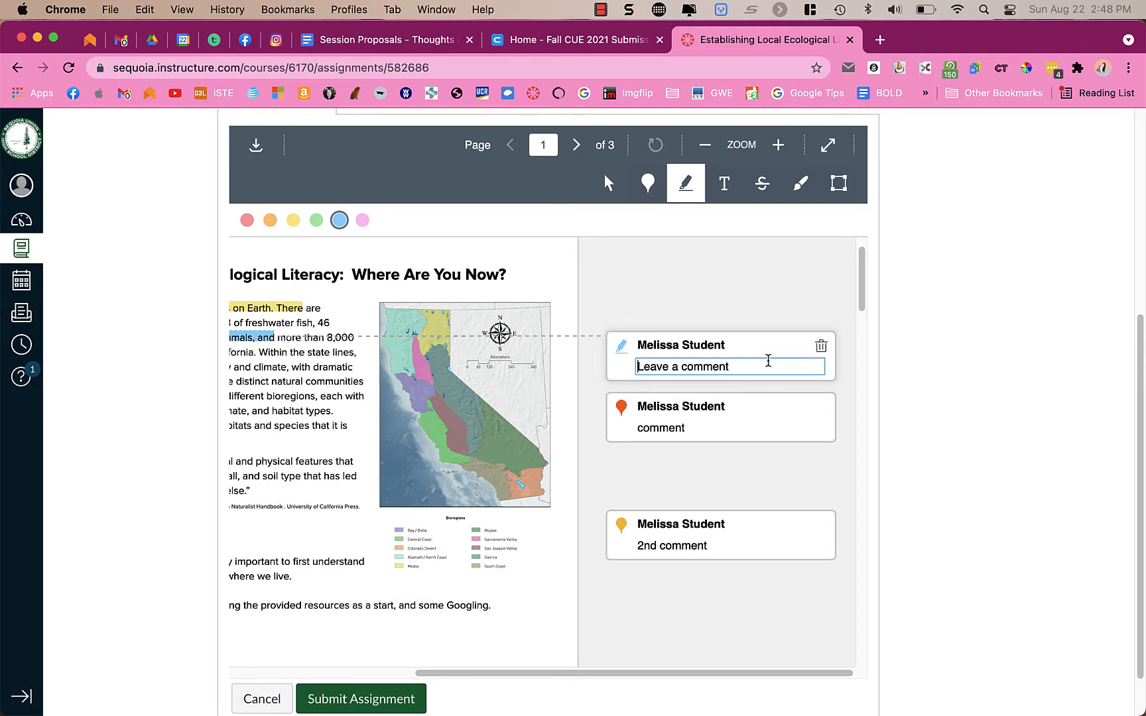
pyautogui.write('highligthed comment')
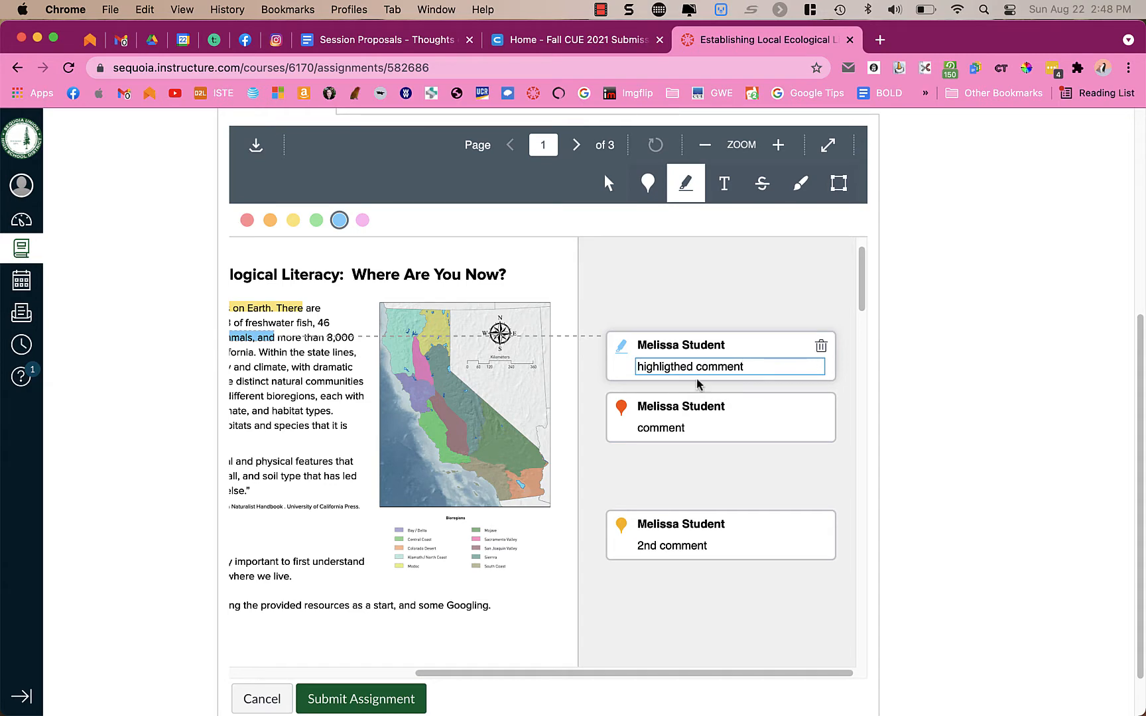
pyautogui.rightClick(690, 366)
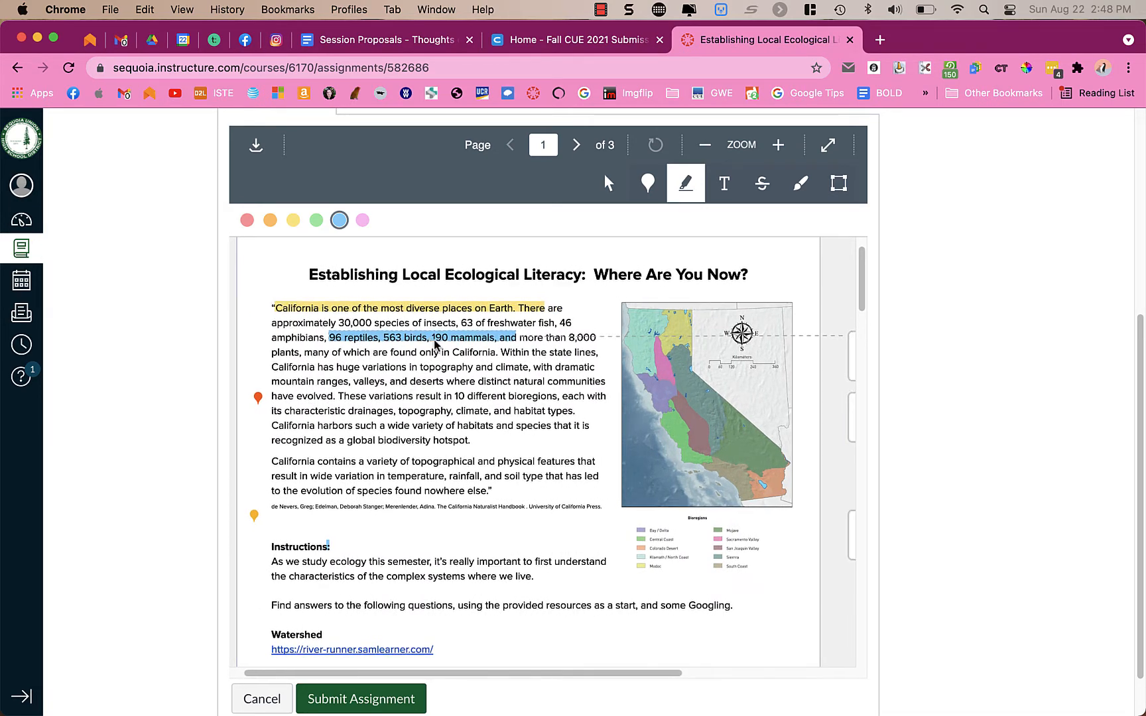
# Delete the yellow highlight on the opening sentence and confirm with Ok.
pyautogui.click(292, 221)
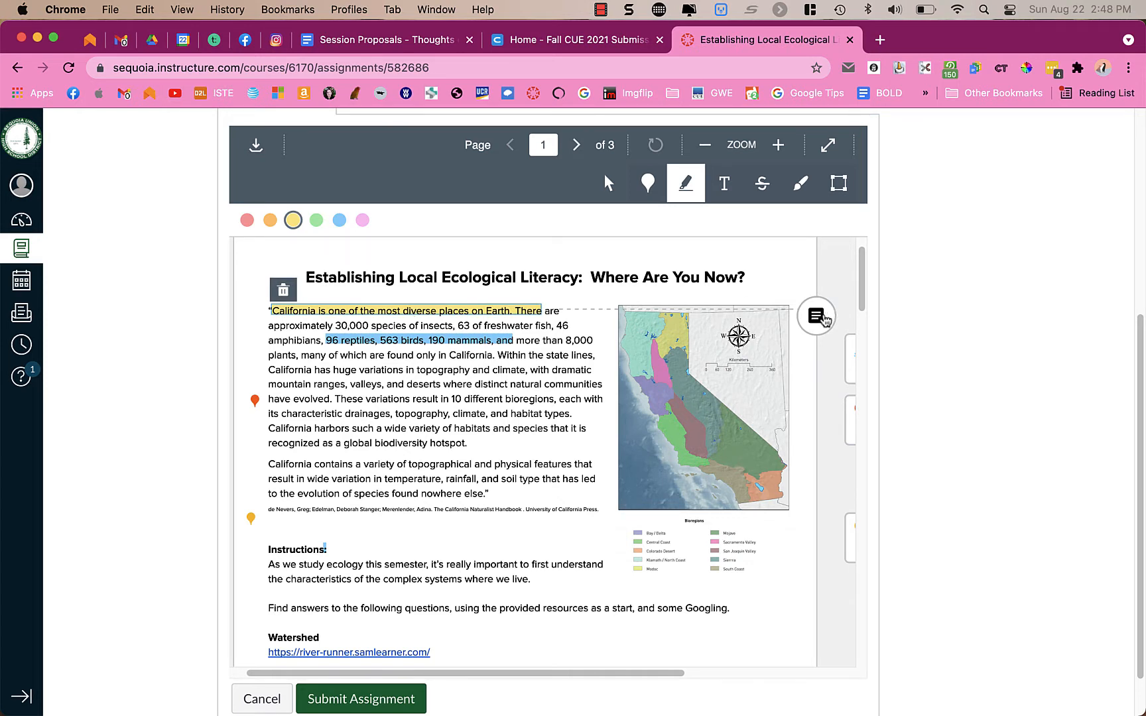
pyautogui.moveTo(712, 281)
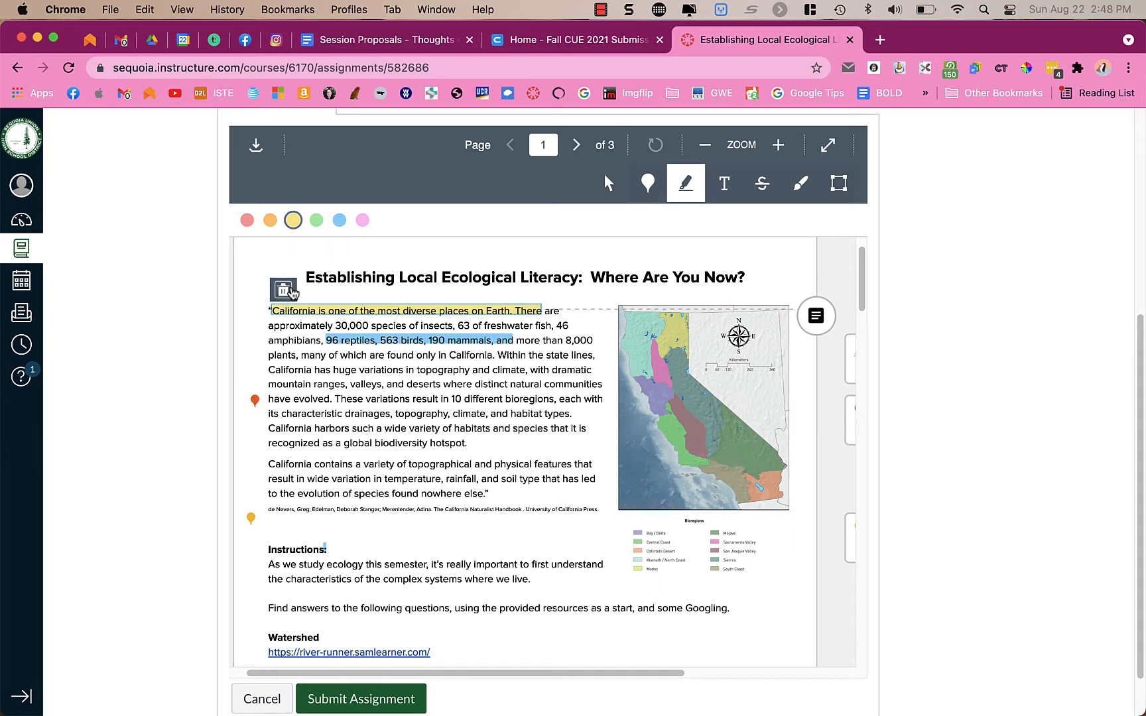
pyautogui.click(284, 289)
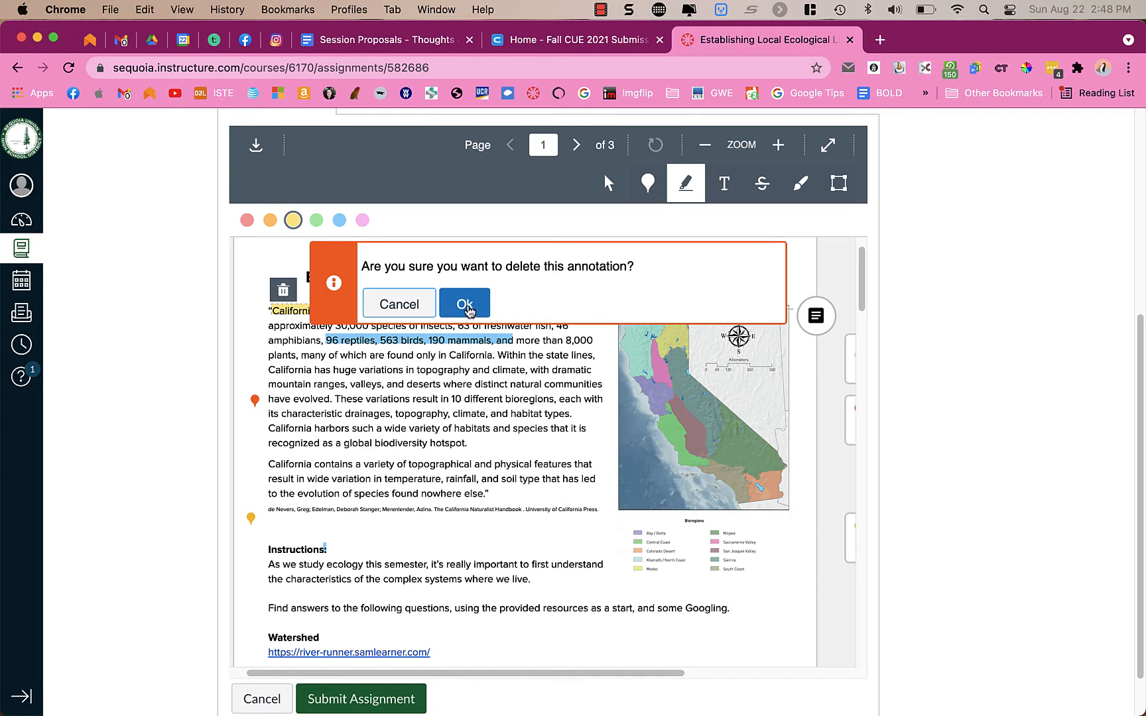
pyautogui.click(464, 302)
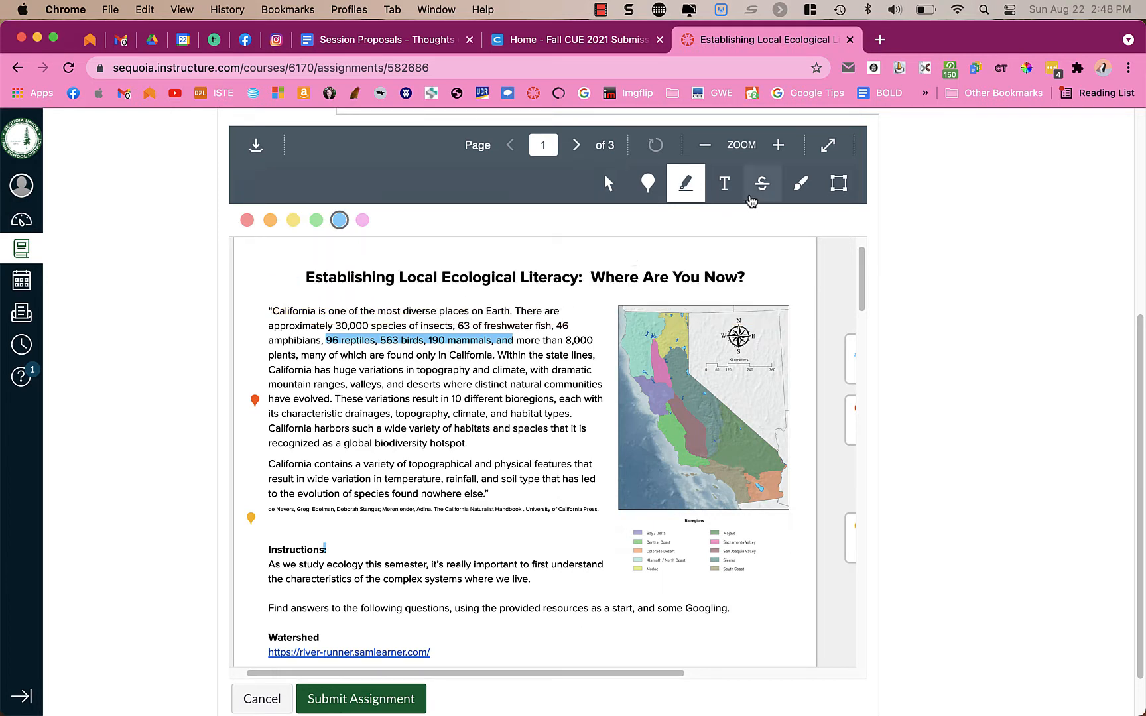
pyautogui.click(723, 183)
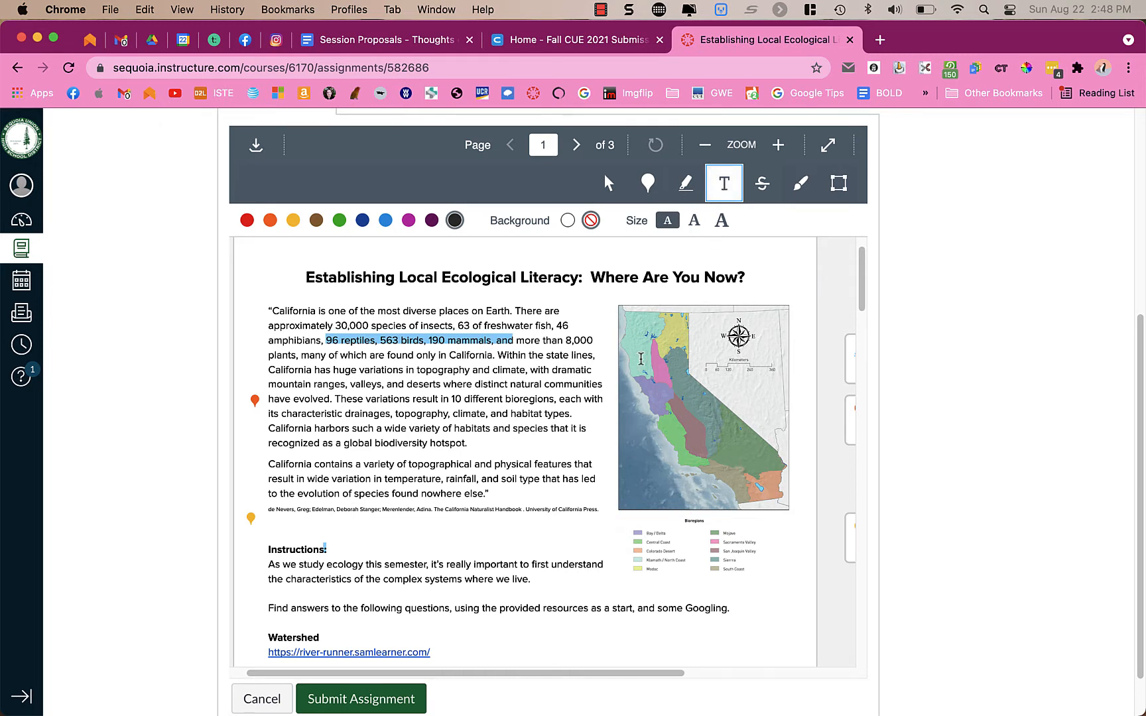
# Add a text box reading 'text' on the California map with a white background.
pyautogui.click(384, 220)
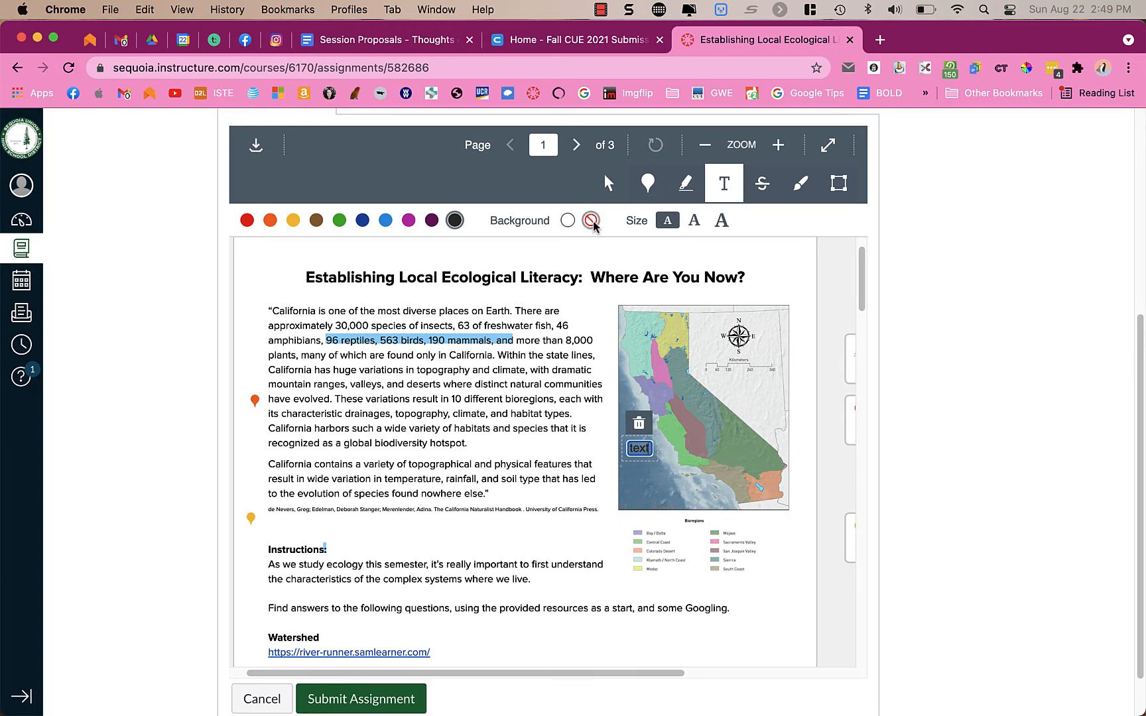
pyautogui.moveTo(567, 220)
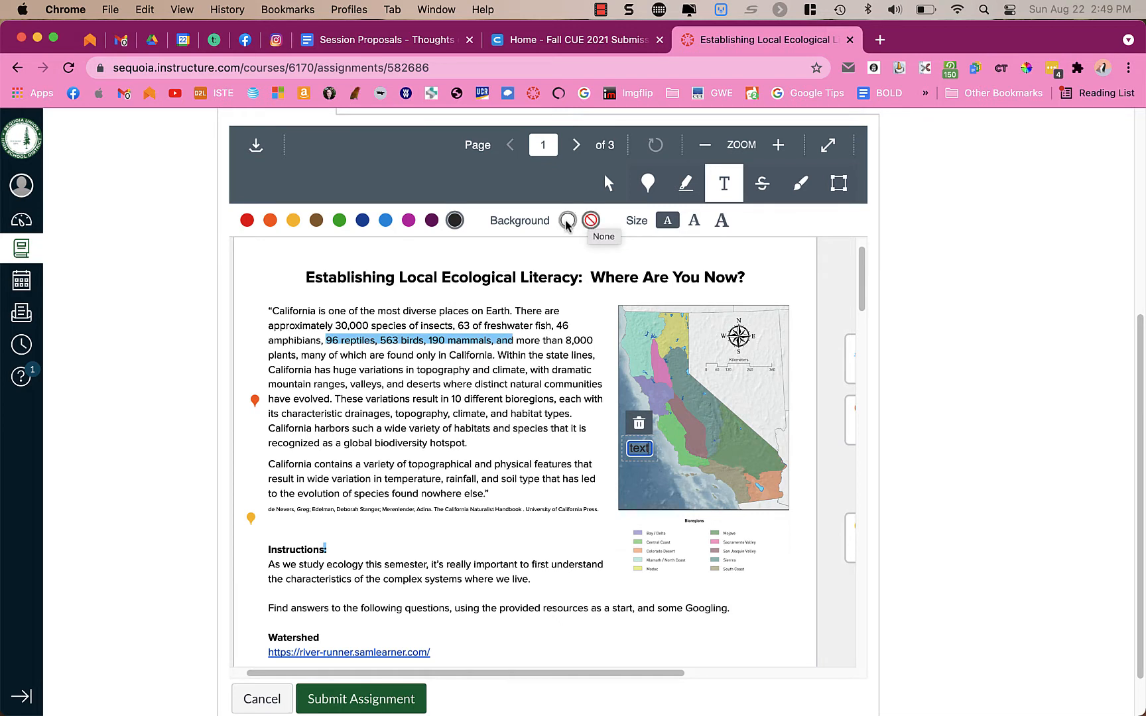
pyautogui.click(567, 220)
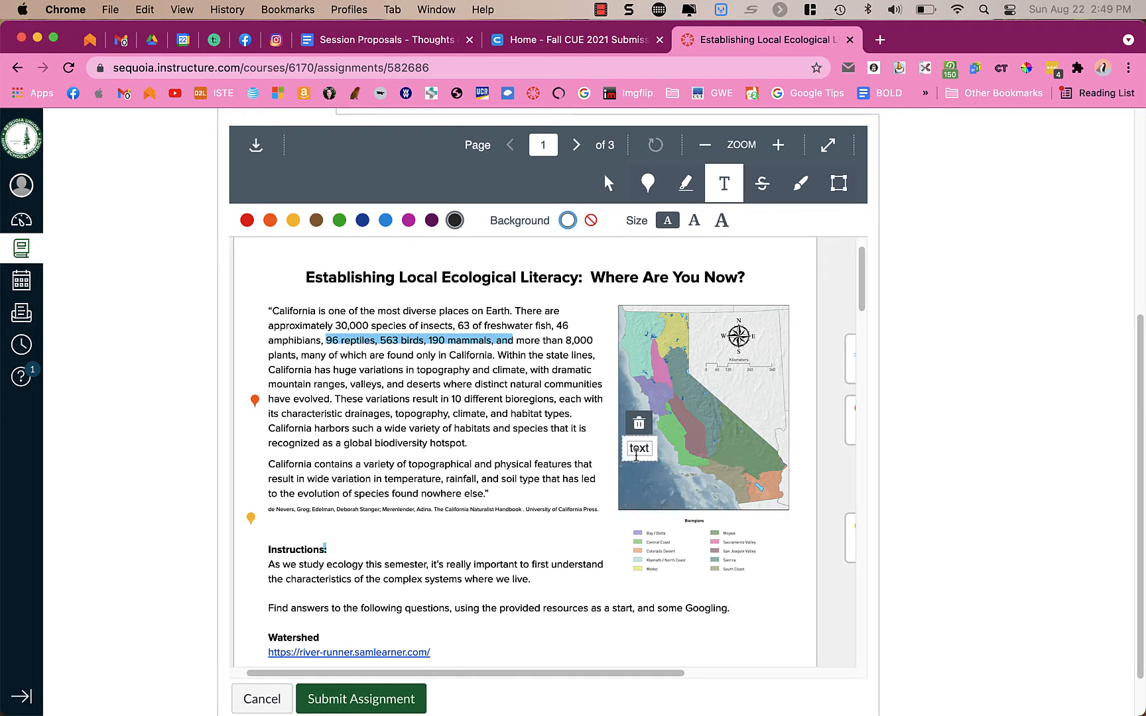
pyautogui.moveTo(634, 342)
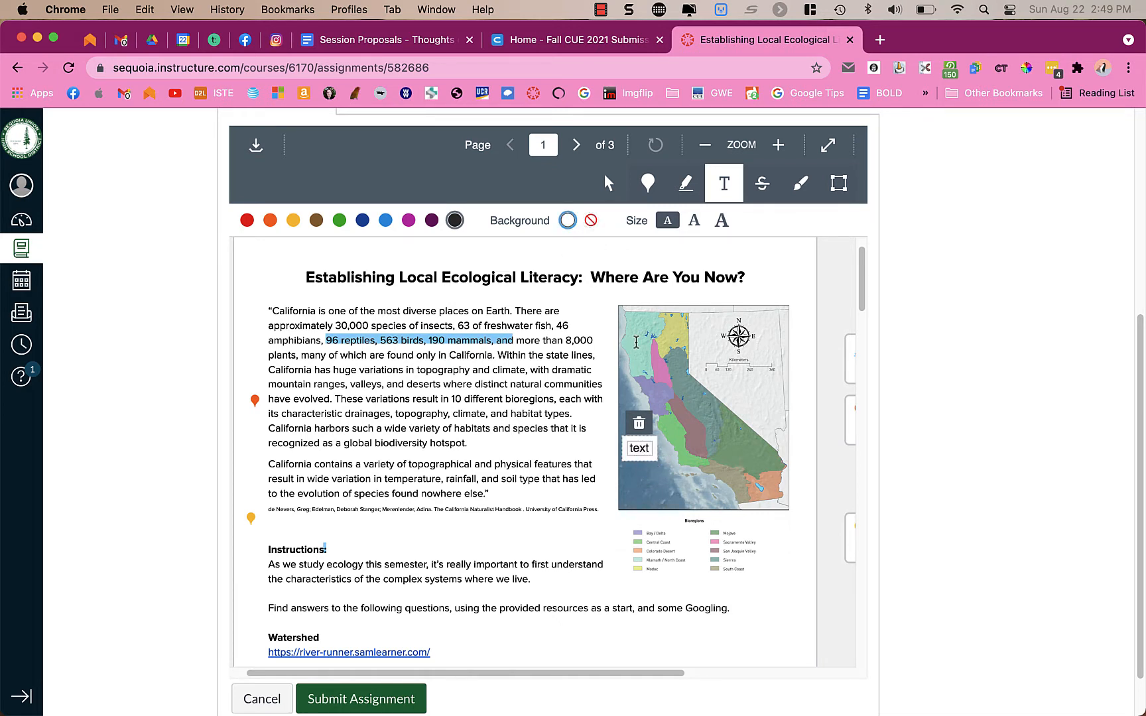
pyautogui.scroll(-3)
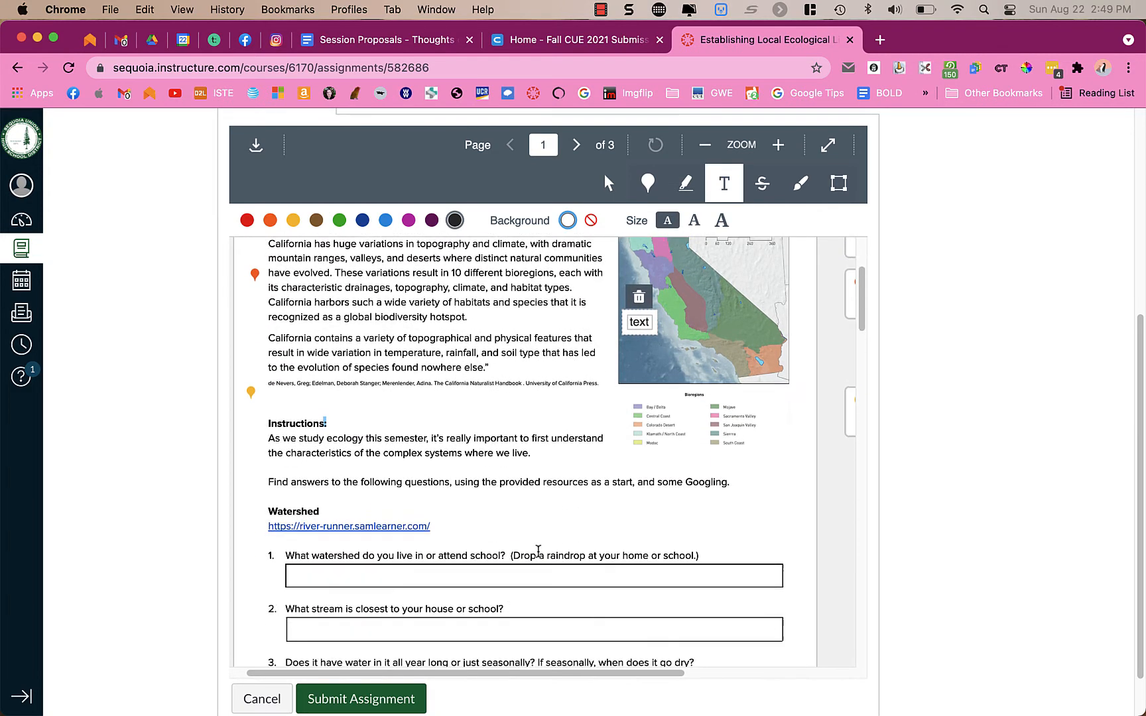
# Type a multi-line placeholder answer under question 1.
pyautogui.scroll(-3)
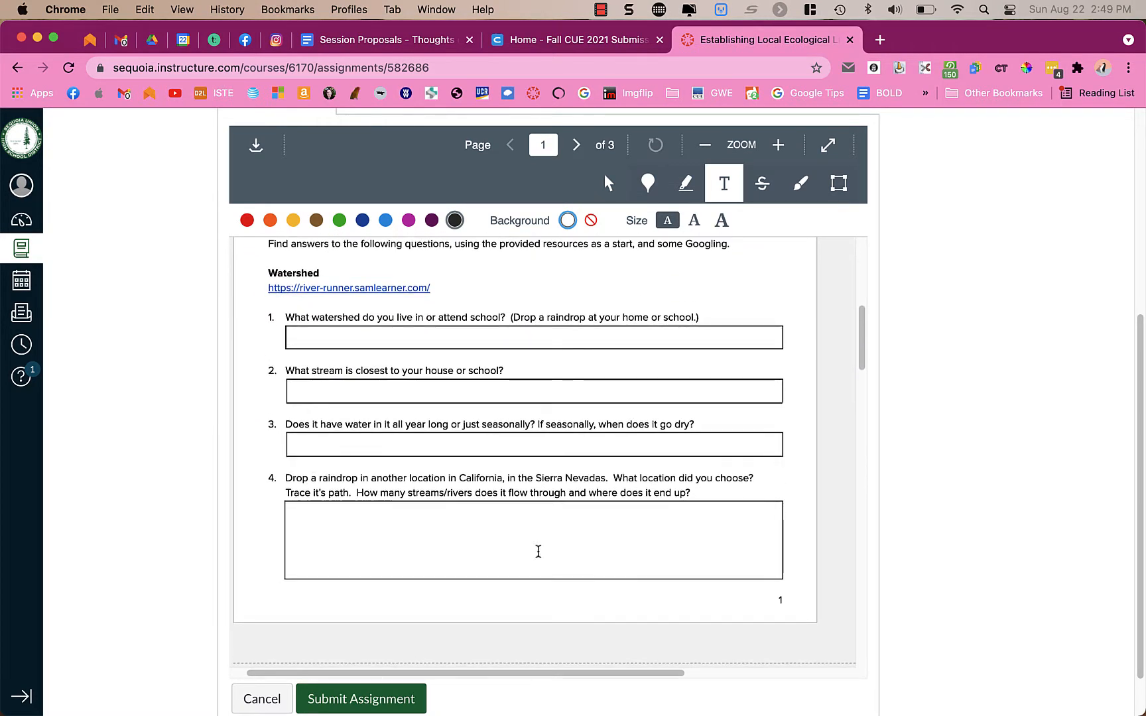
pyautogui.click(300, 337)
pyautogui.write('afaf ;f')
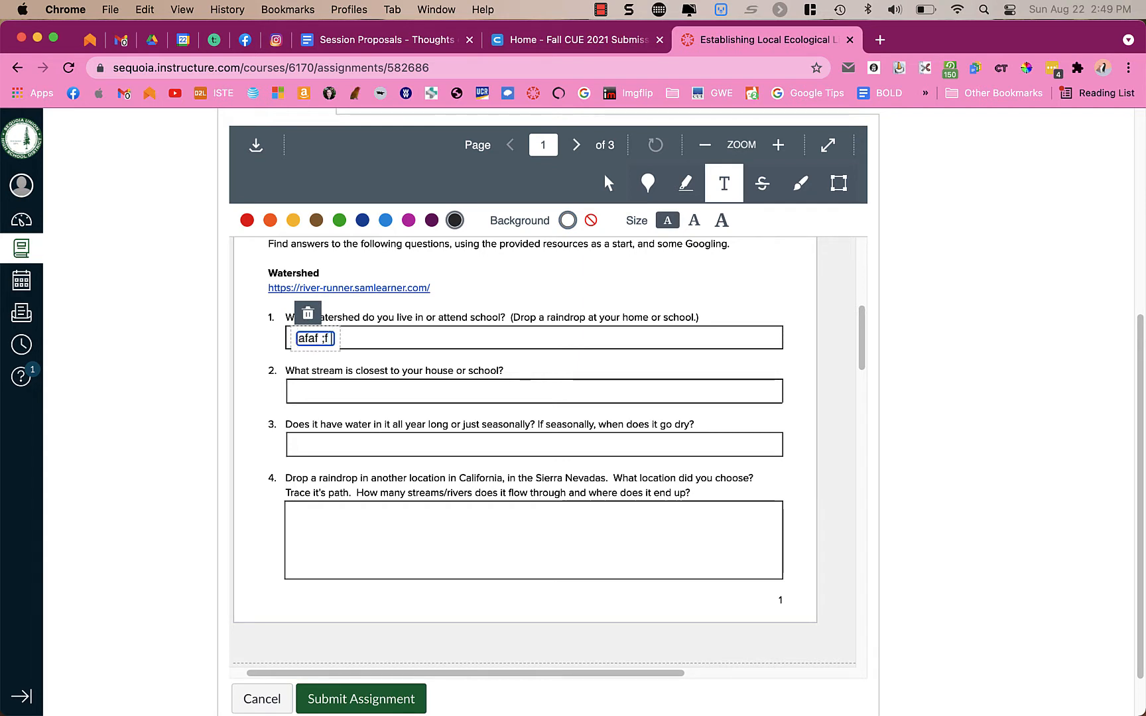
pyautogui.write('adf;hadf adfadsfasdf sd')
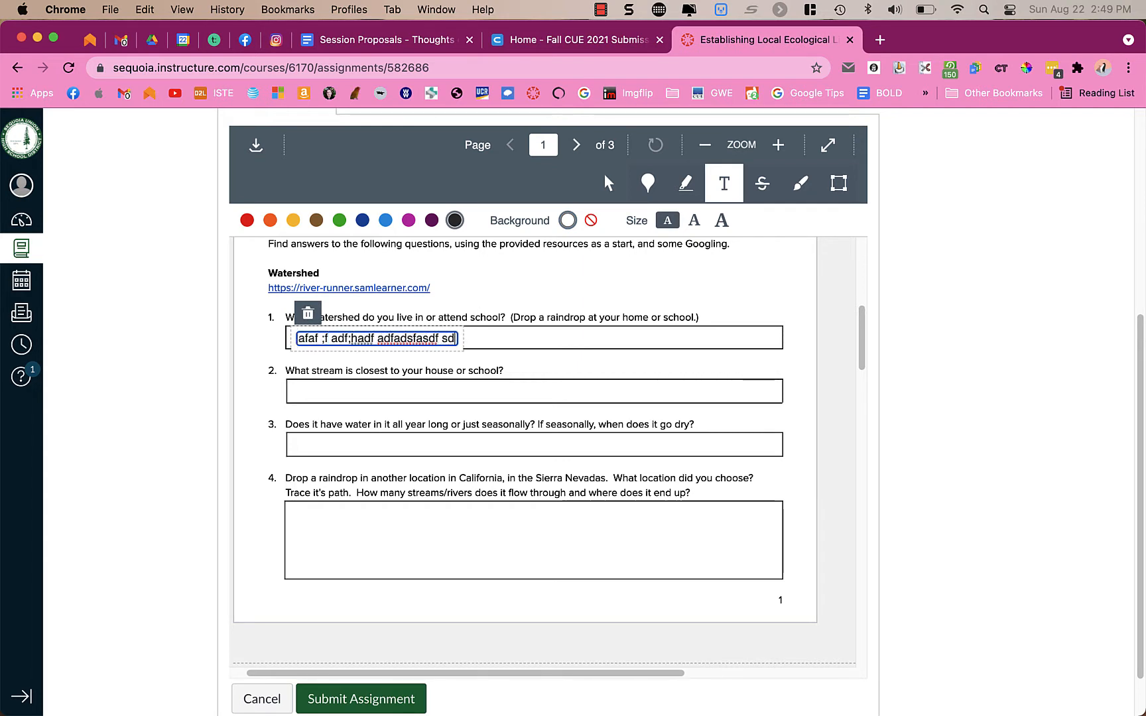
pyautogui.write('sdf aslfhas ;f adf a;d fad fad fasd f ;')
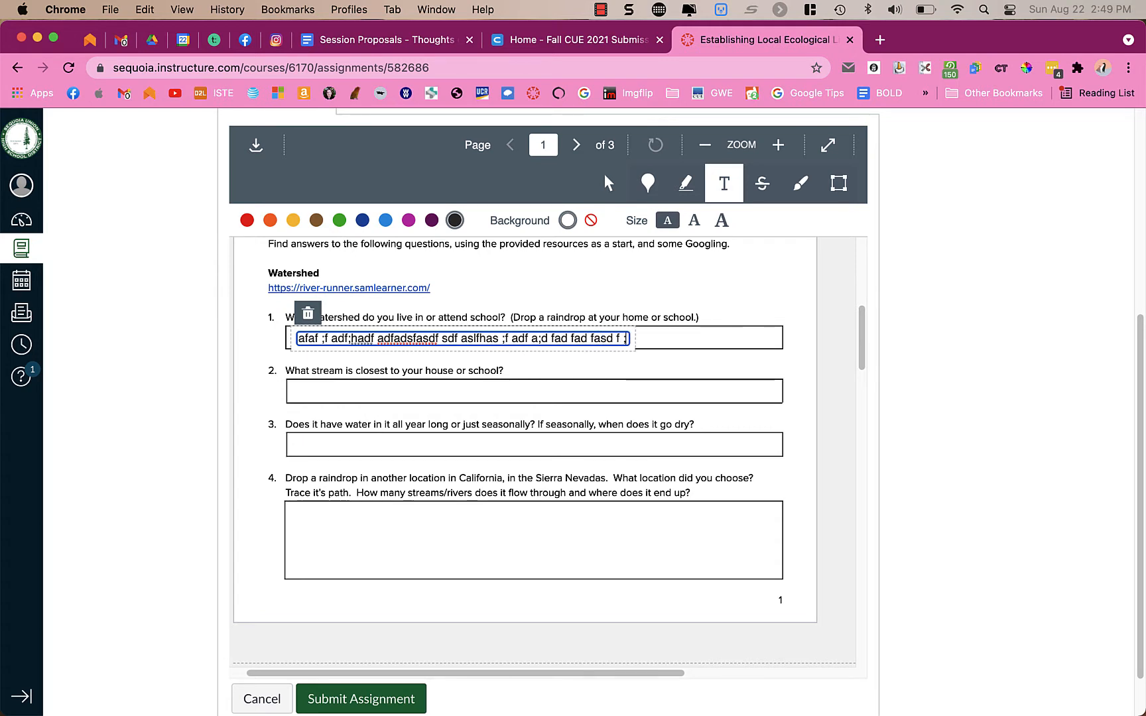
pyautogui.write(';ad fa sdf;asd fhasdf; ashdf asd;hf a;sd fa;sld f;asdj f;alsdjf;as dfjal;sd fasdf')
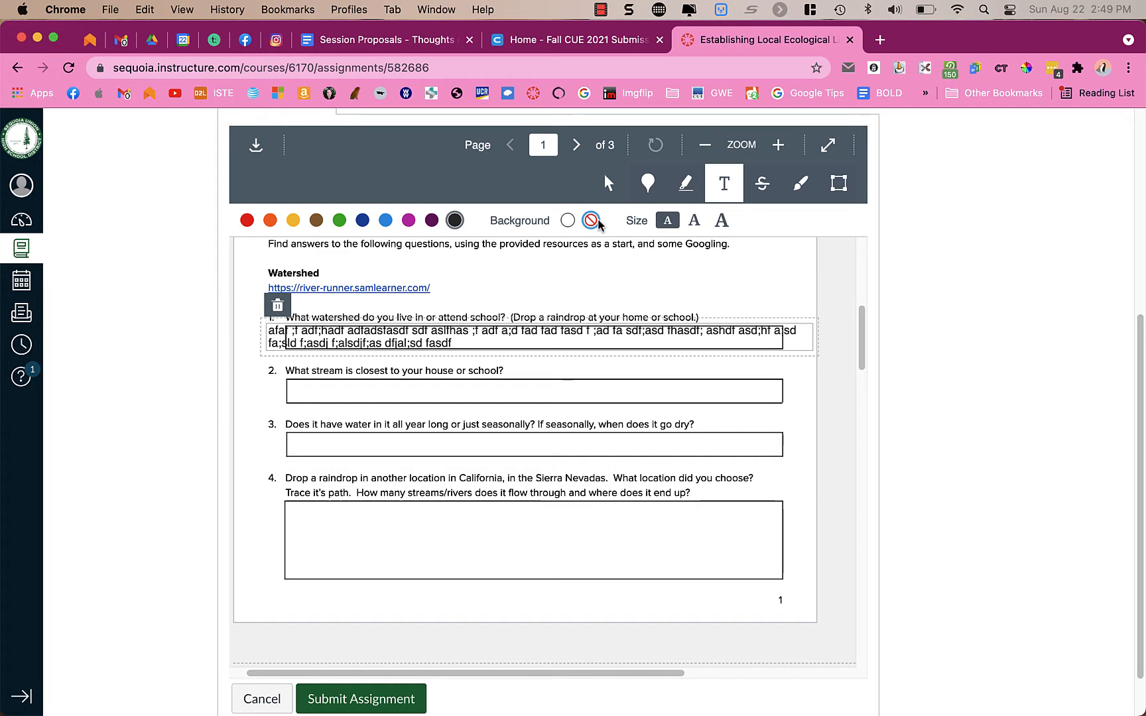
# Set the answer to small size, white background and dark blue text color.
pyautogui.click(721, 221)
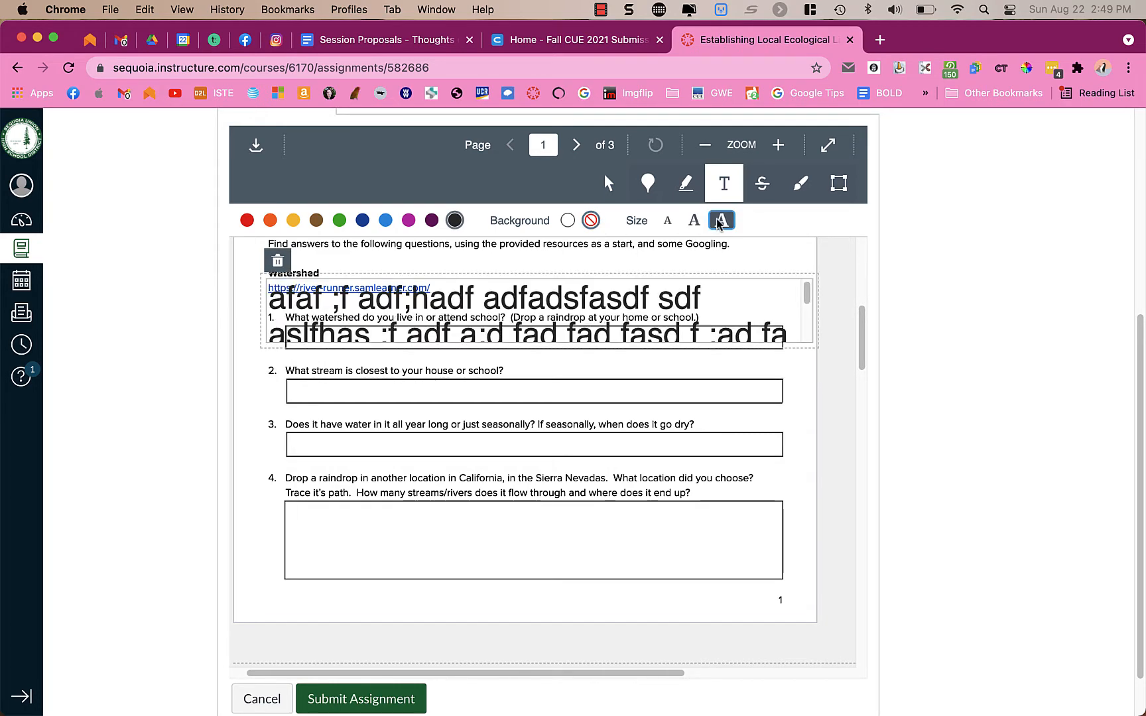
pyautogui.click(666, 220)
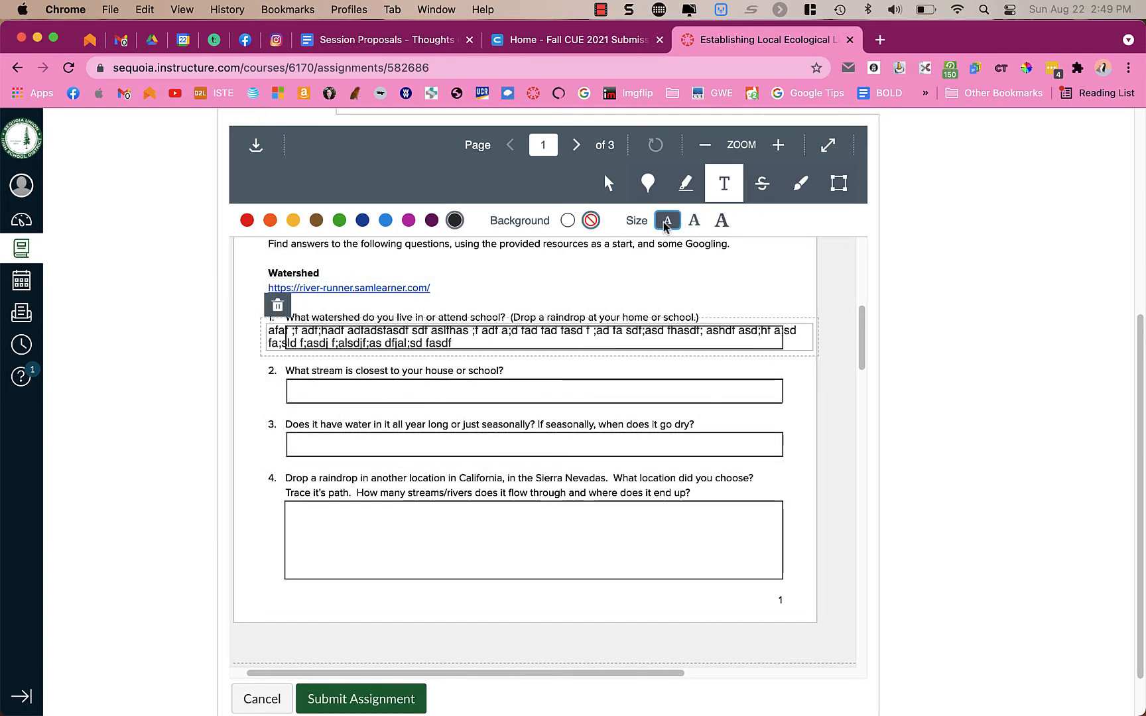
pyautogui.moveTo(620, 246)
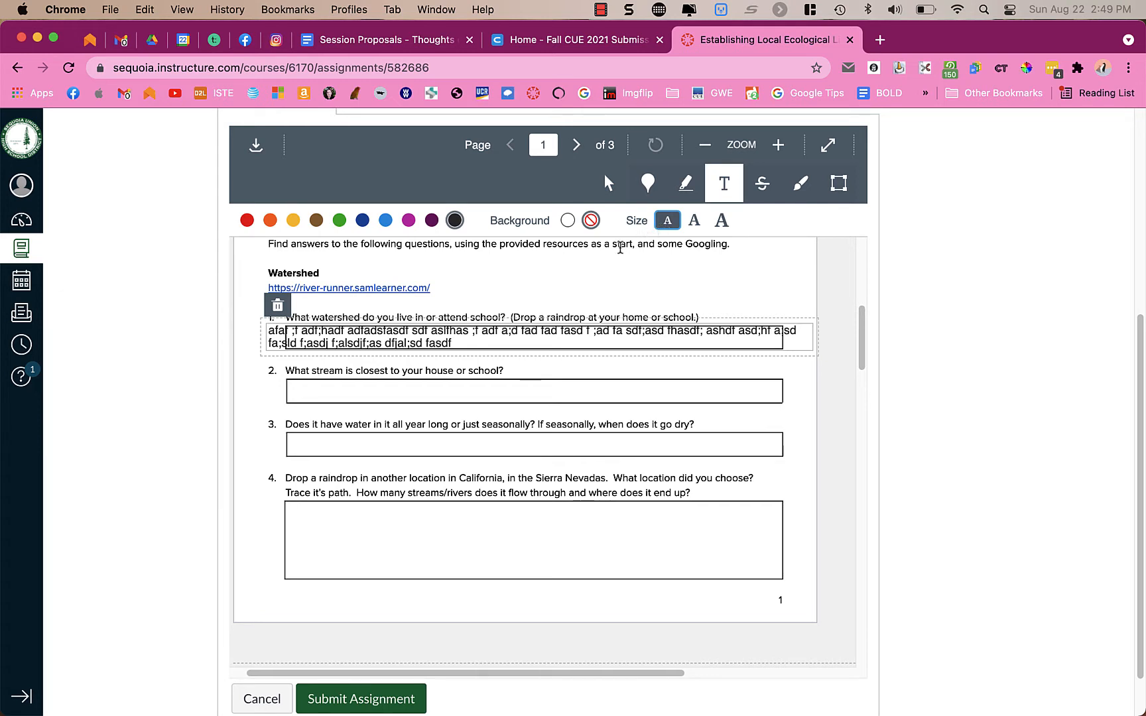
pyautogui.moveTo(588, 258)
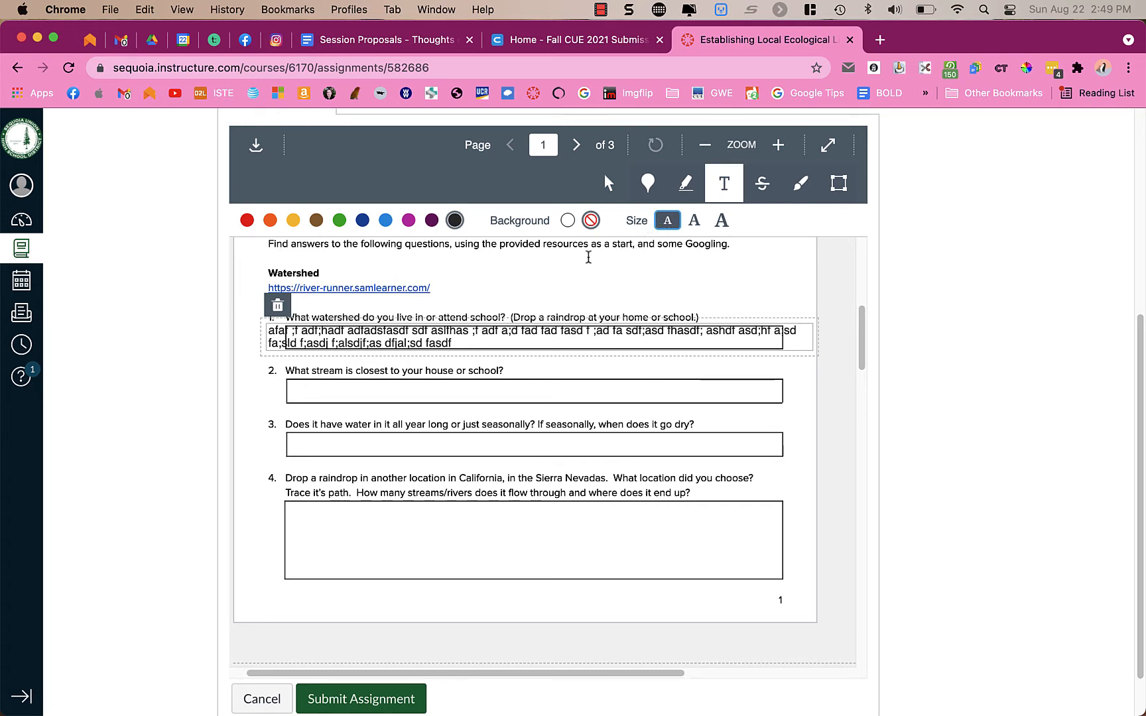
pyautogui.click(568, 220)
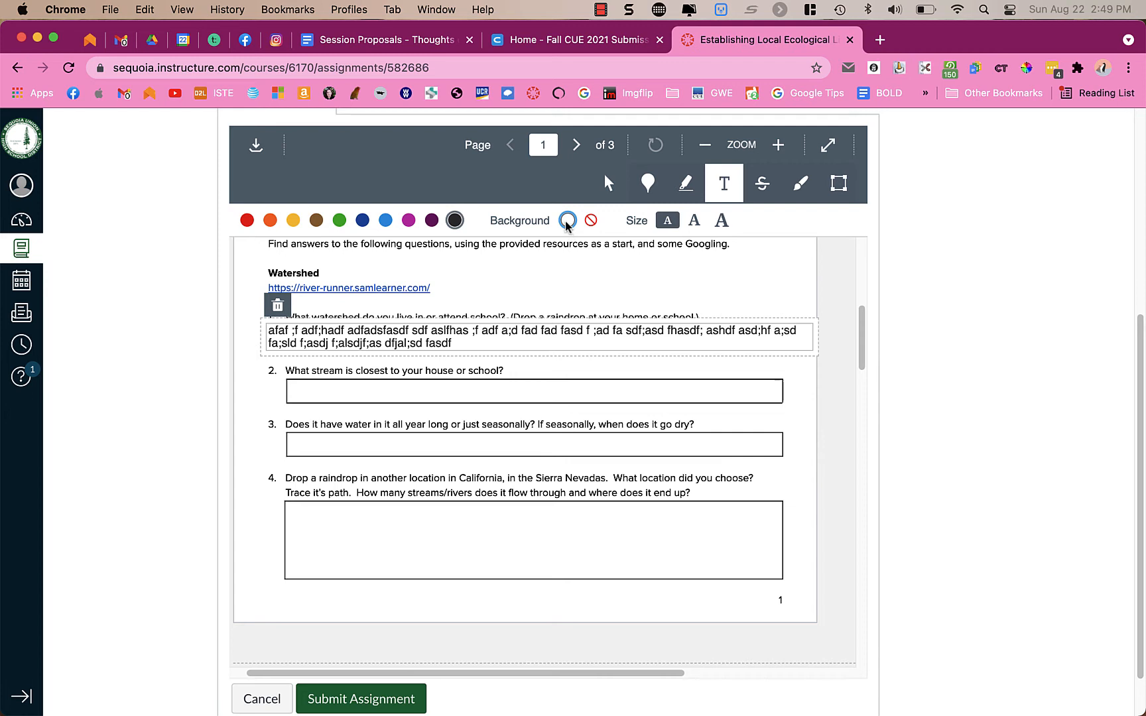
pyautogui.click(384, 220)
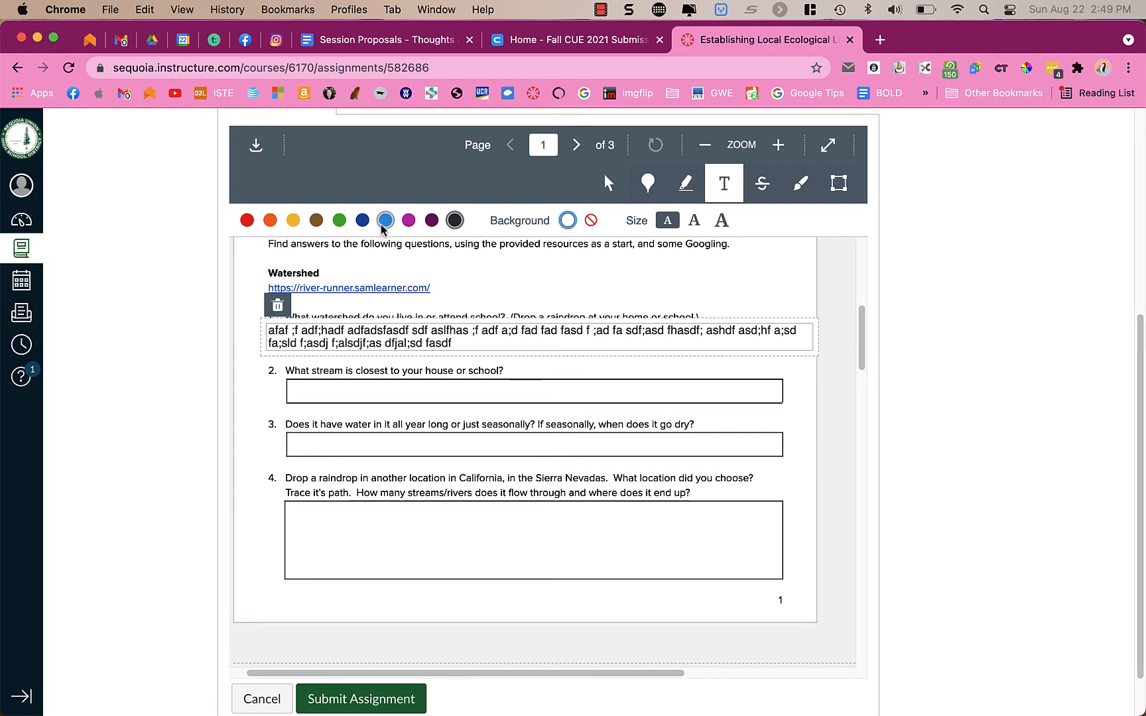
pyautogui.moveTo(384, 221)
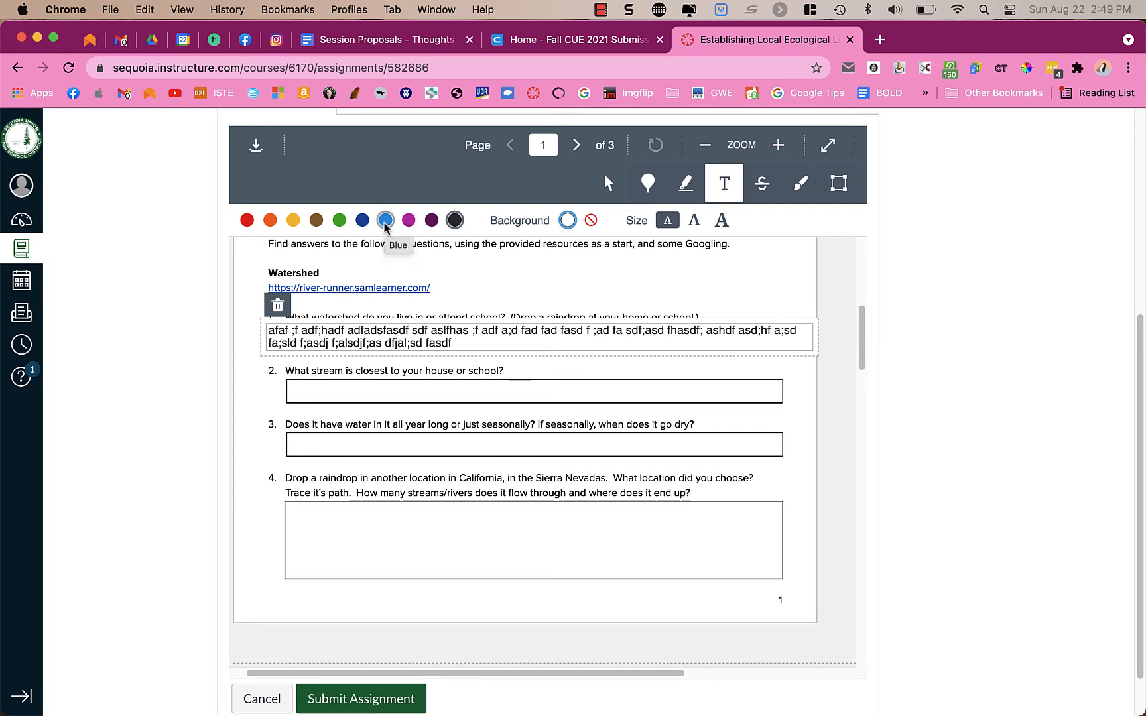
pyautogui.click(407, 221)
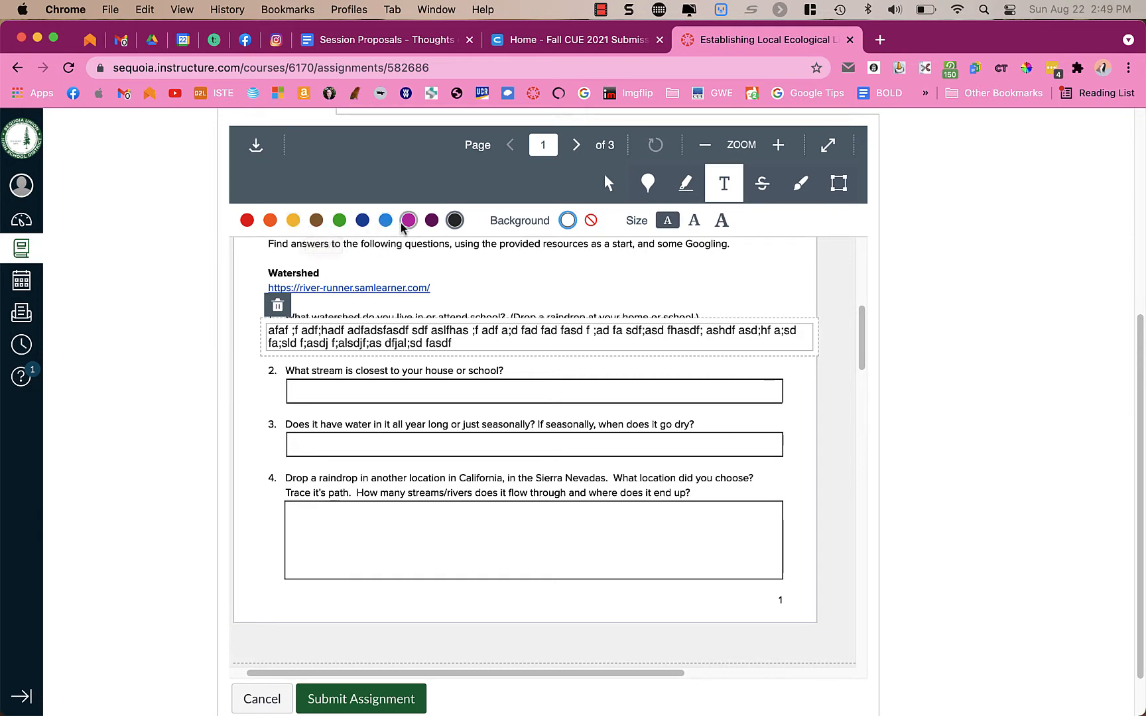
pyautogui.click(362, 220)
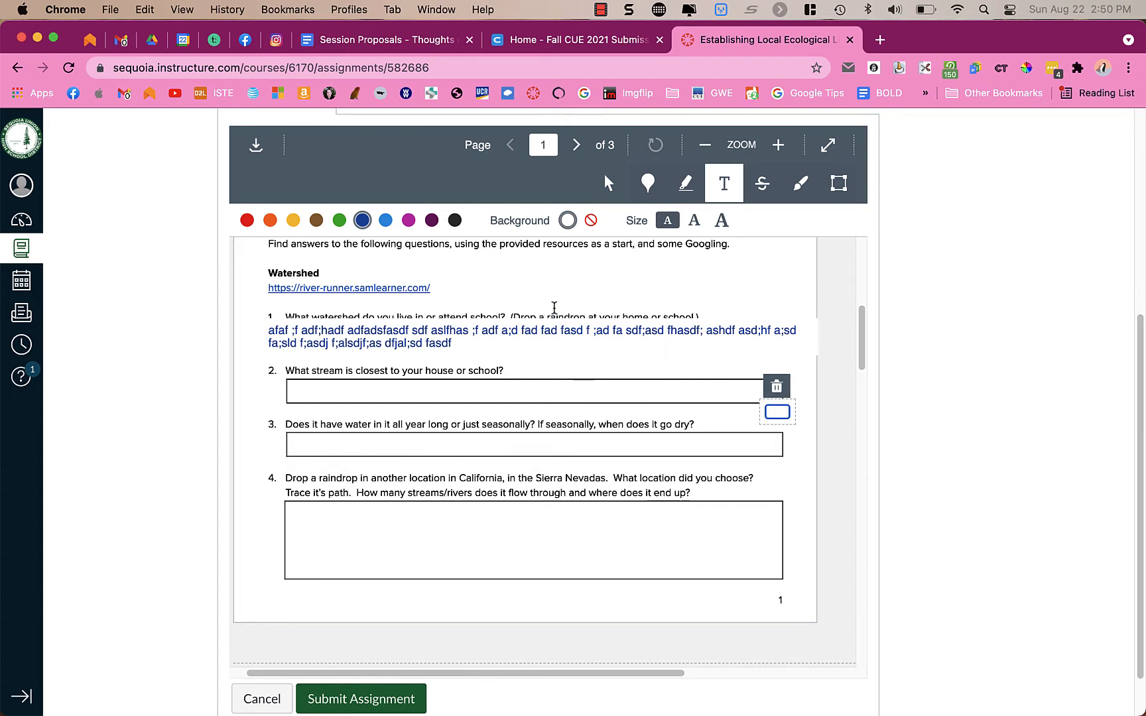
pyautogui.click(534, 336)
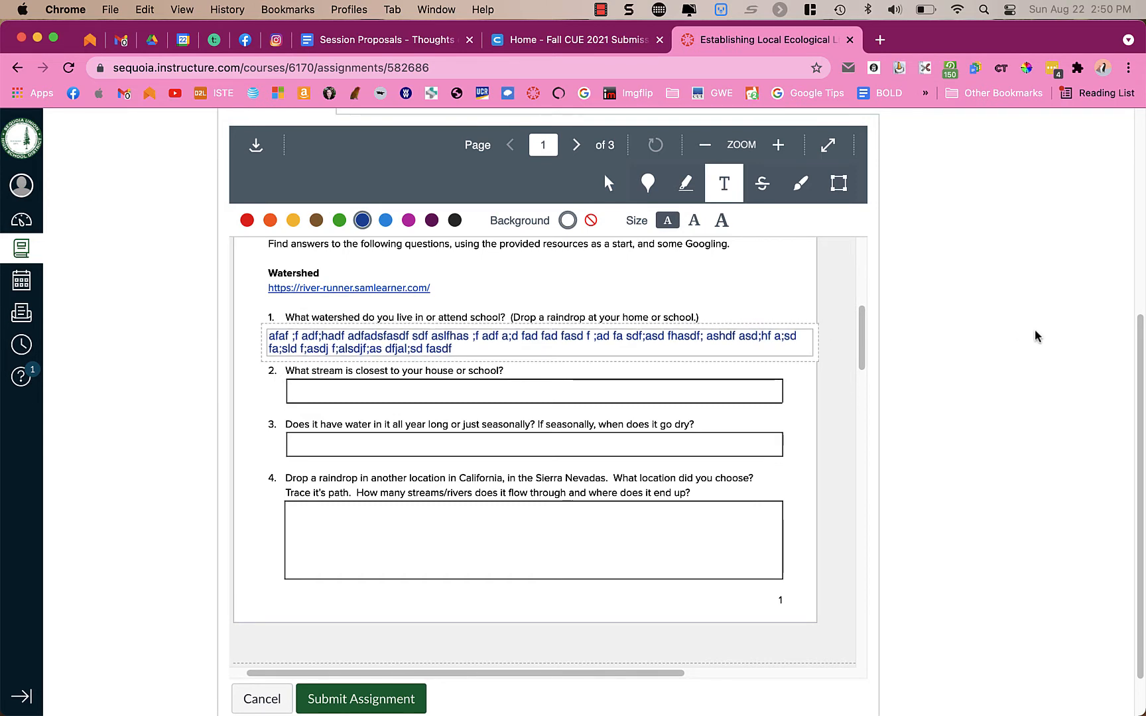
pyautogui.click(410, 342)
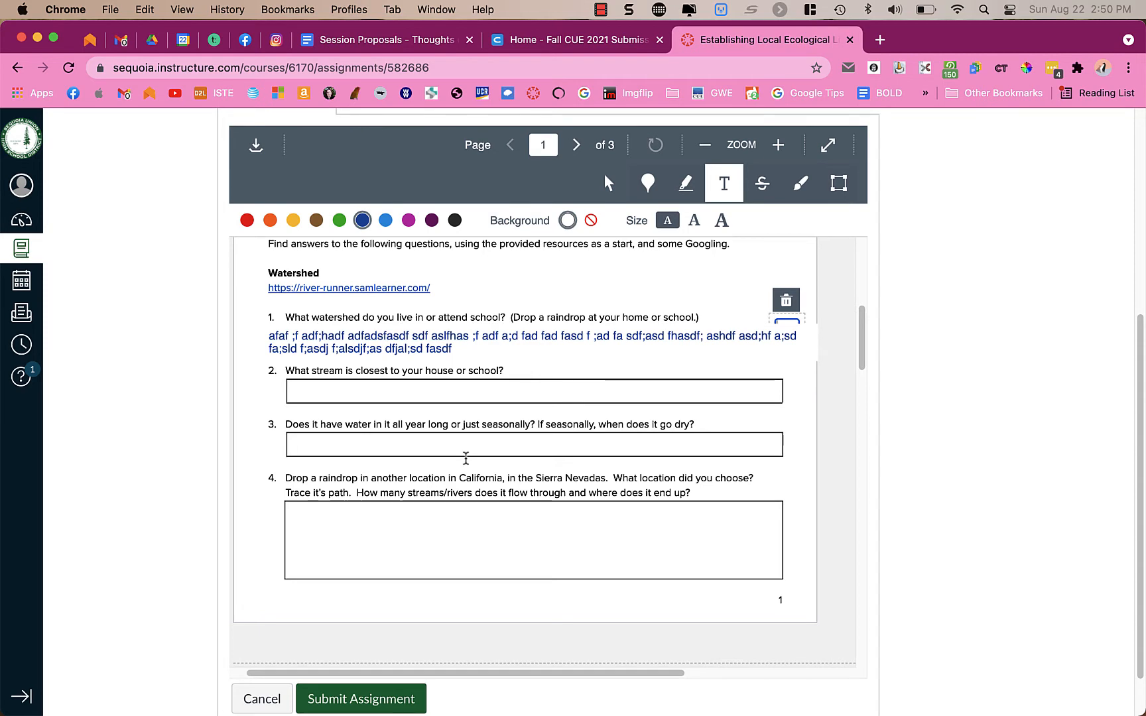
pyautogui.click(575, 145)
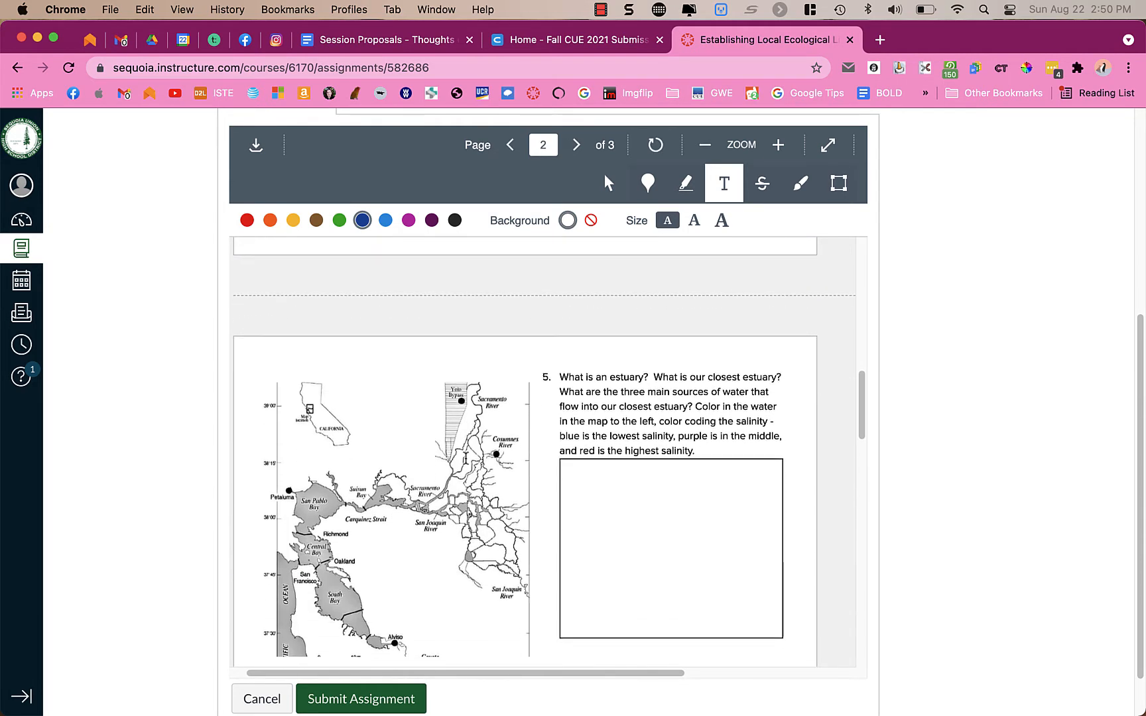
# Colour the central bay light blue with the freehand draw tool.
pyautogui.scroll(-3)
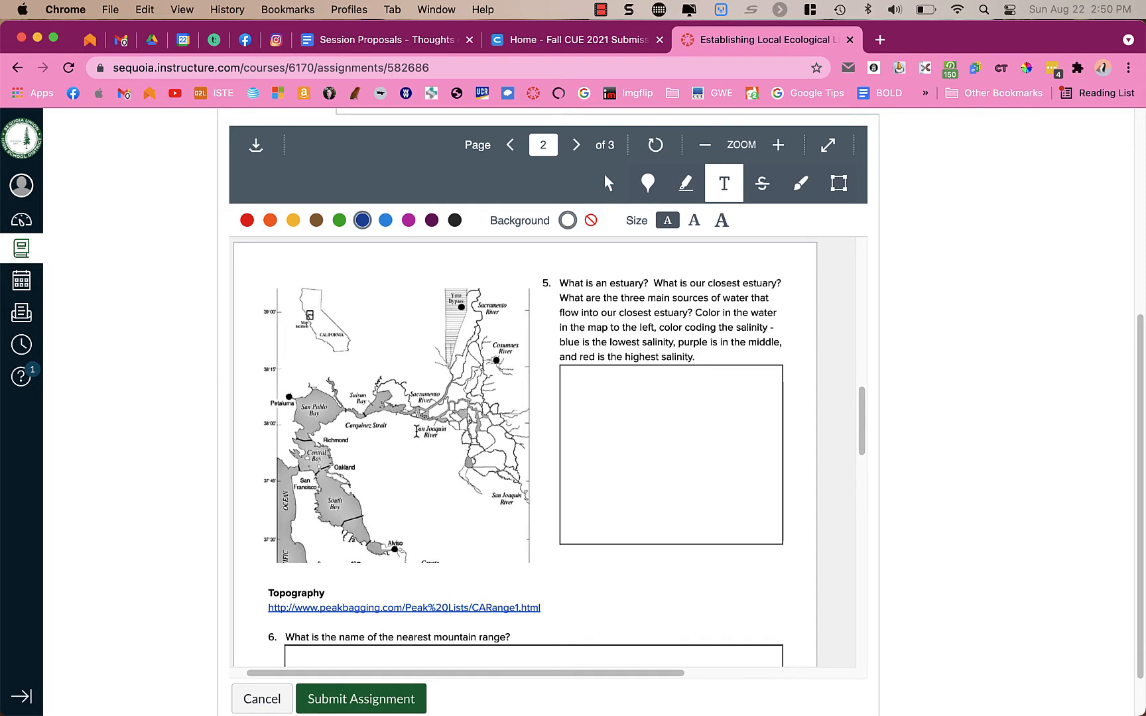
pyautogui.moveTo(800, 183)
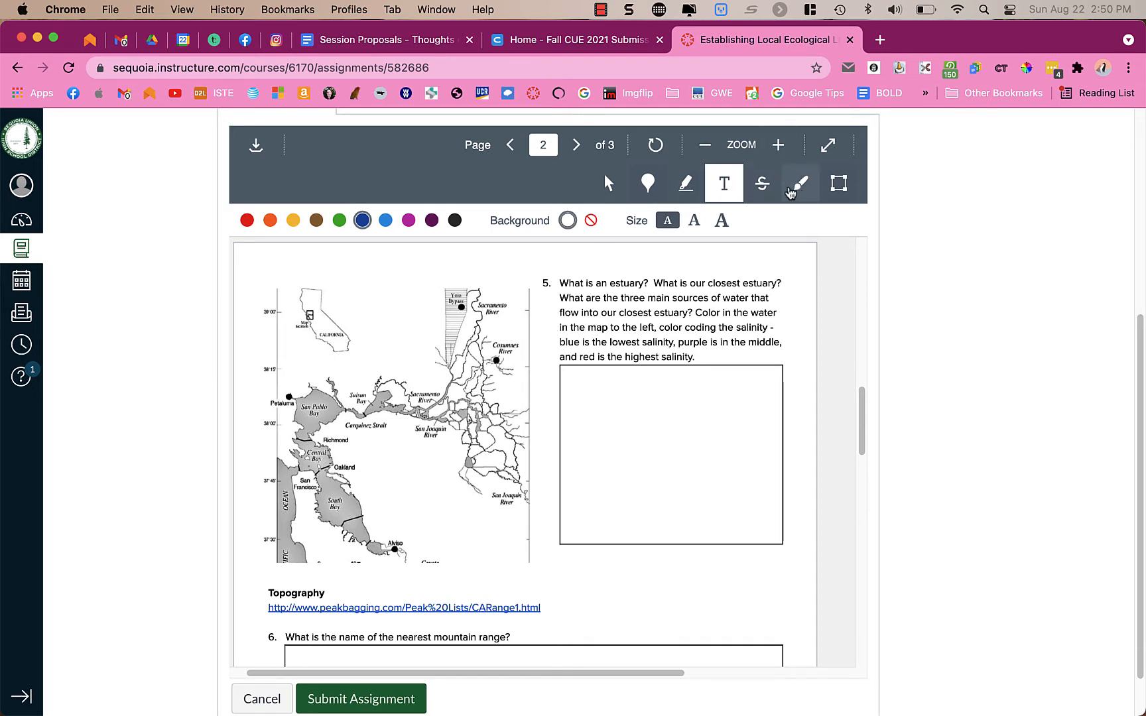
pyautogui.click(800, 183)
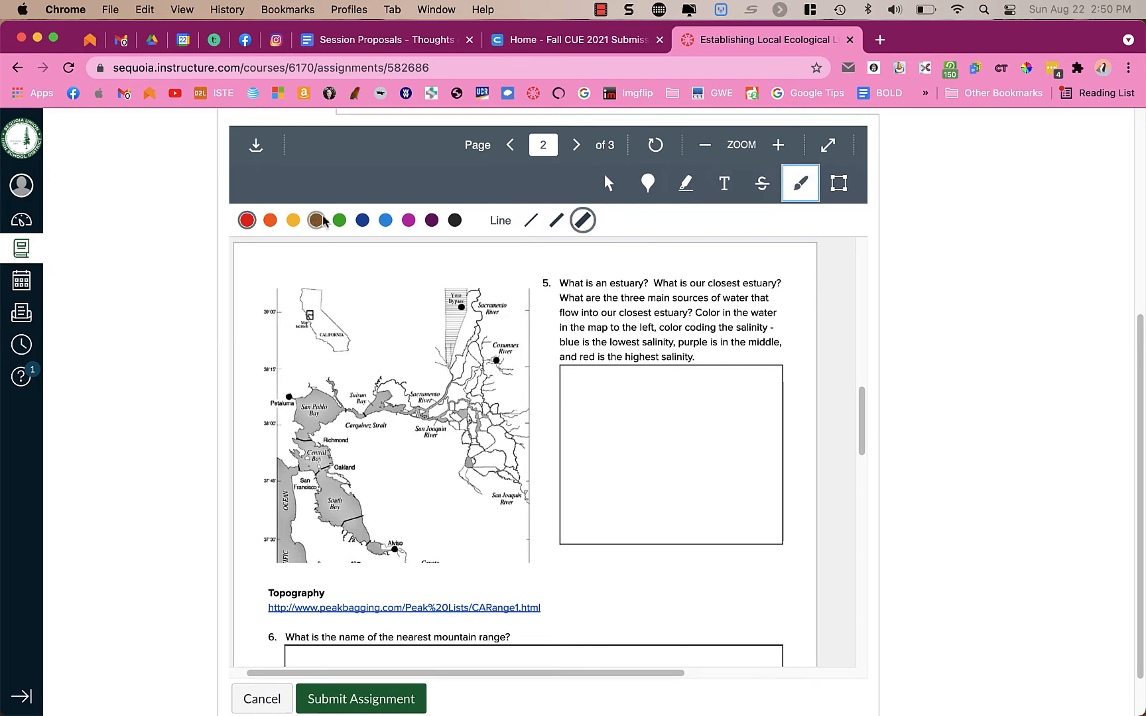
pyautogui.click(338, 220)
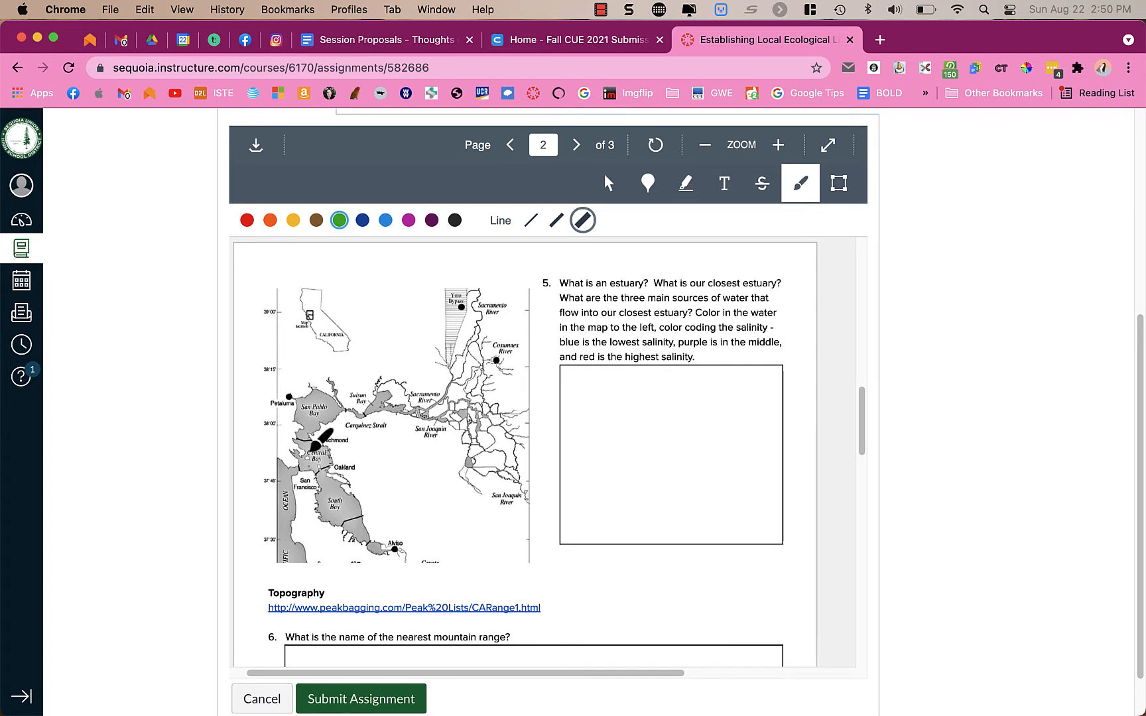
pyautogui.click(385, 220)
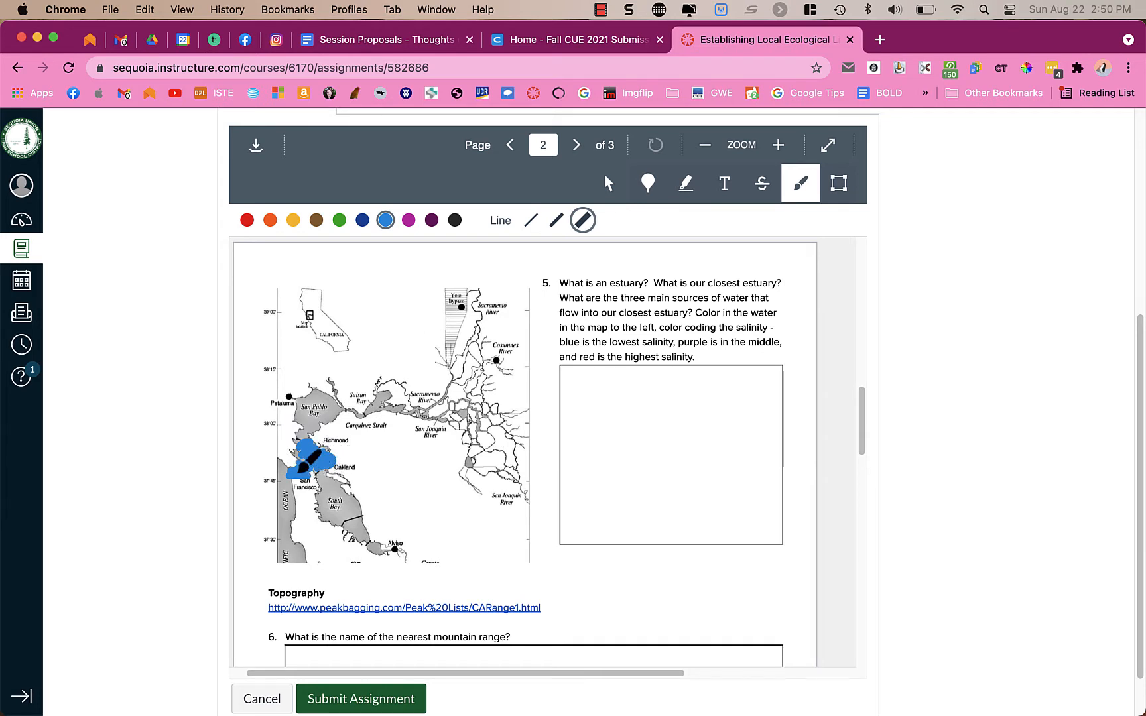
pyautogui.click(310, 456)
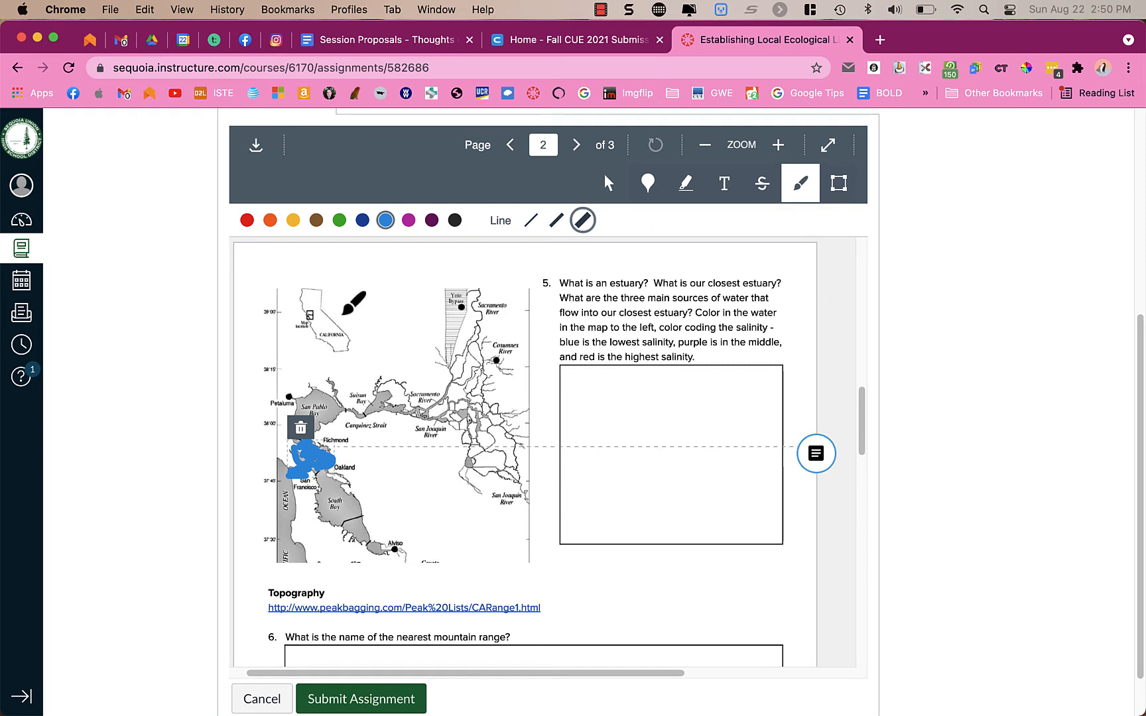
pyautogui.moveTo(380, 324)
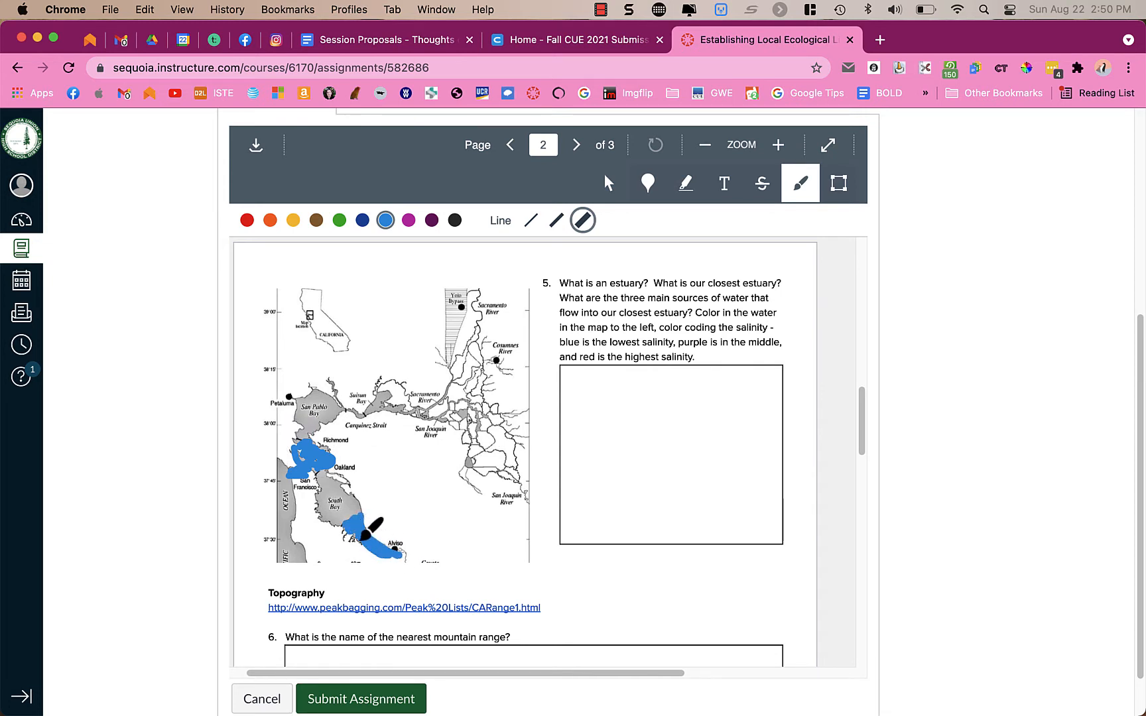
# Recolour the south bay drawing green after trying orange.
pyautogui.click(338, 220)
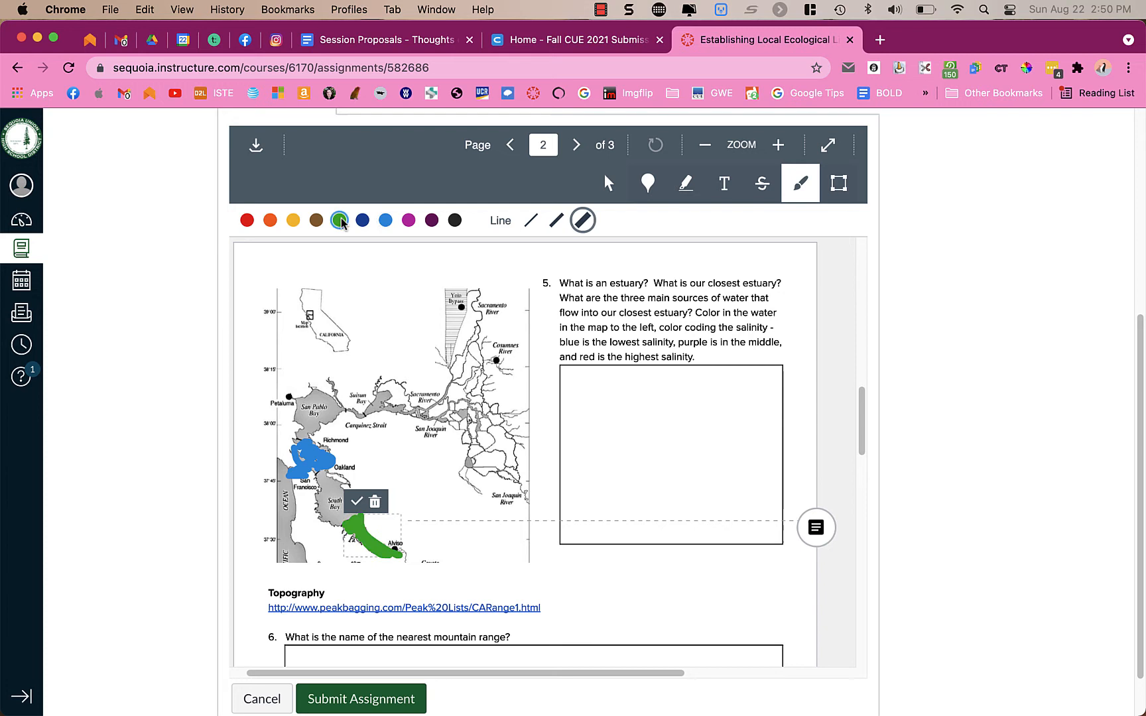
pyautogui.click(338, 220)
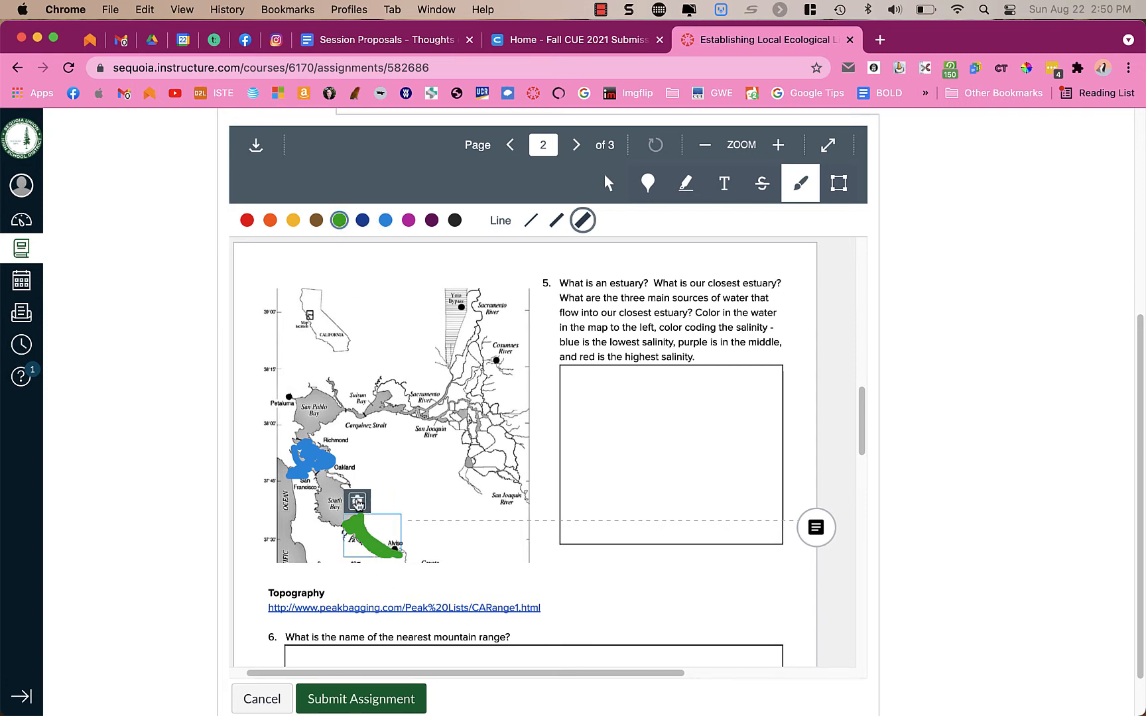
pyautogui.click(362, 221)
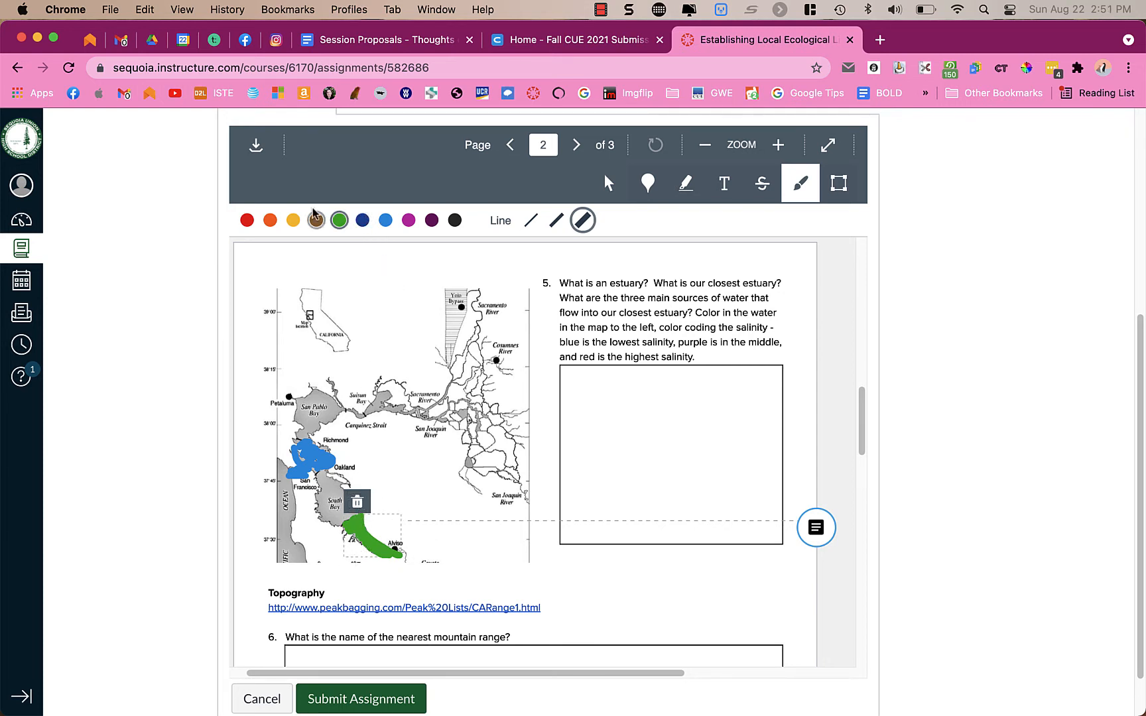
pyautogui.click(269, 220)
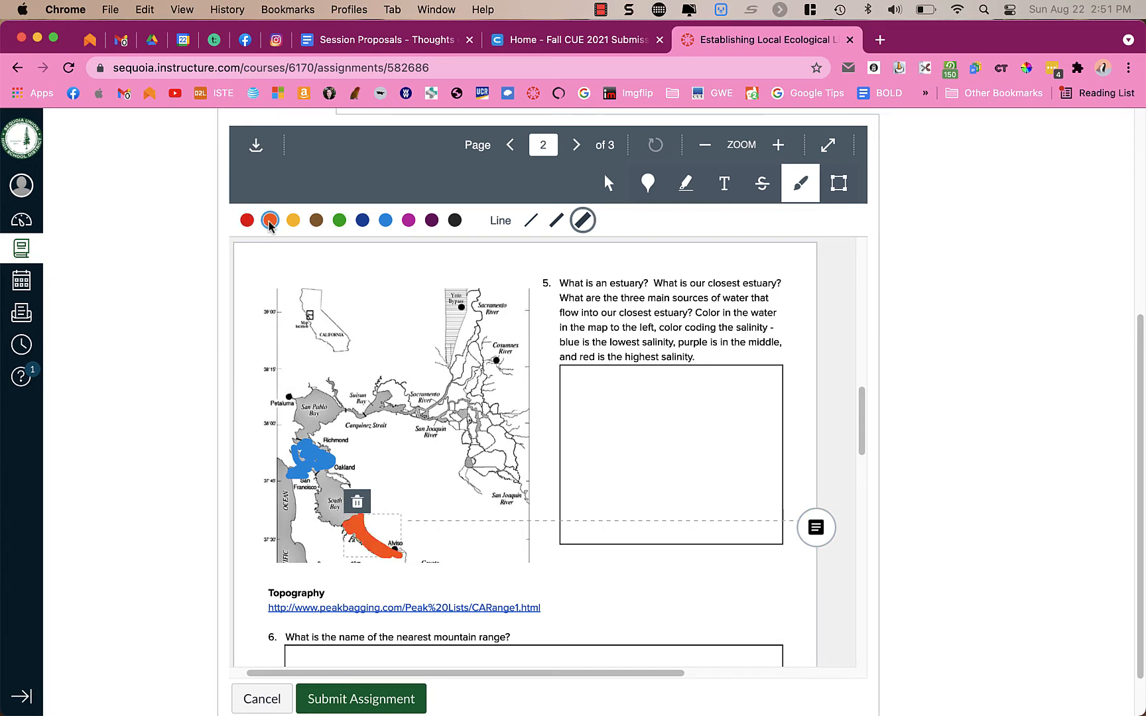
pyautogui.click(338, 220)
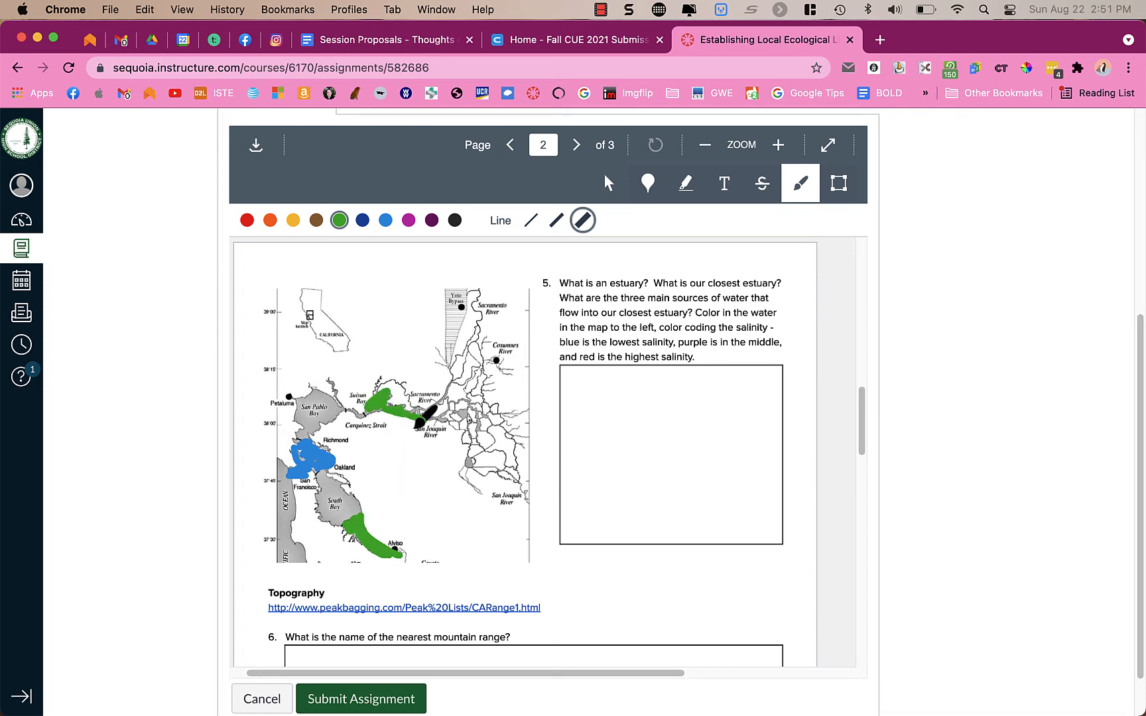
# Draw over the delta near the rivers and recolour it purple.
pyautogui.click(384, 221)
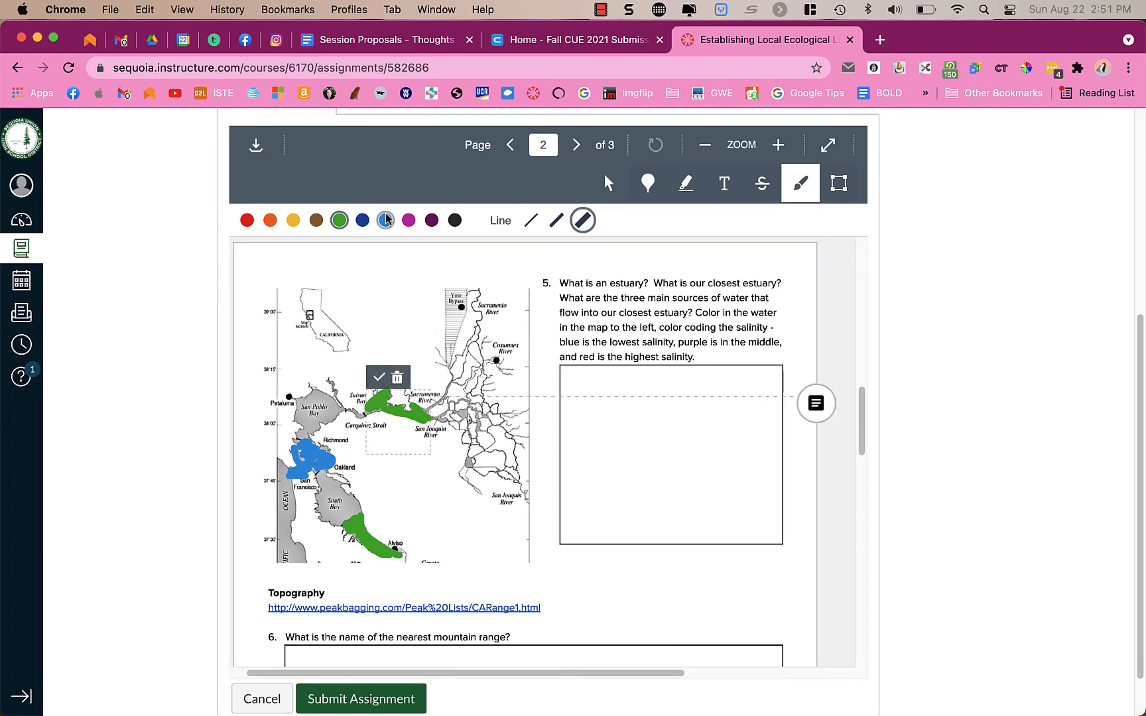
pyautogui.click(407, 220)
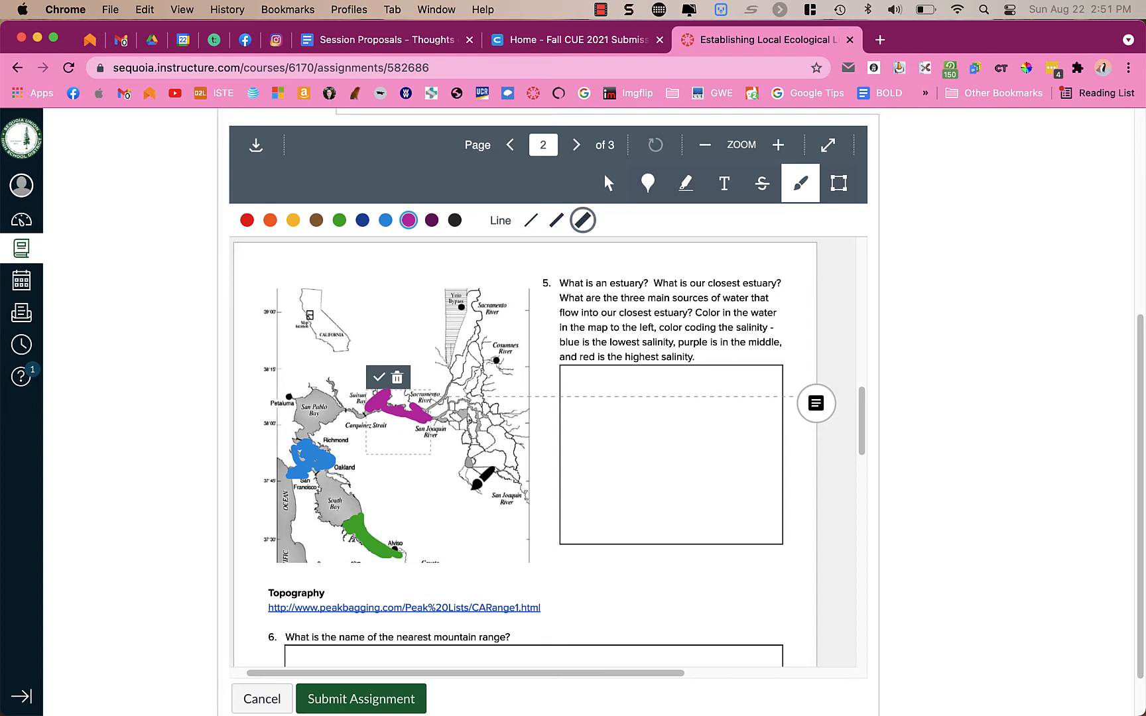
pyautogui.click(723, 183)
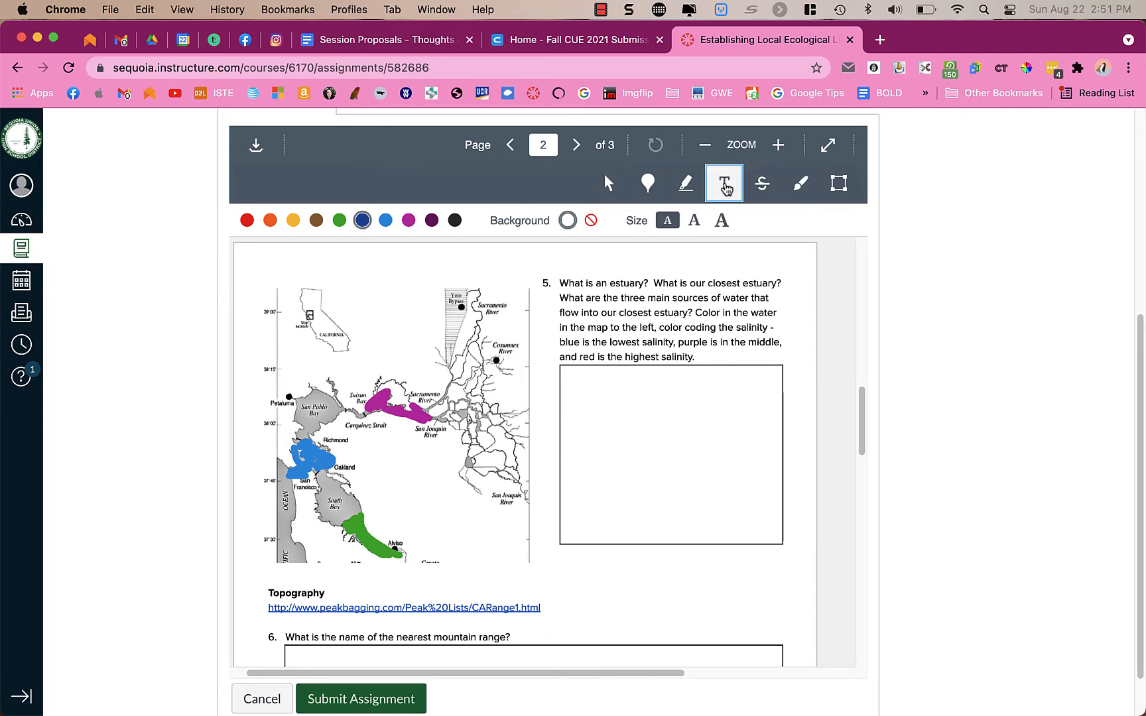
# Type 'fdasfadsf' as a dark blue answer inside question 5's answer box.
pyautogui.click(723, 183)
pyautogui.write('faj;dl f;a f;al jfa dflasdjf adfj as;ldjf;als jf;als jfal;sdjf ;asldjf;ladsjf ;asdfasd')
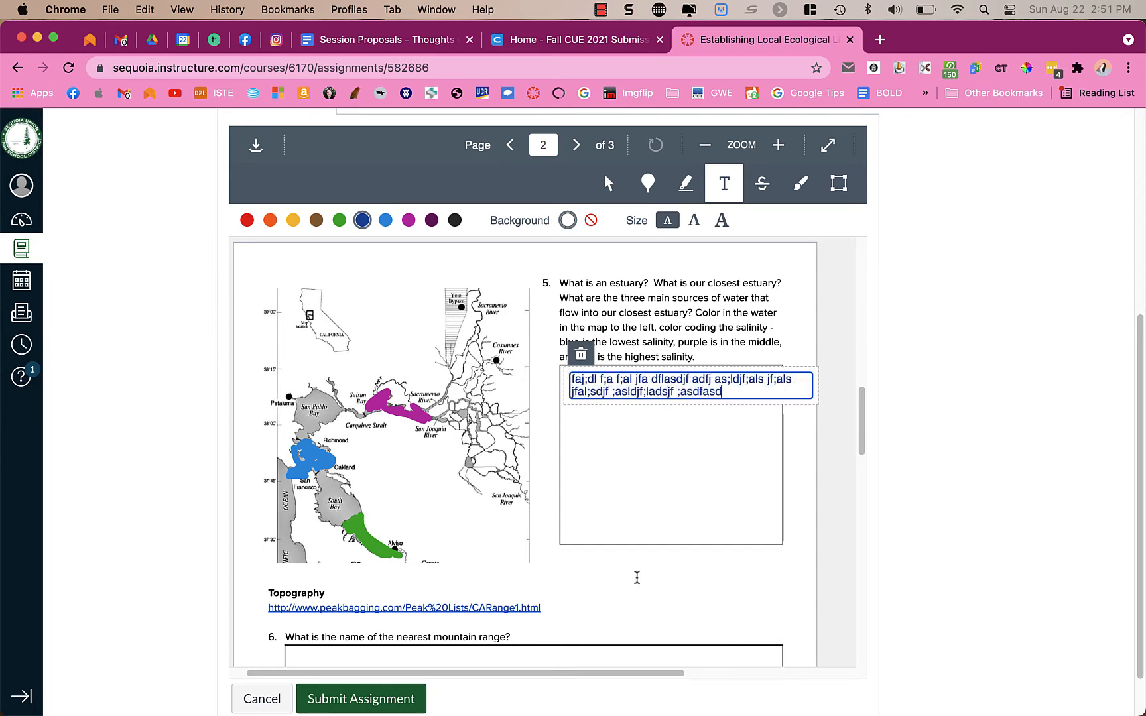
pyautogui.write('fdasfadsf')
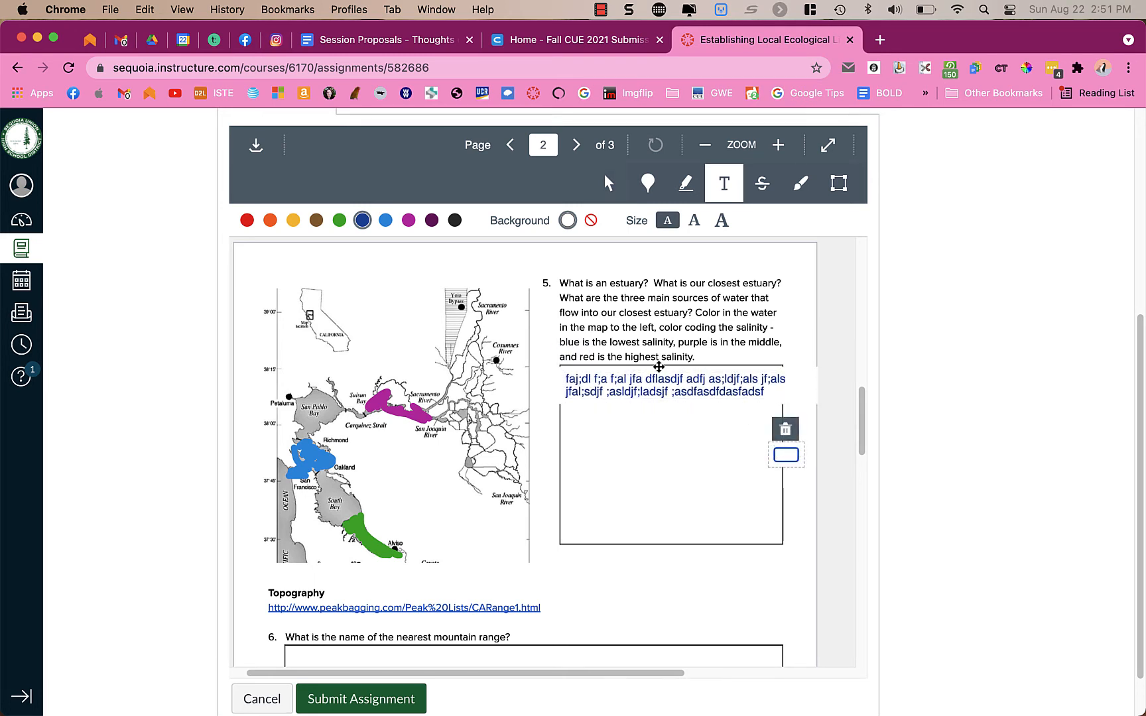
pyautogui.moveTo(719, 529)
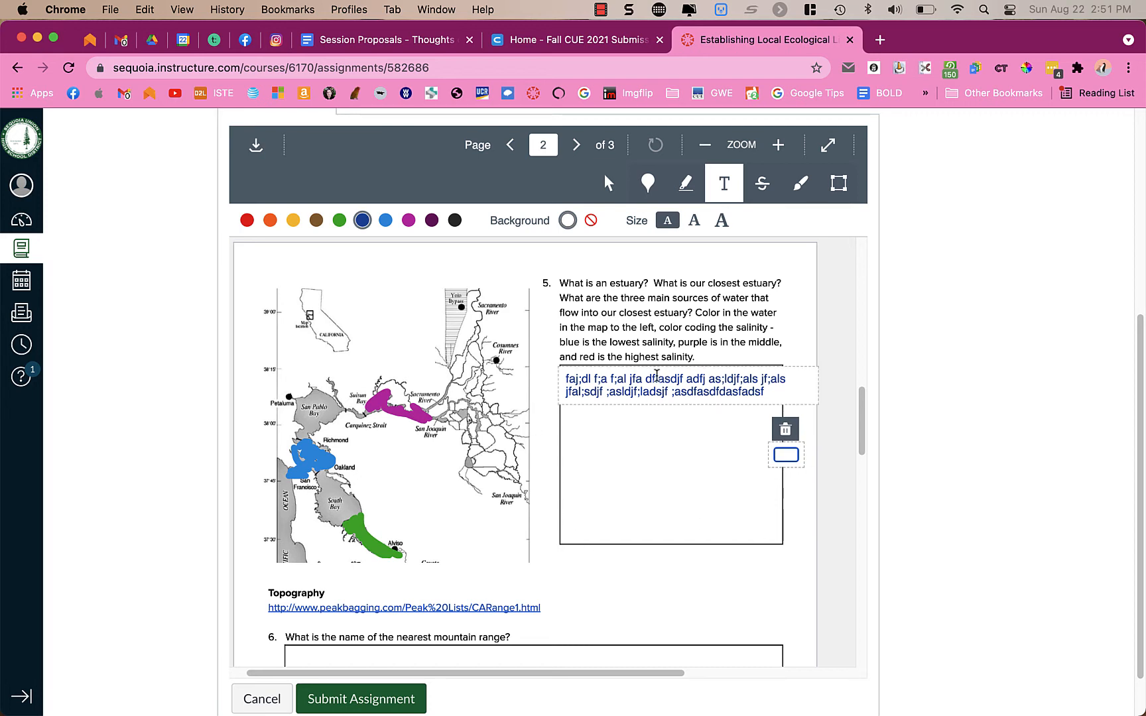
pyautogui.click(723, 184)
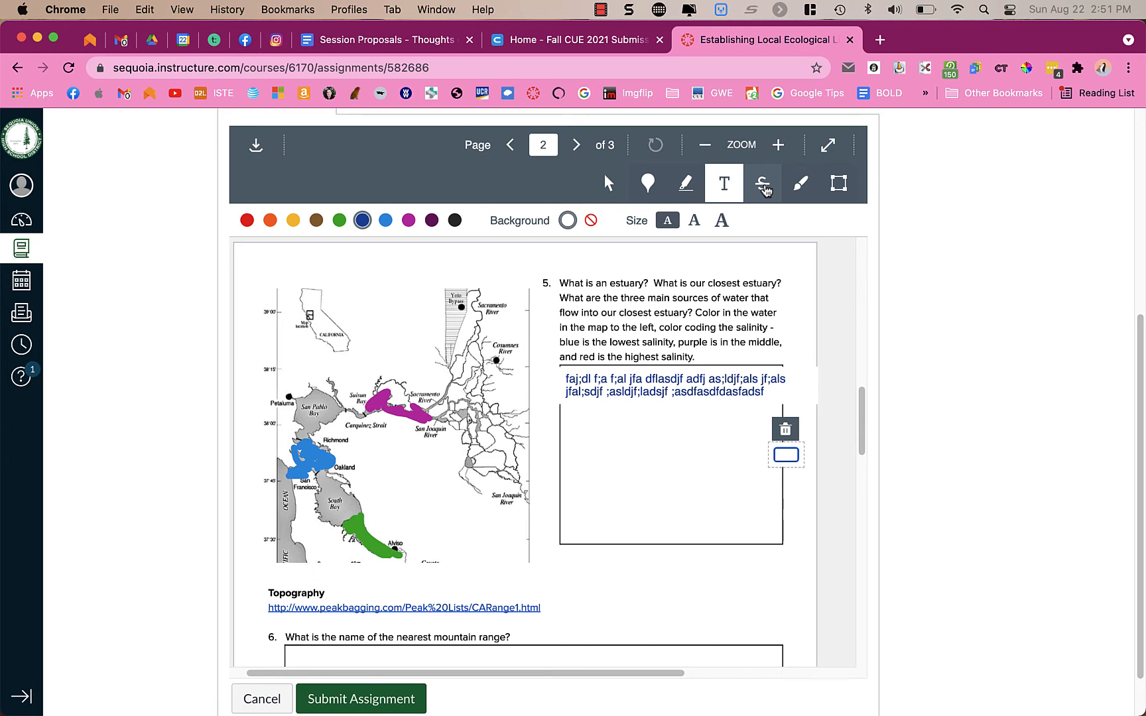
# Draw a purple rectangle around question 5's text after trying strikethrough.
pyautogui.click(763, 183)
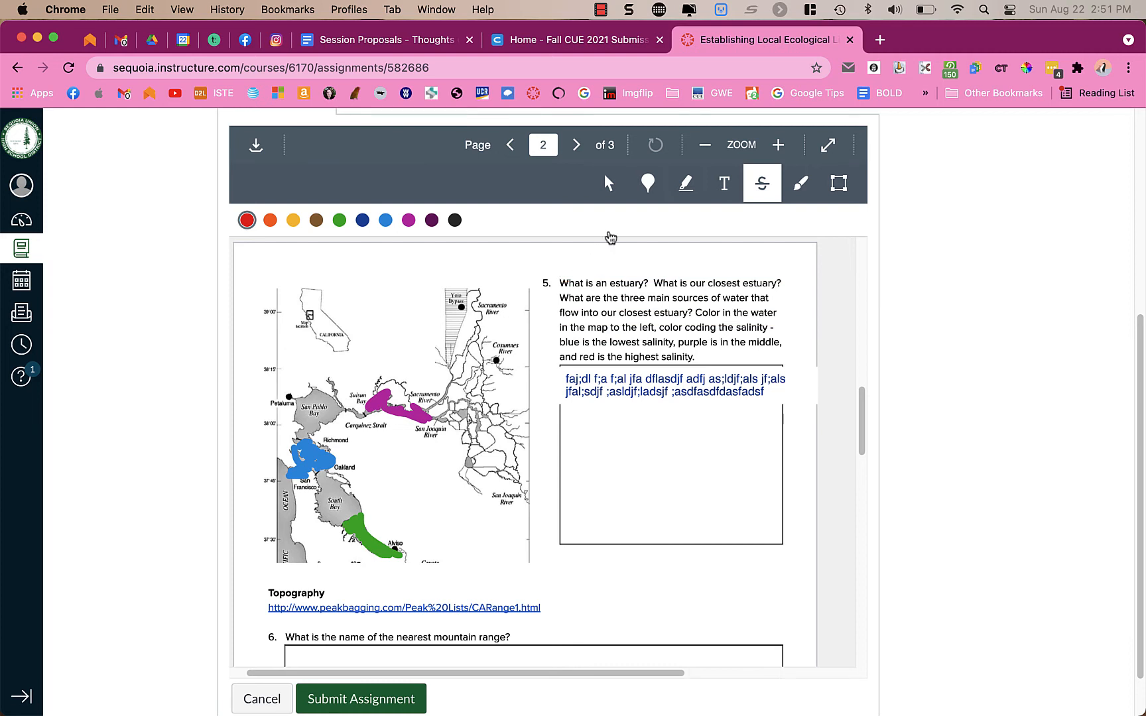
pyautogui.click(839, 183)
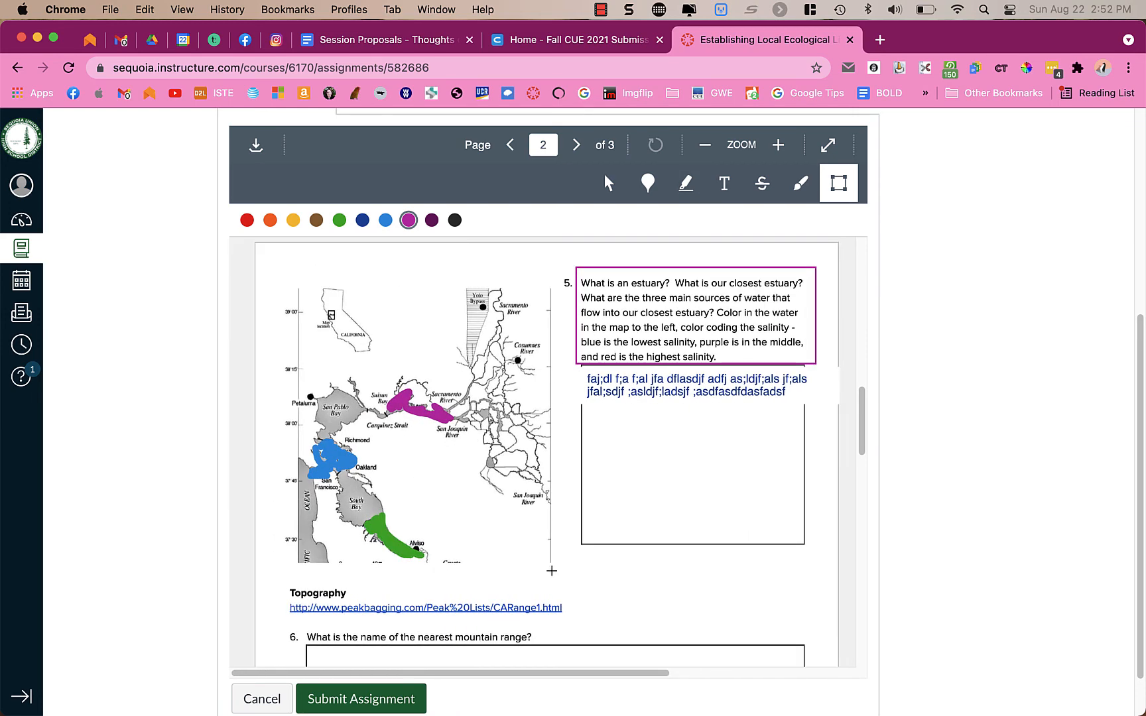
pyautogui.scroll(-3)
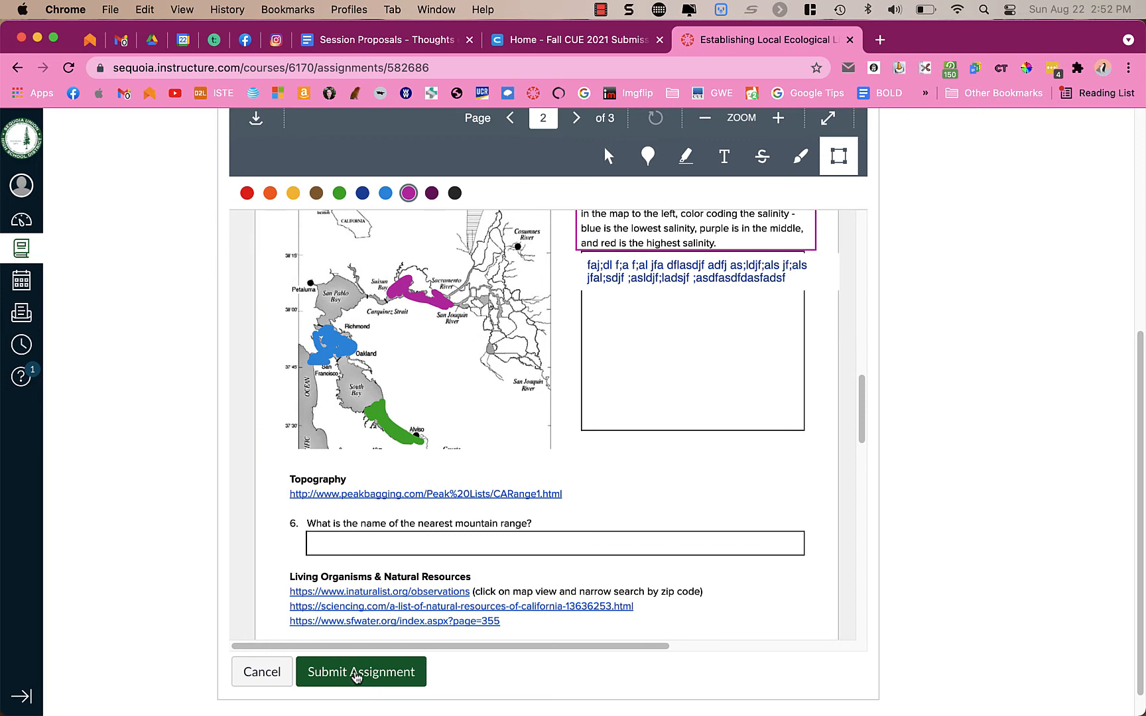
# Submit the assignment and dismiss the success banner.
pyautogui.click(361, 672)
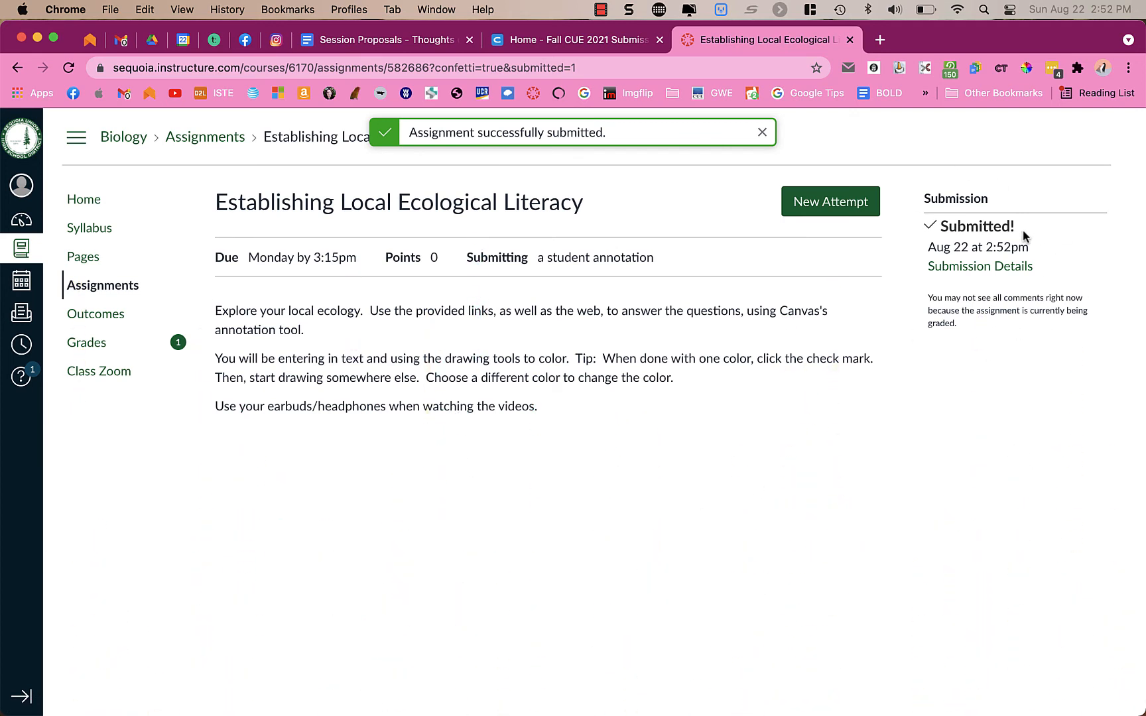
pyautogui.click(763, 133)
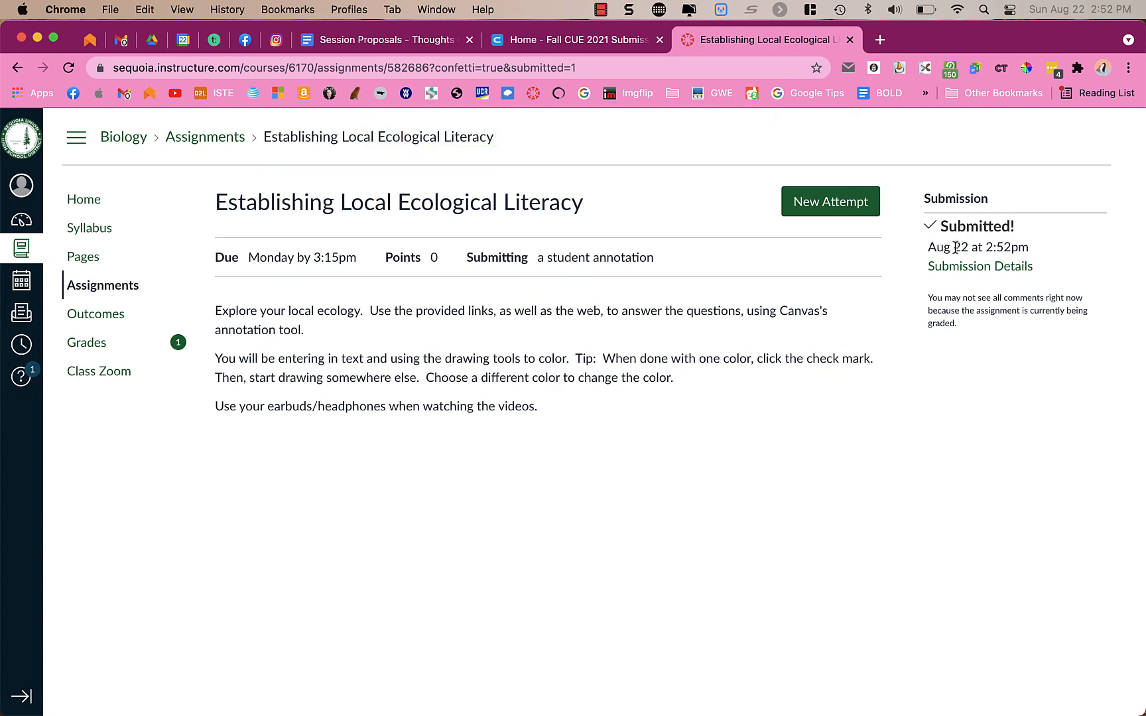
pyautogui.moveTo(1032, 256)
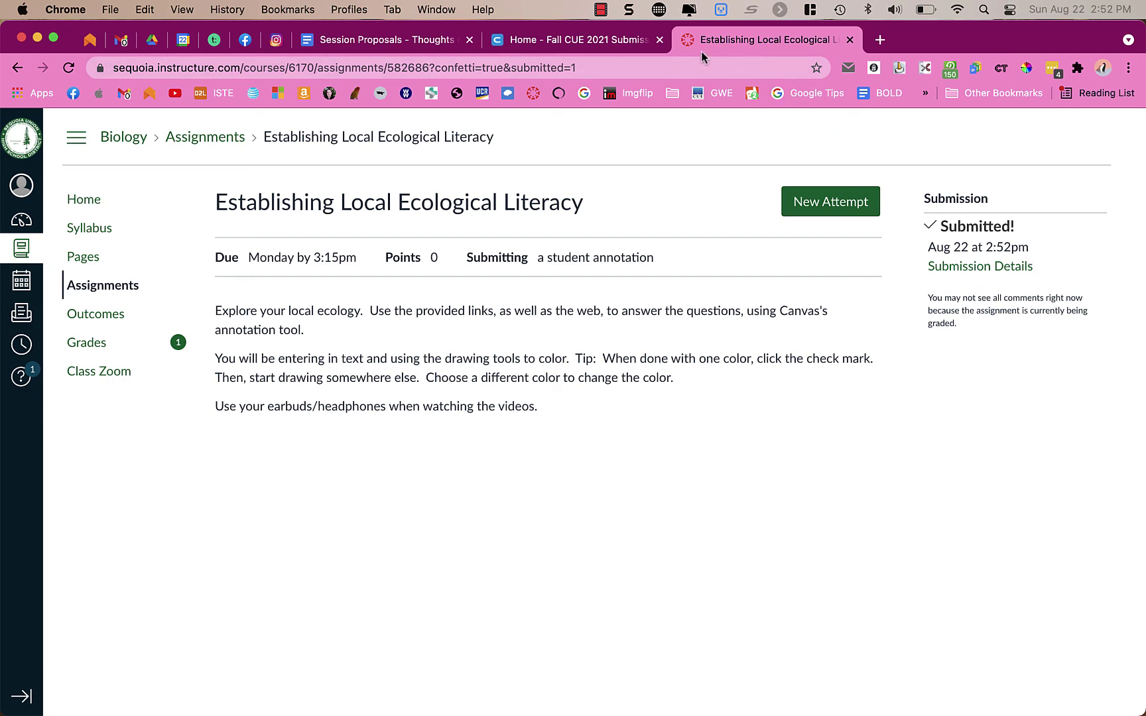
# Reopen the Student Annotation viewer and zoom in twice on the PDF.
pyautogui.click(829, 202)
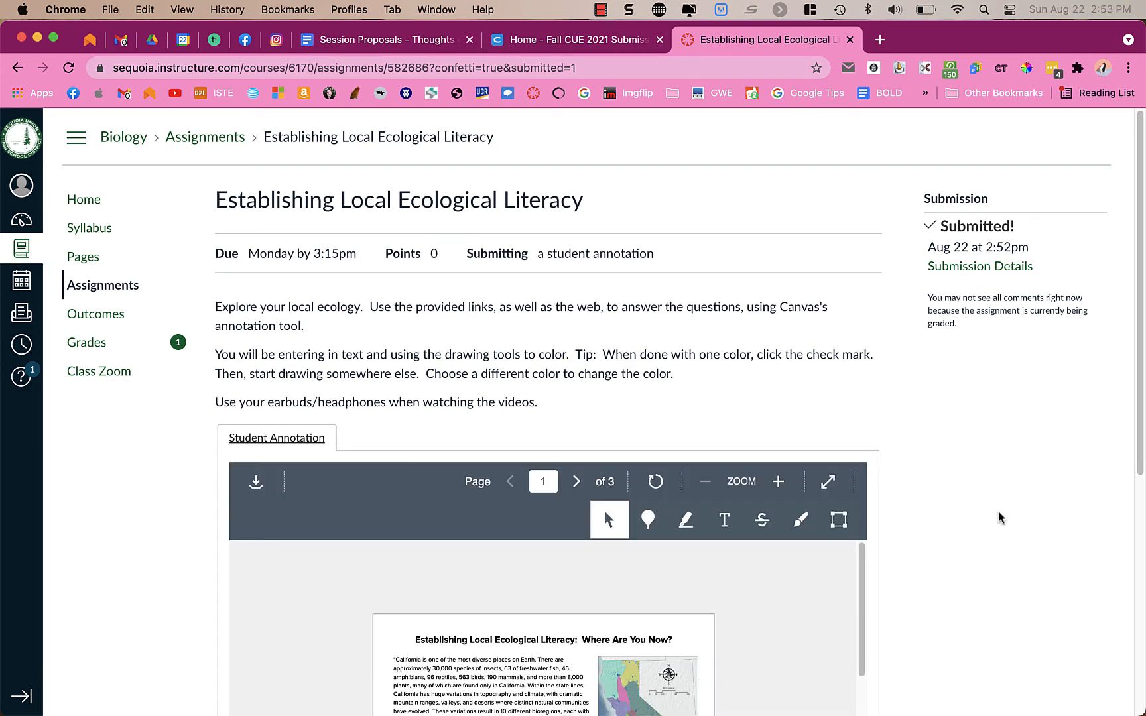
pyautogui.scroll(-3)
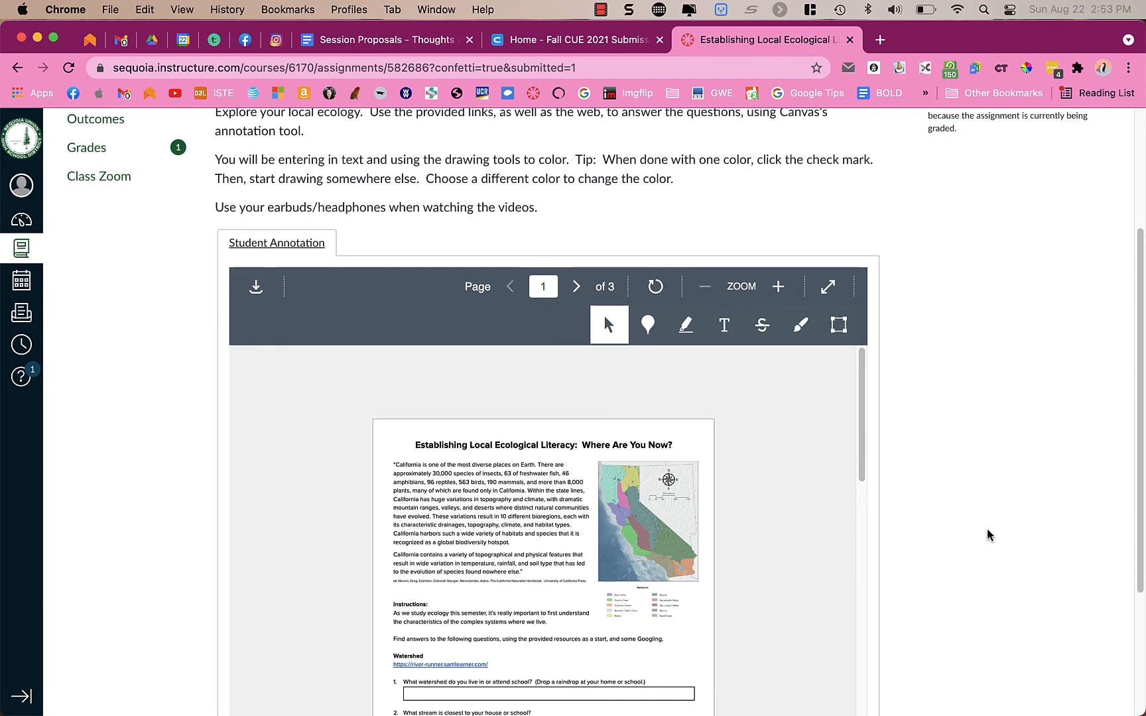
pyautogui.click(777, 286)
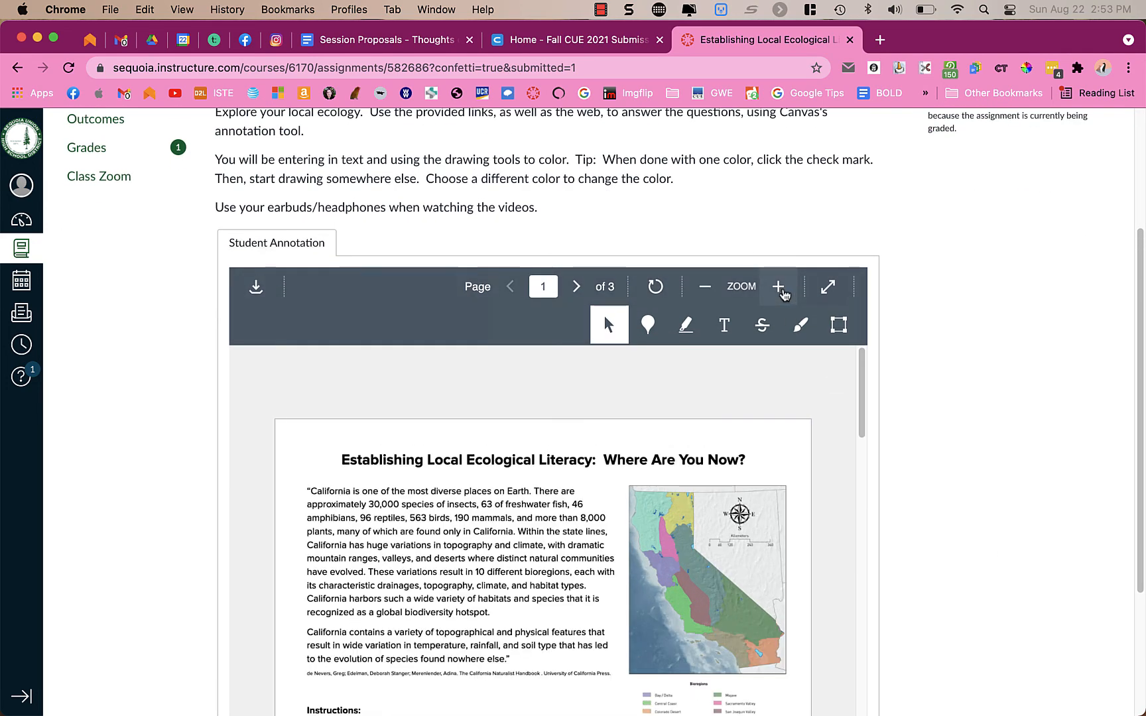
pyautogui.click(778, 285)
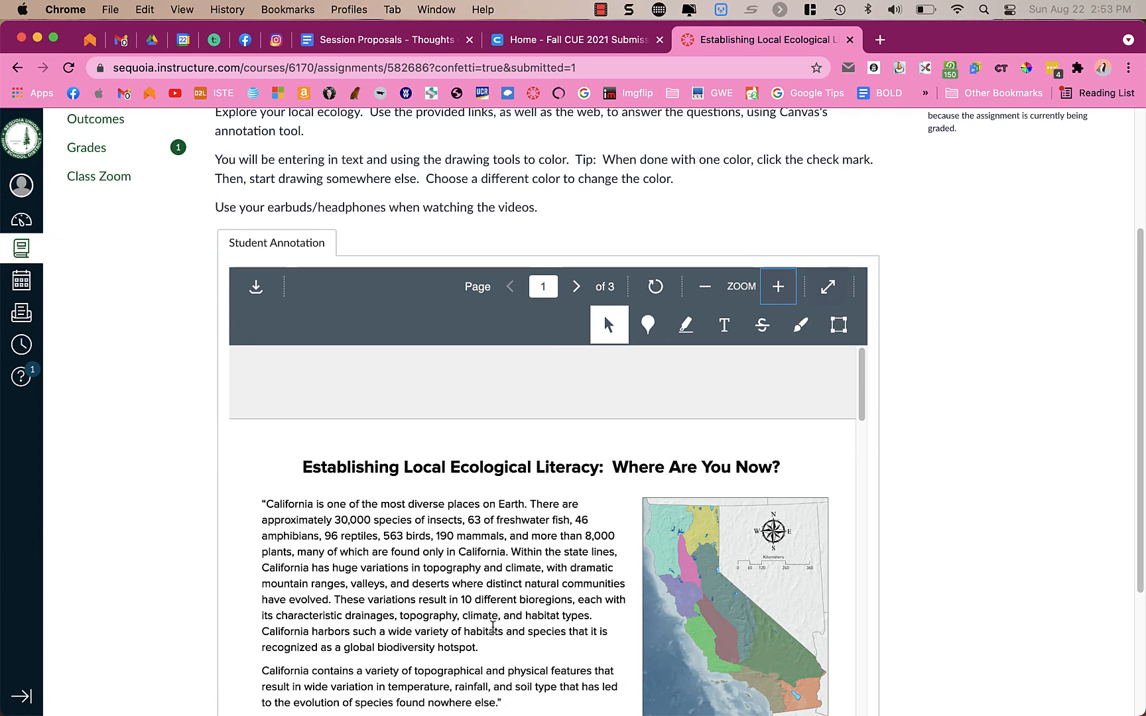
pyautogui.scroll(-3)
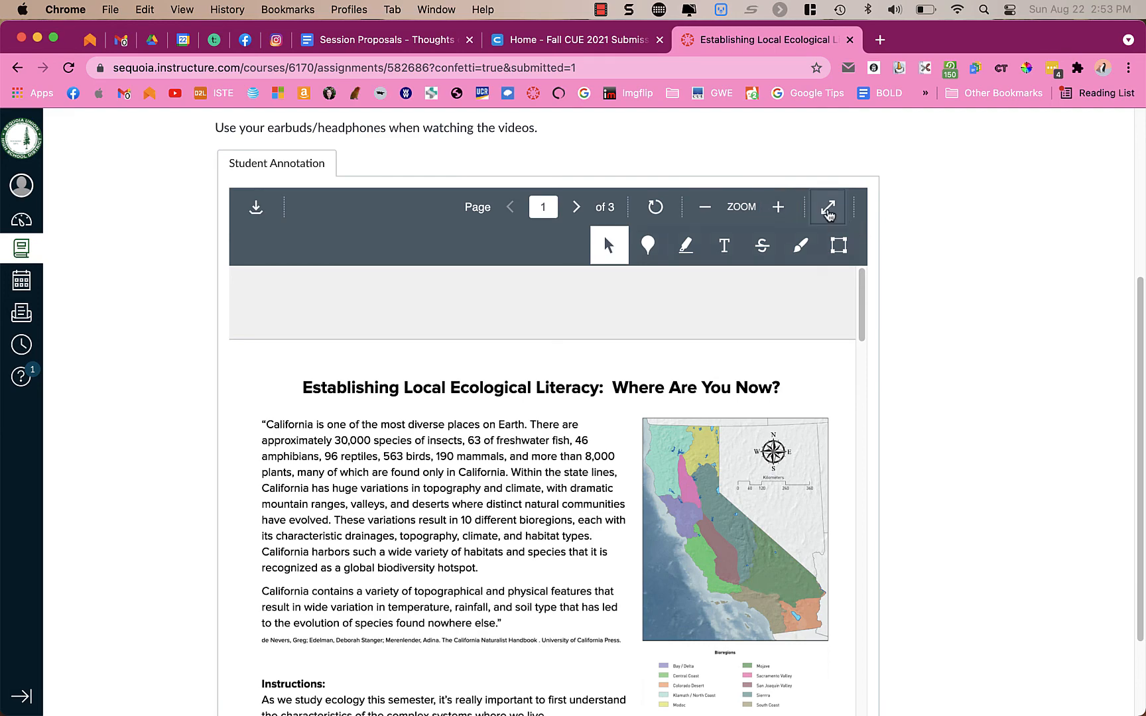
# View the annotation full screen, zoom in, then exit and scroll down the page.
pyautogui.click(826, 207)
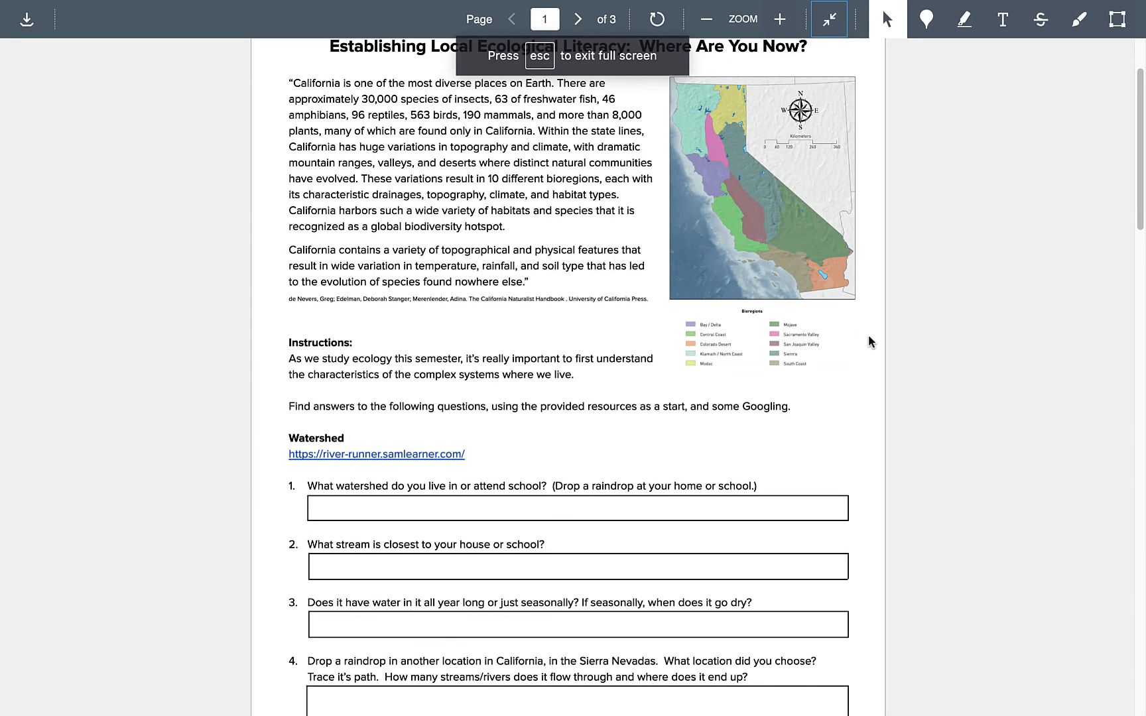
pyautogui.click(778, 19)
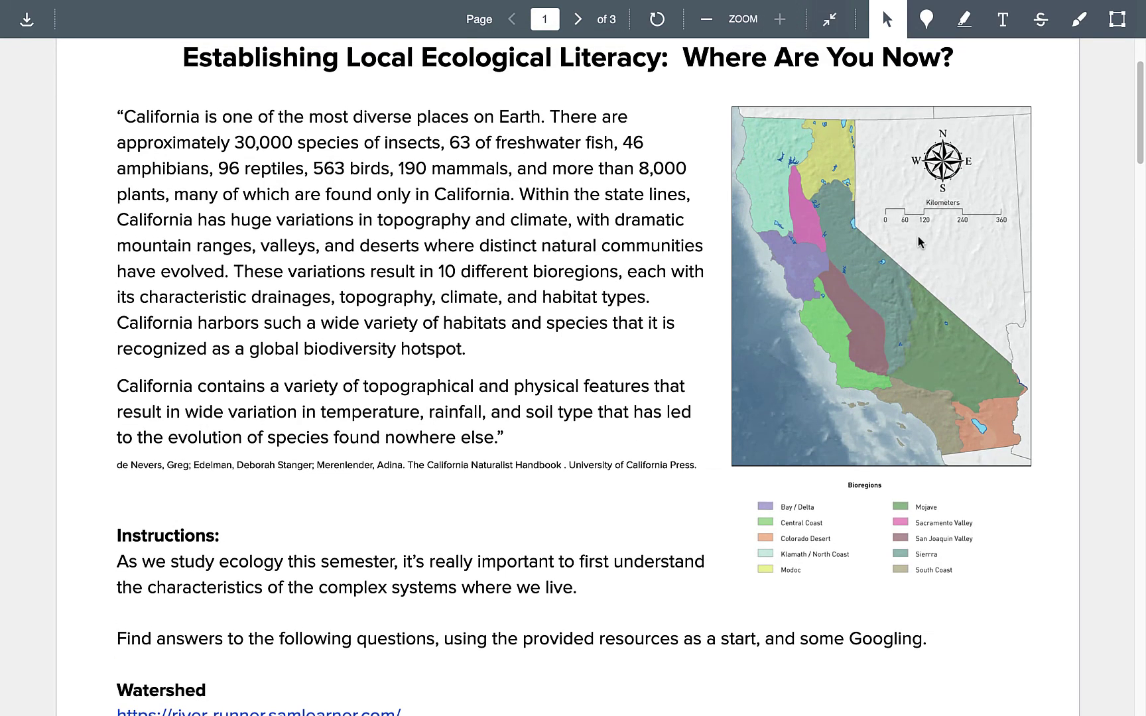
pyautogui.moveTo(926, 232)
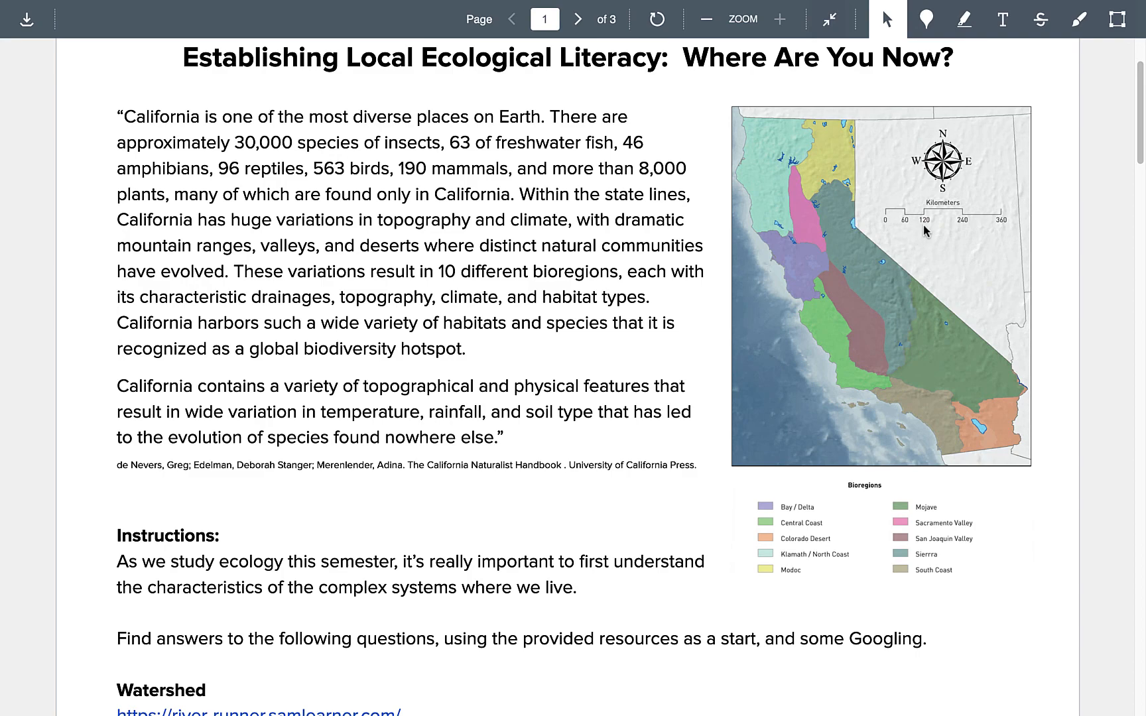
pyautogui.click(829, 19)
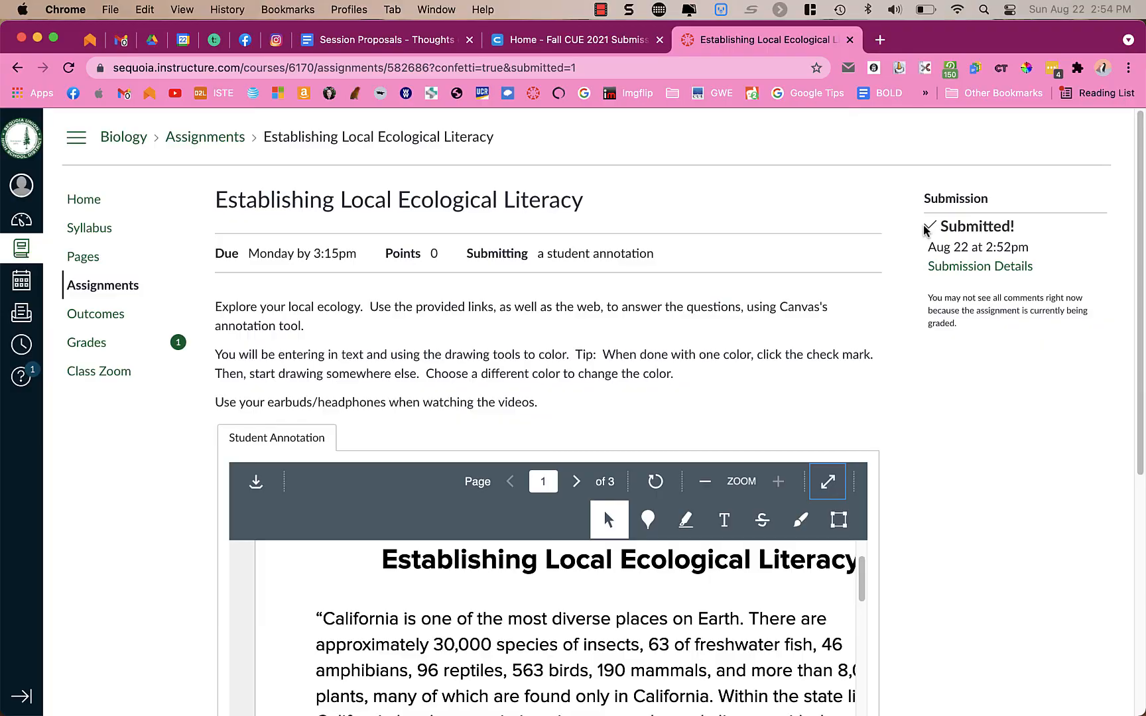
pyautogui.scroll(-3)
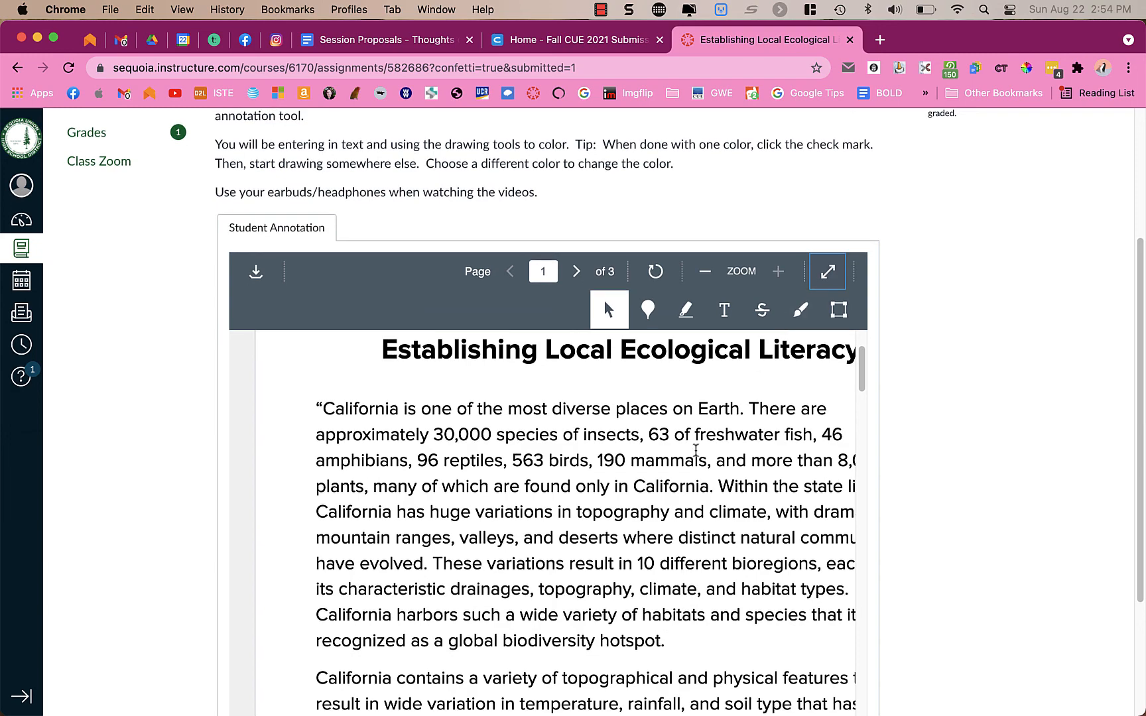
pyautogui.scroll(-3)
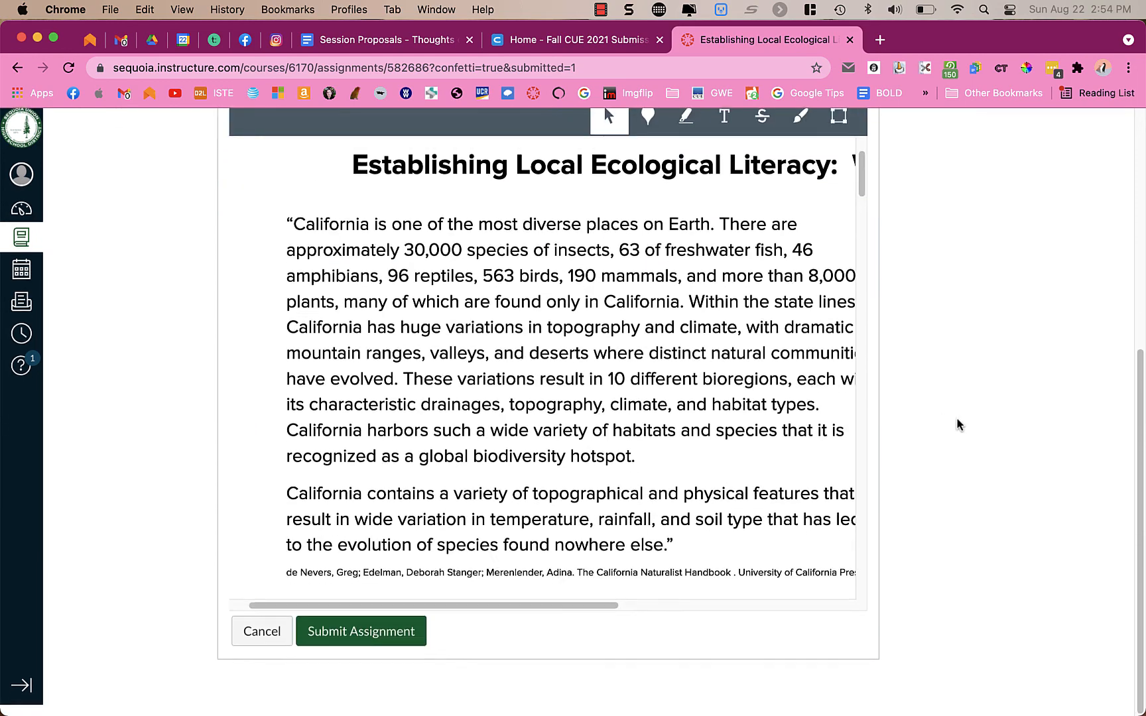